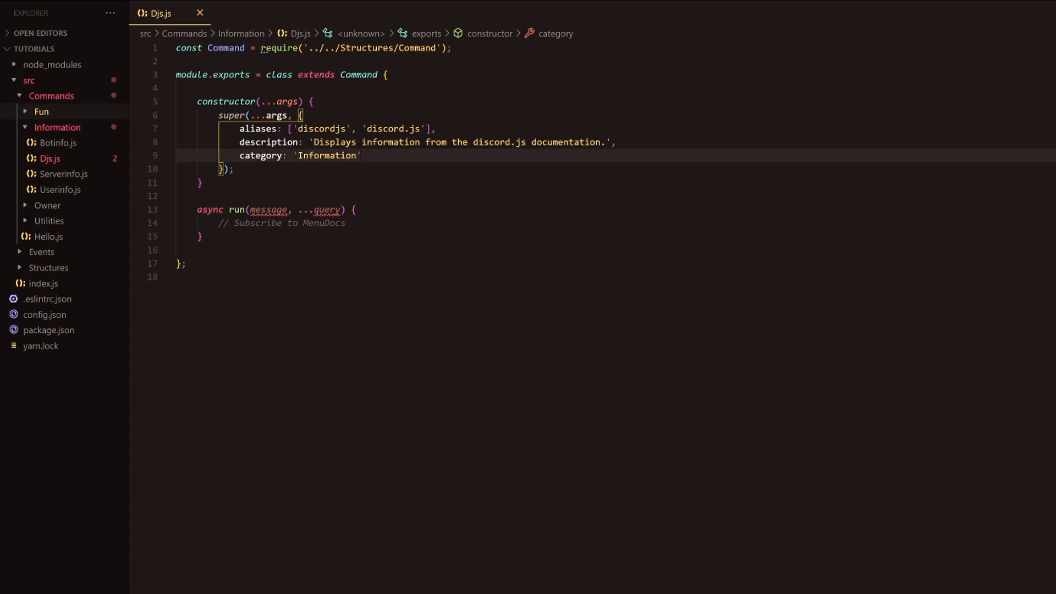
Add usage: '<searchQuery>' after category and start a new line for botPerms.
text(,)
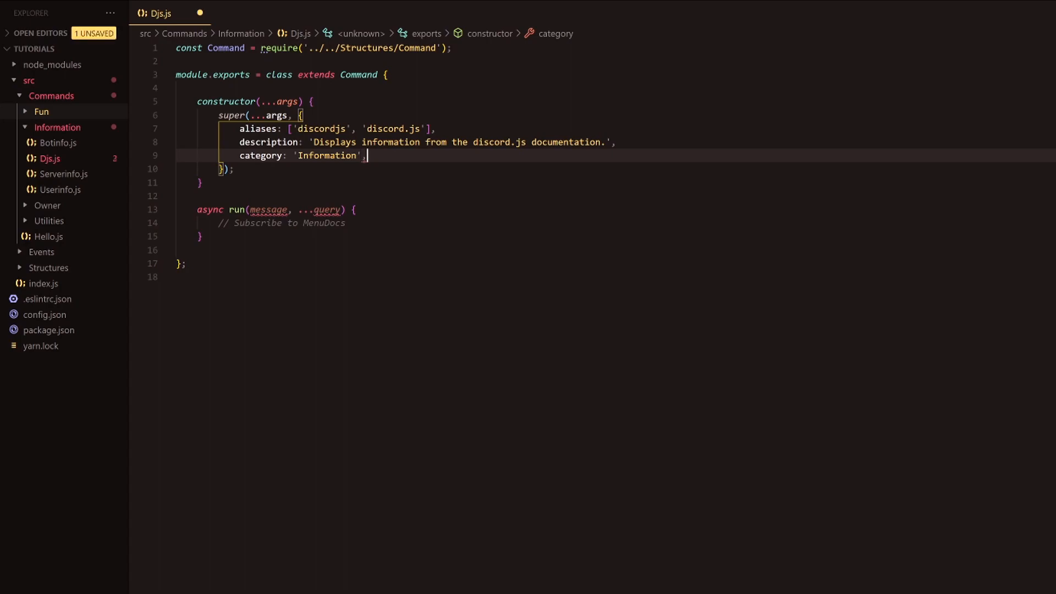
text(usage: ')
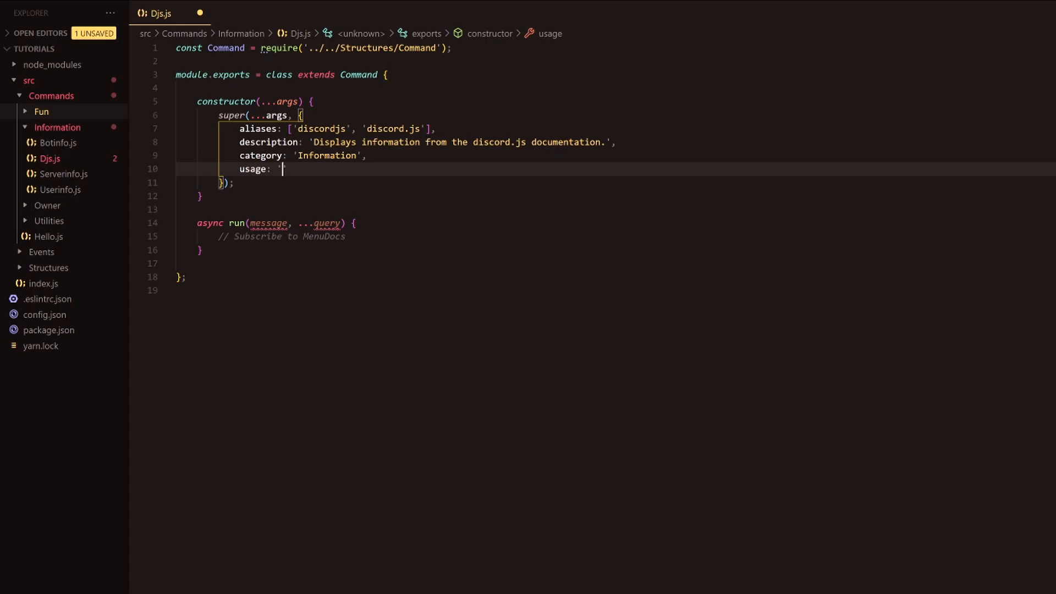
text(<)
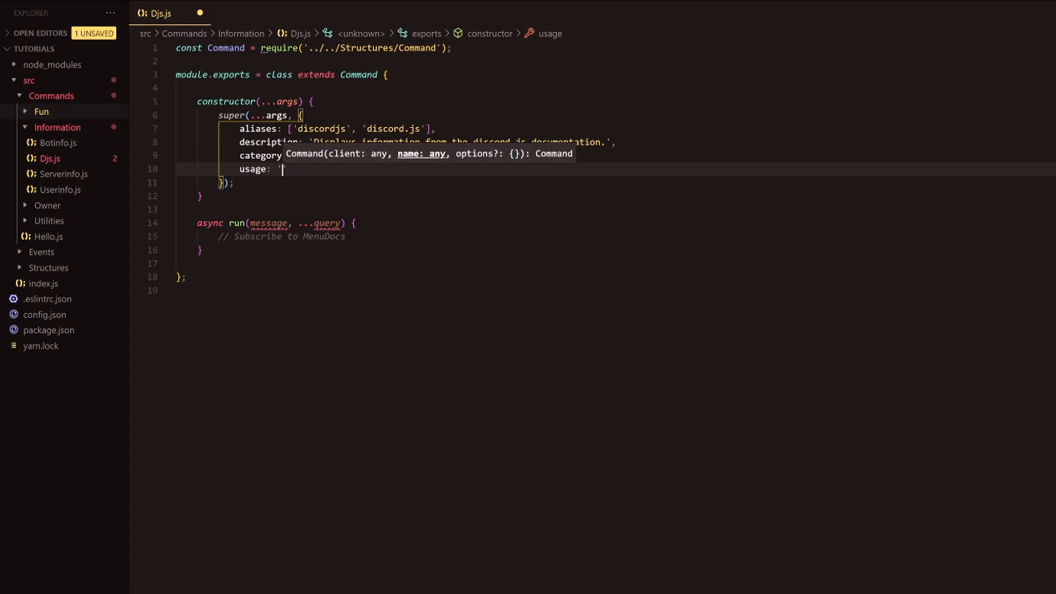
text(<>)
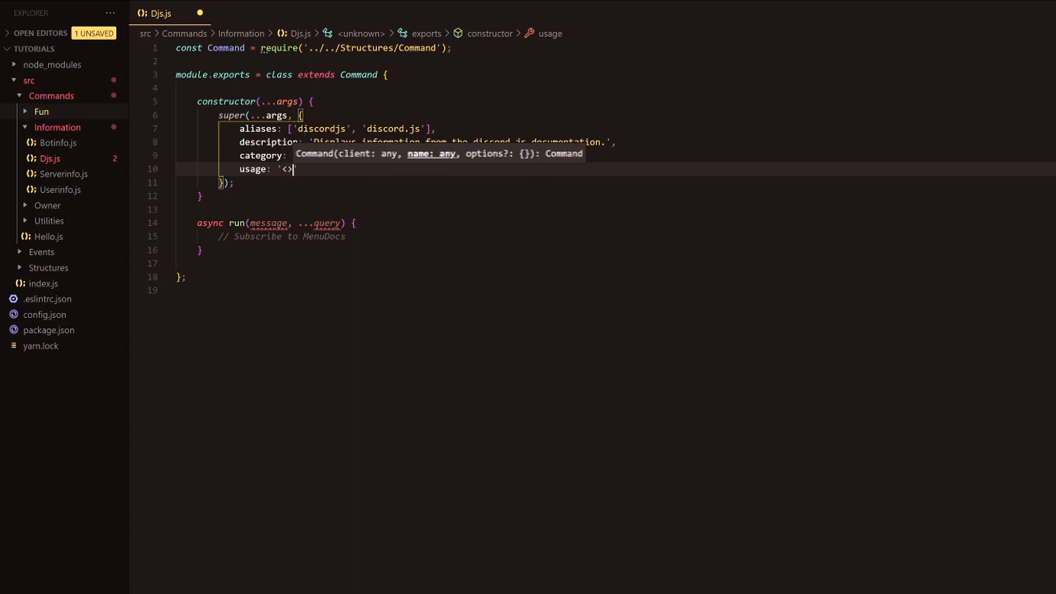
text(sea)
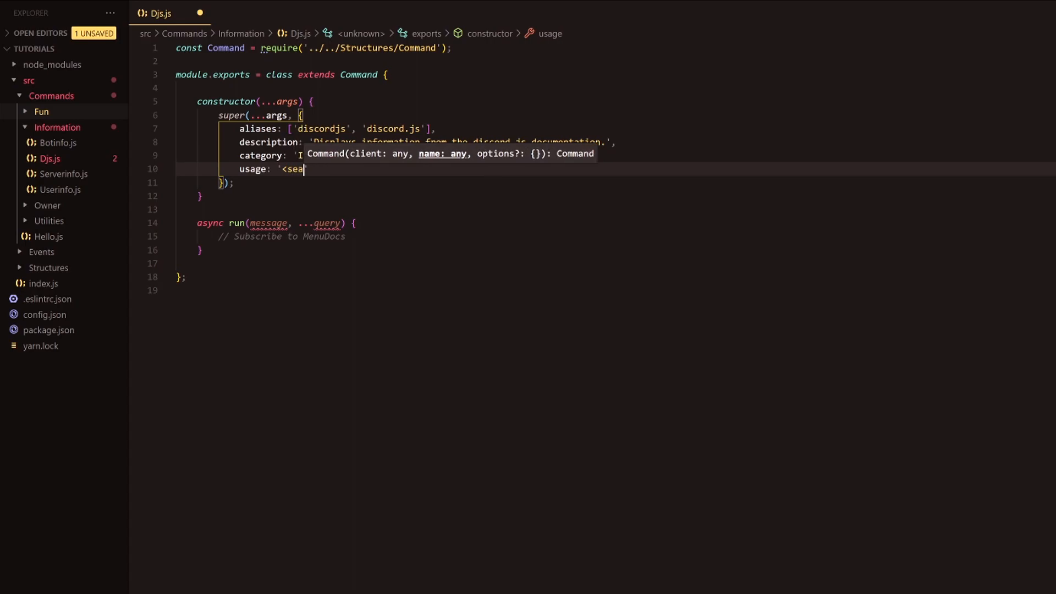
text(rchQuery>)
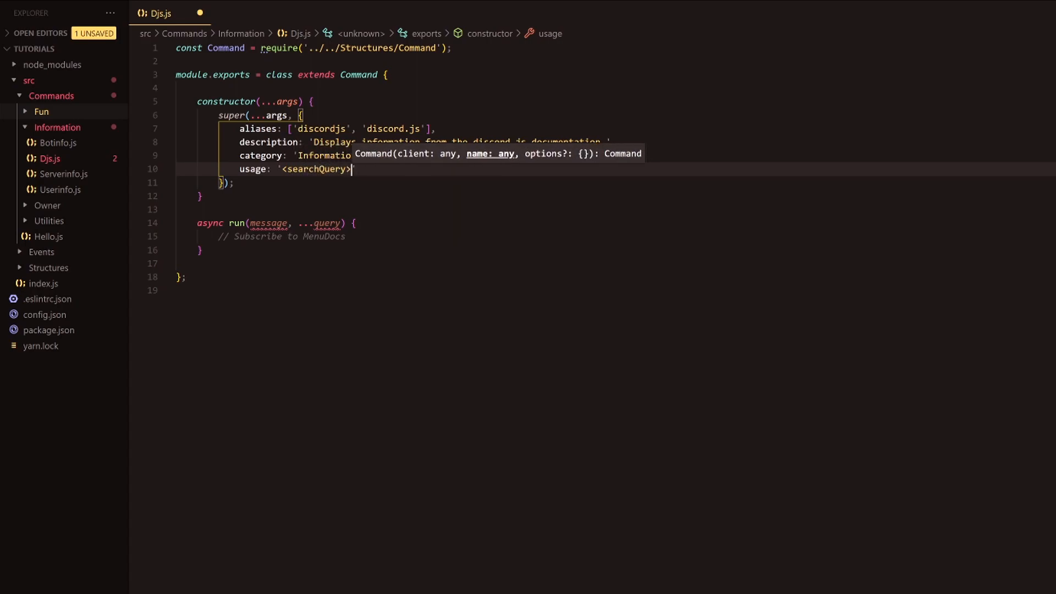
text(')
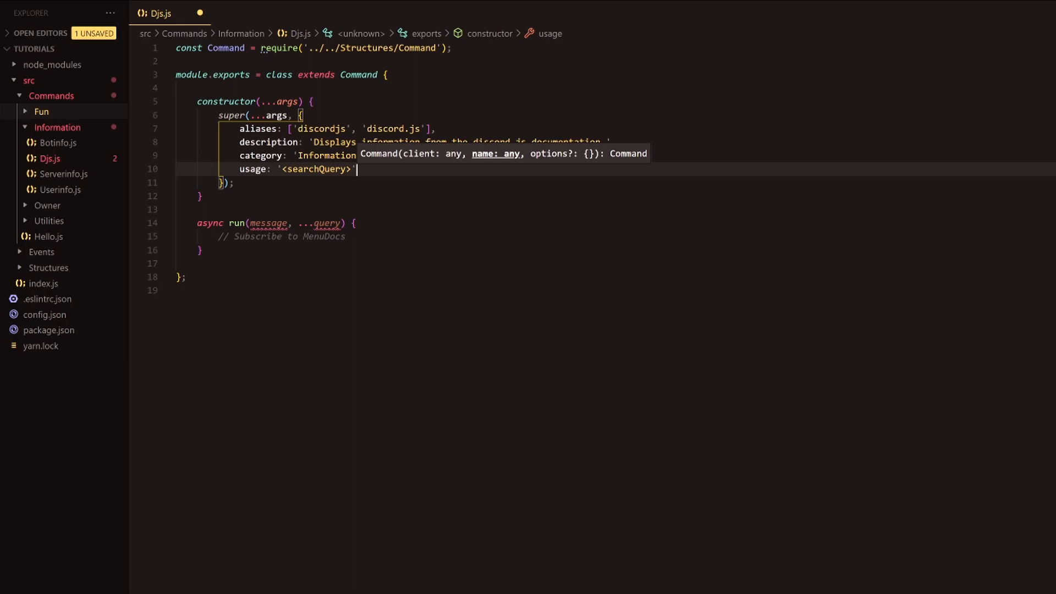
key(Enter)
text(botPerms:)
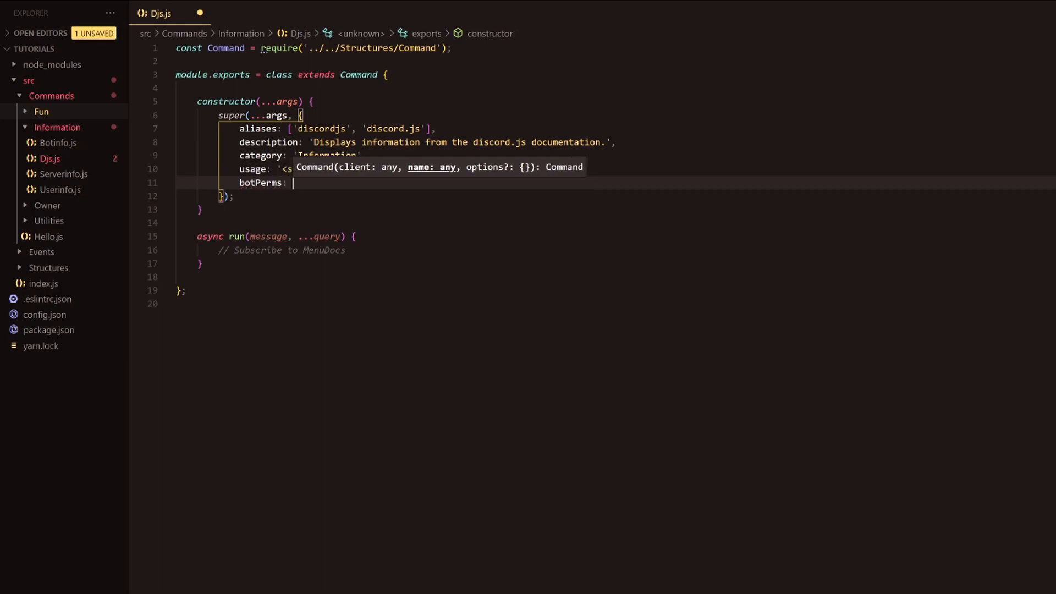
Set botPerms to ['ADD_REACTIONS', 'MANAGE_MESSAGES'] and add args: true below it.
text([])
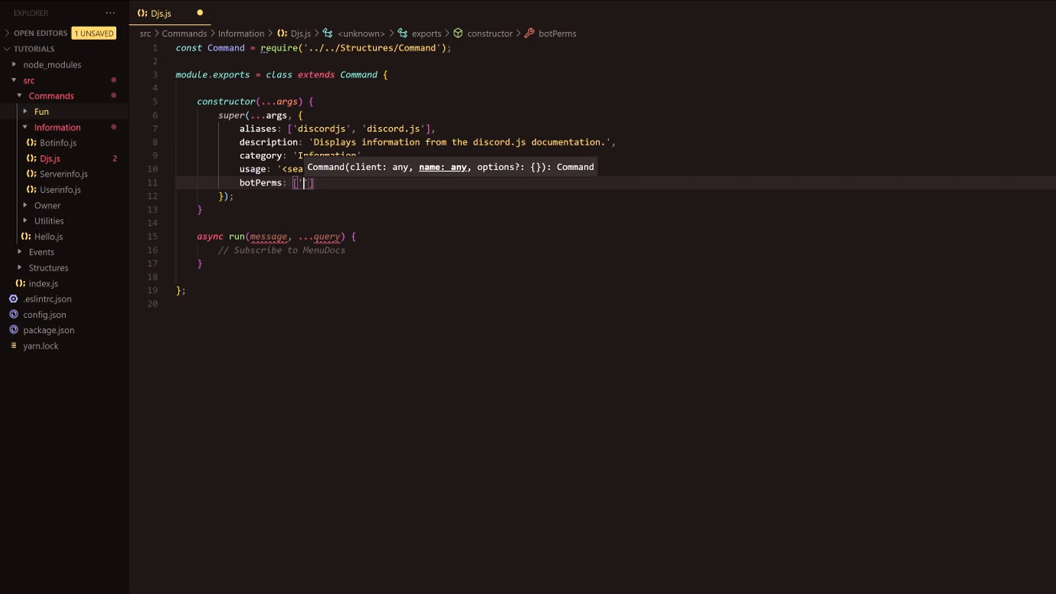
text(ADD_RE)
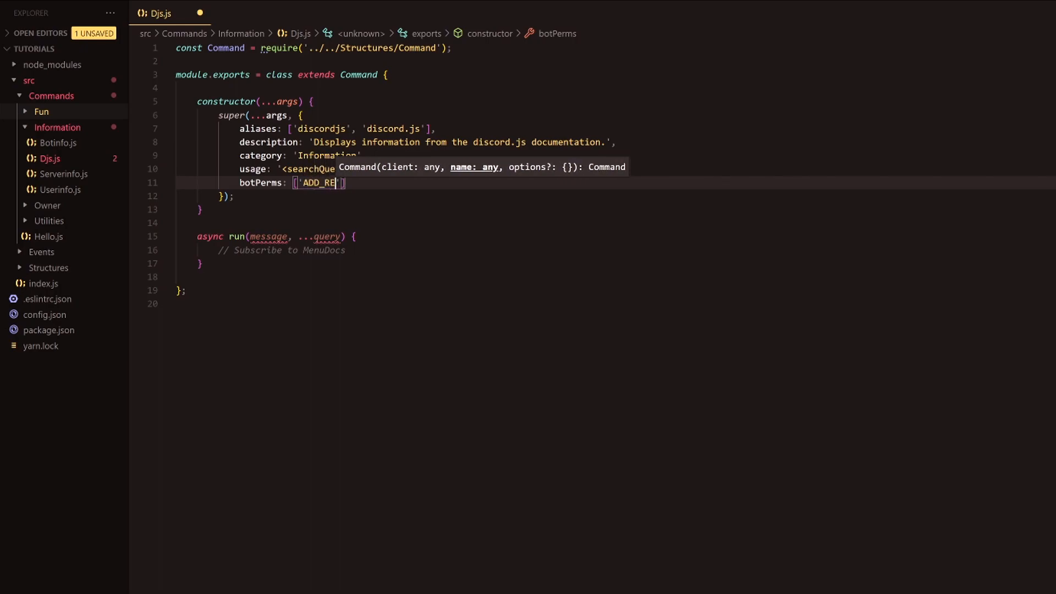
text(ACTIONS)
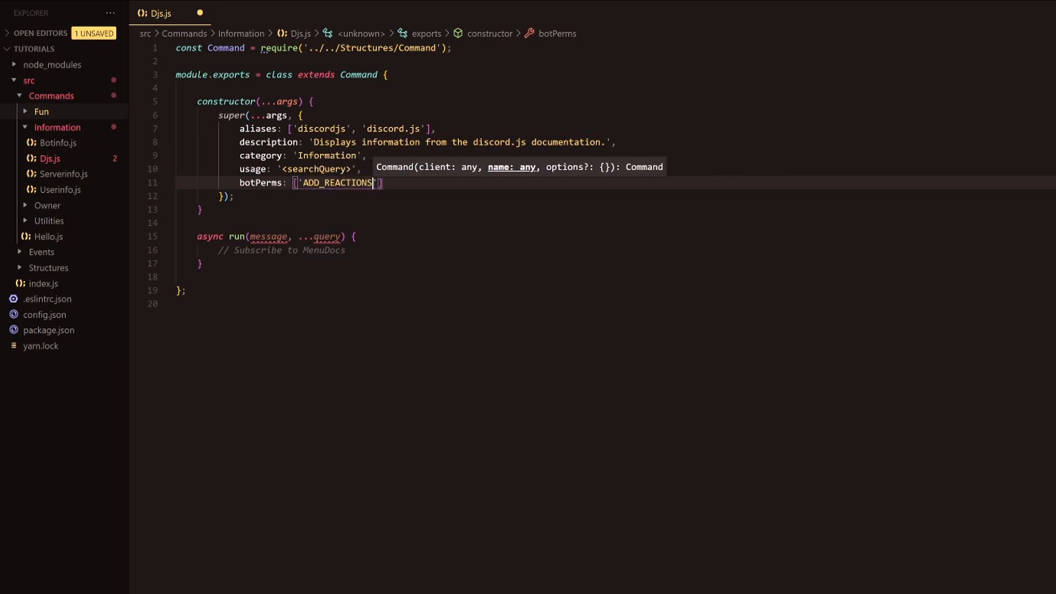
text(, 'MANAGE_MESSAGES)
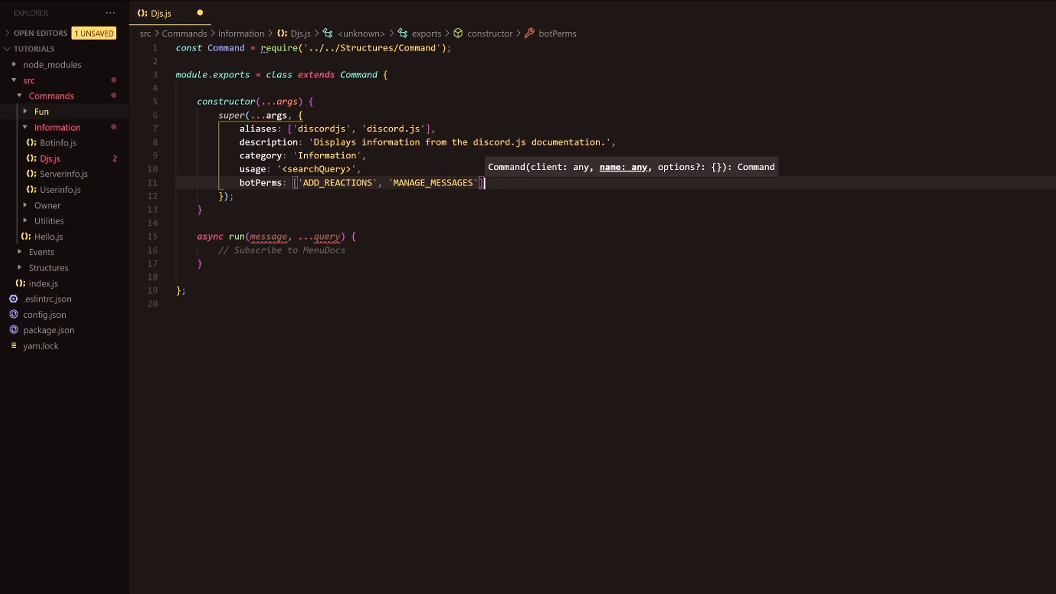
text(,)
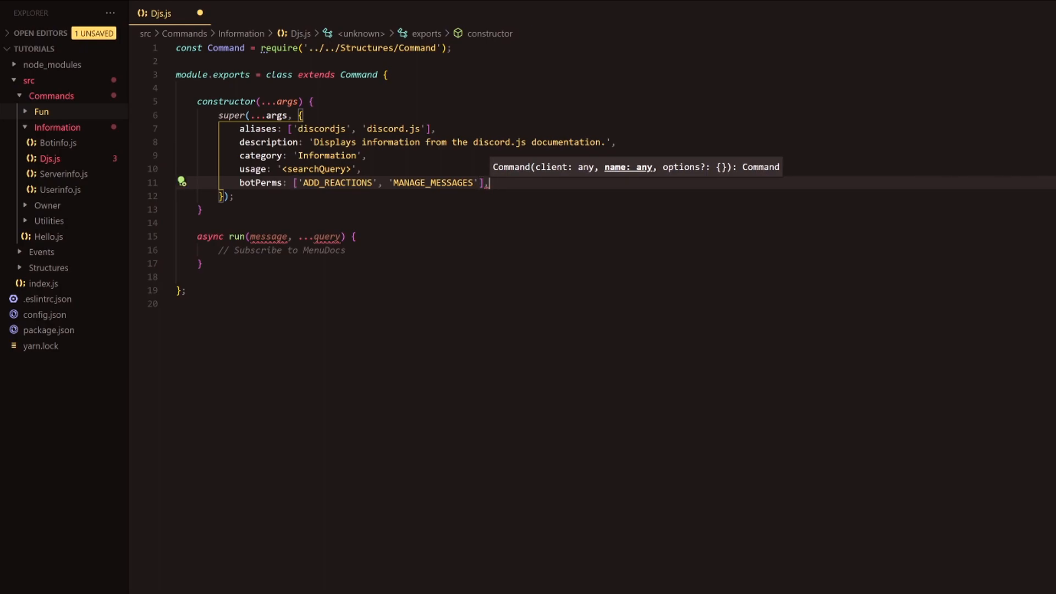
text(args: true)
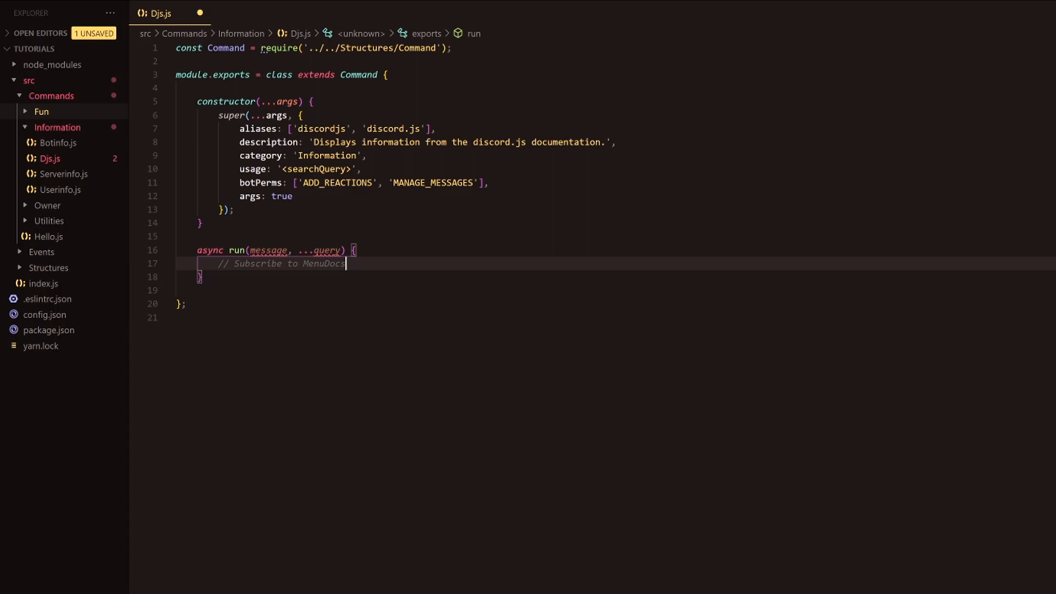
Add const fetch = require('node-fetch') below the Command import.
key(Enter)
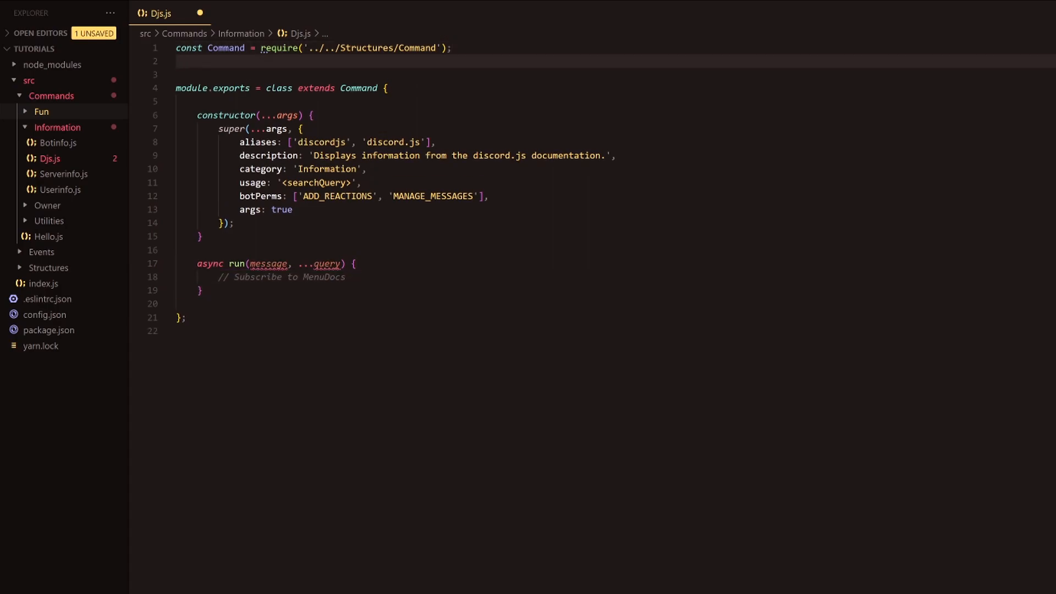
text(const fetch)
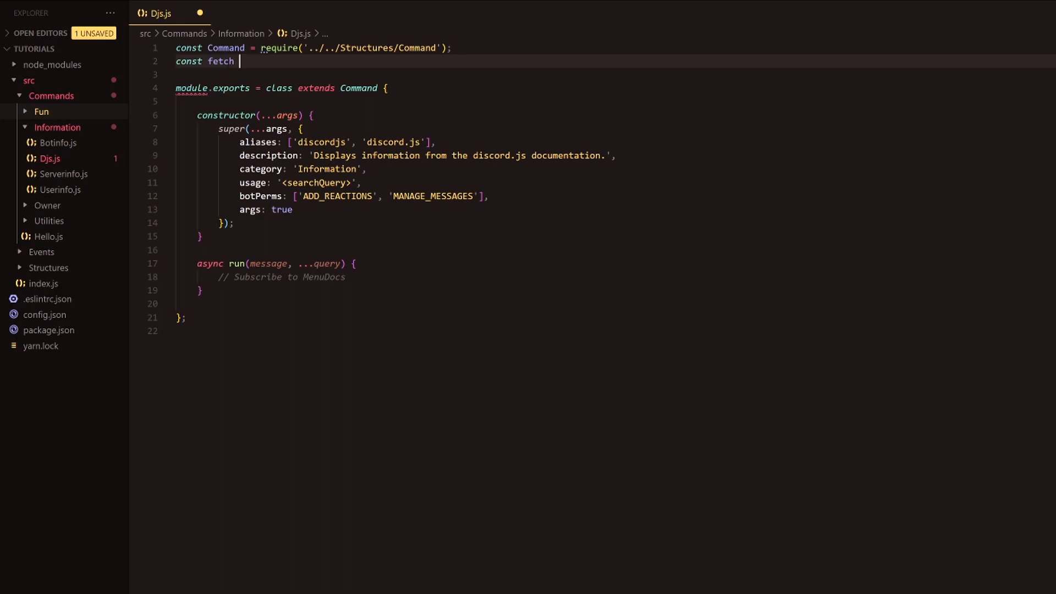
text(=)
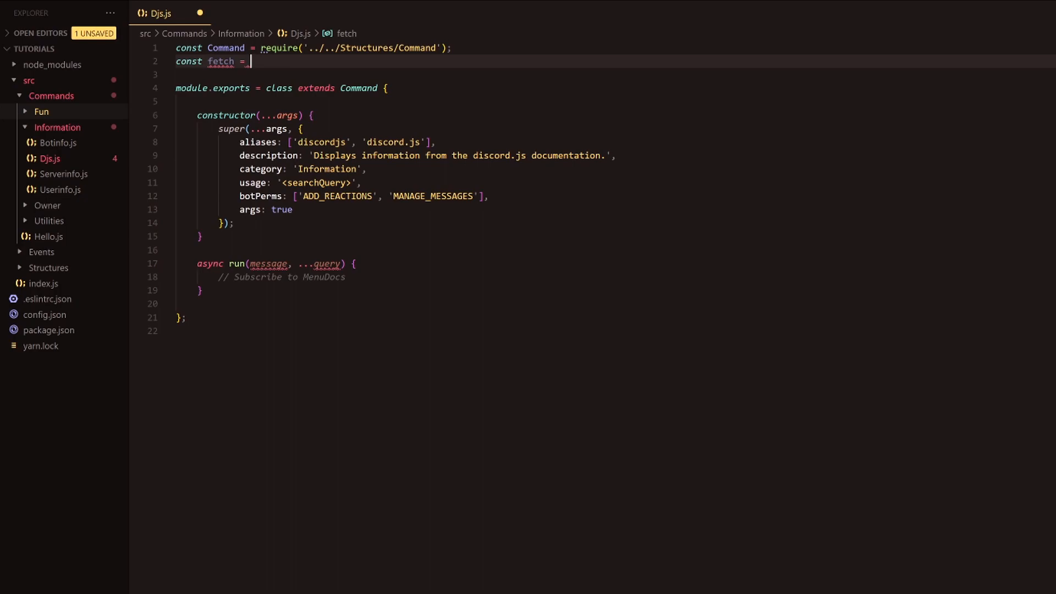
text(require('node-fetch)
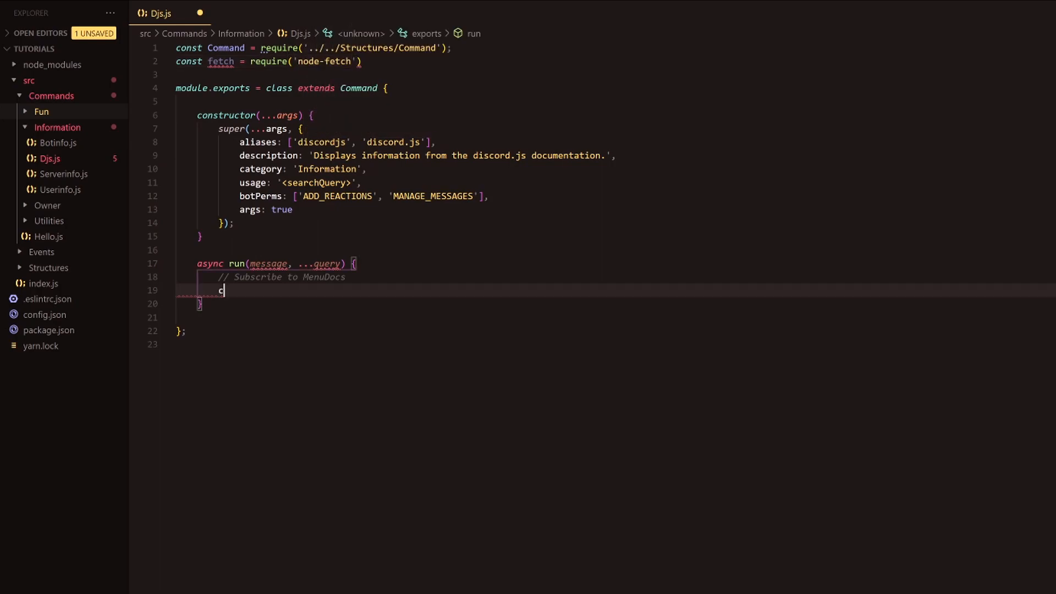
Declare const url as a template string for the djsdocs.sorta.moe/v2/embed endpoint.
text(onst url;)
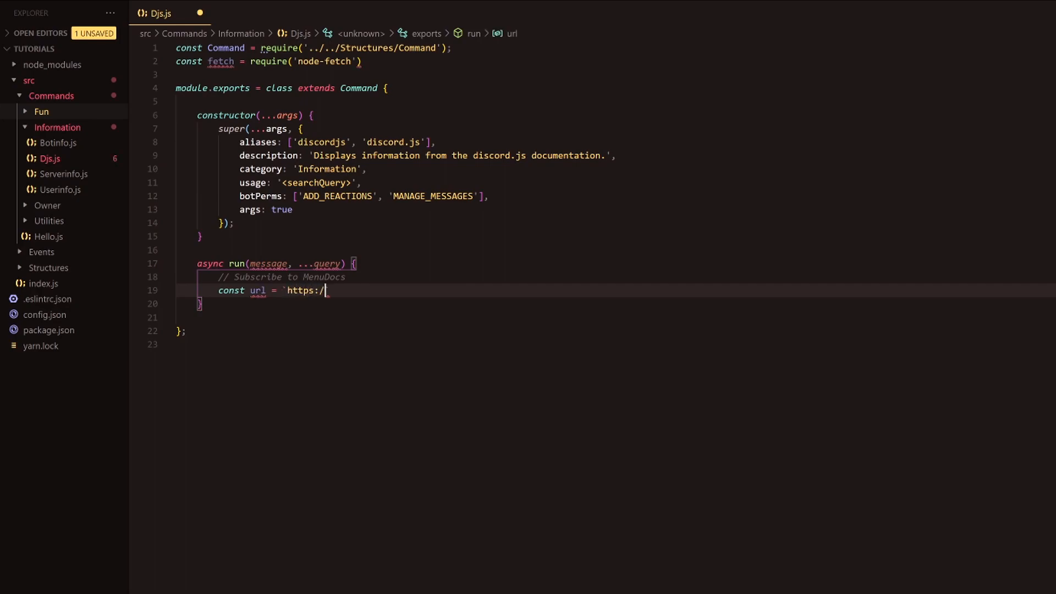
text(/dj)
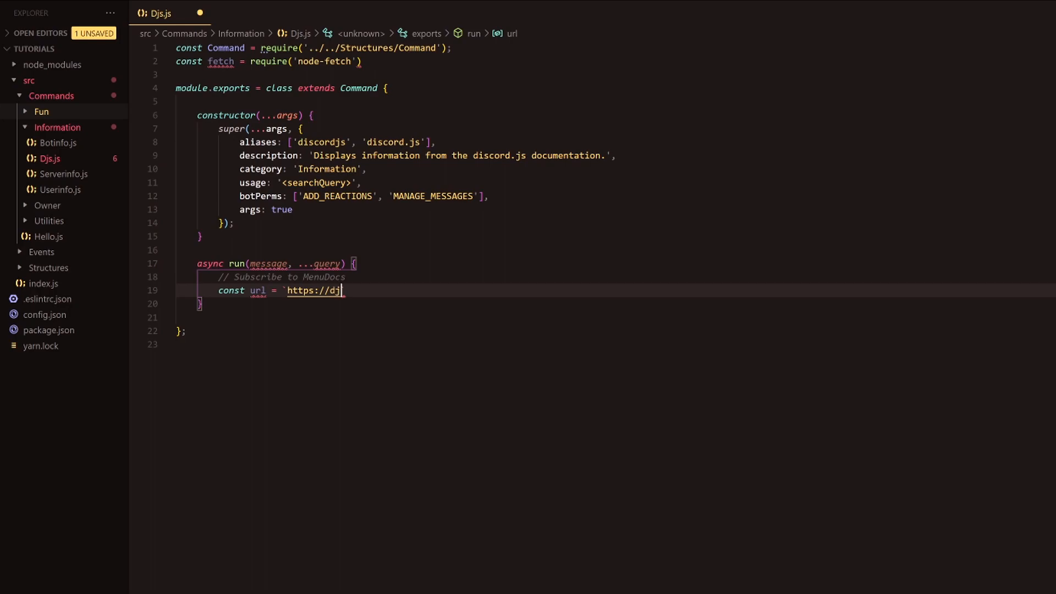
text(s`)
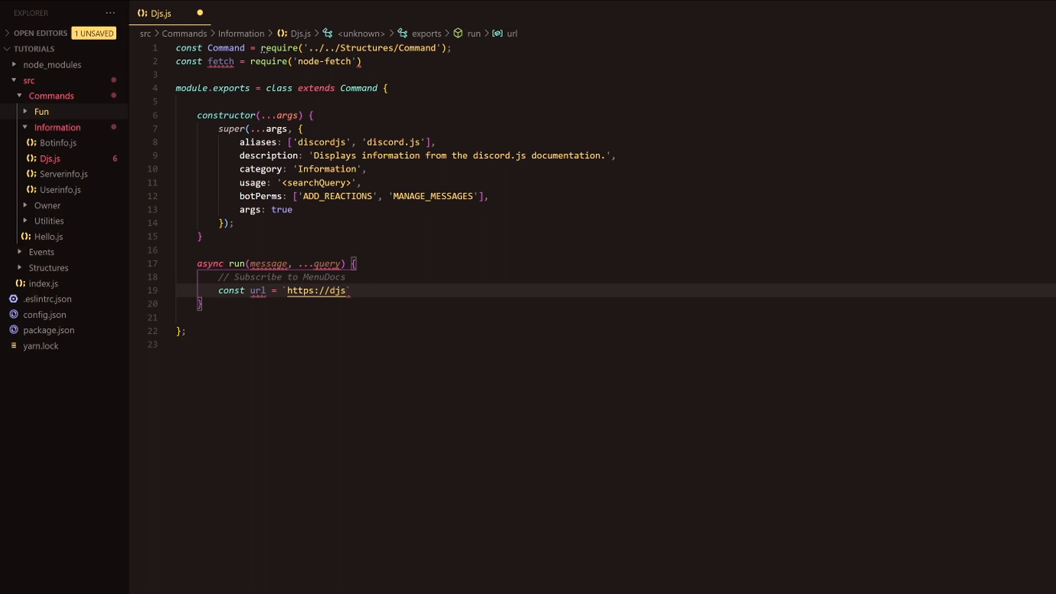
text(docs)
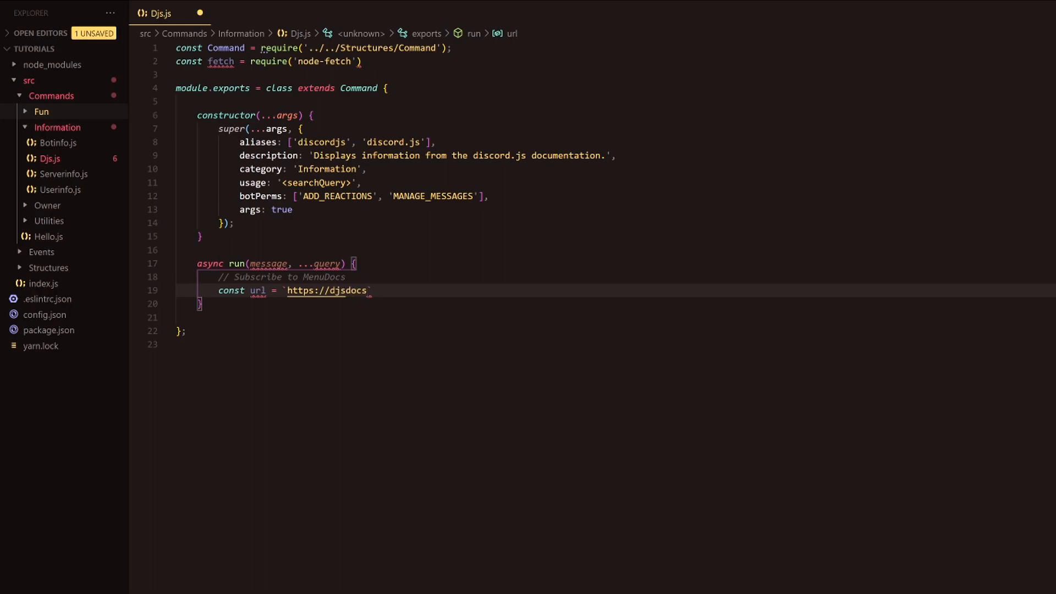
text(.sorta.m)
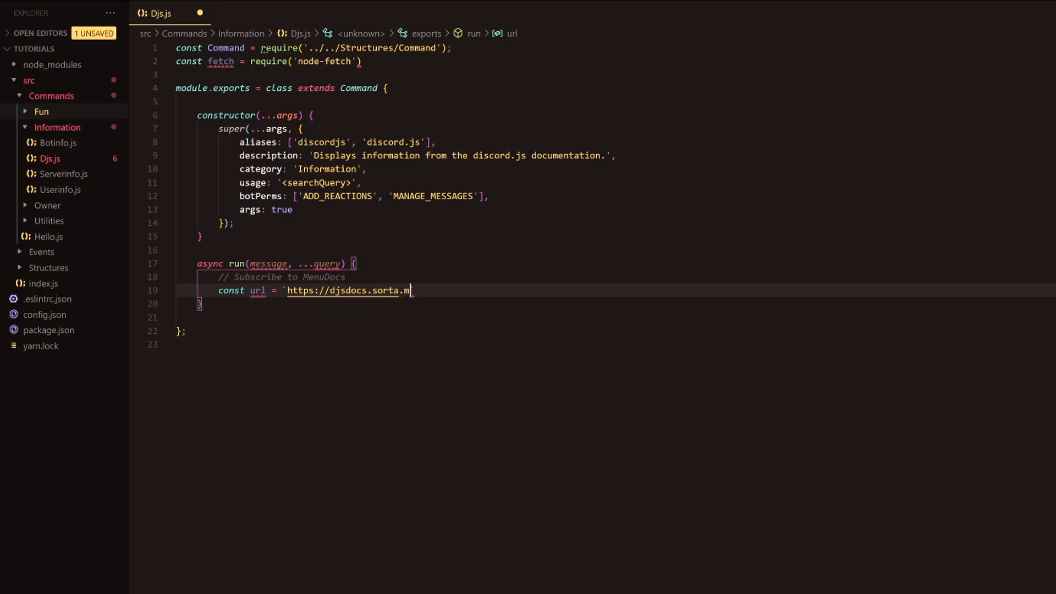
text(oe/v2)
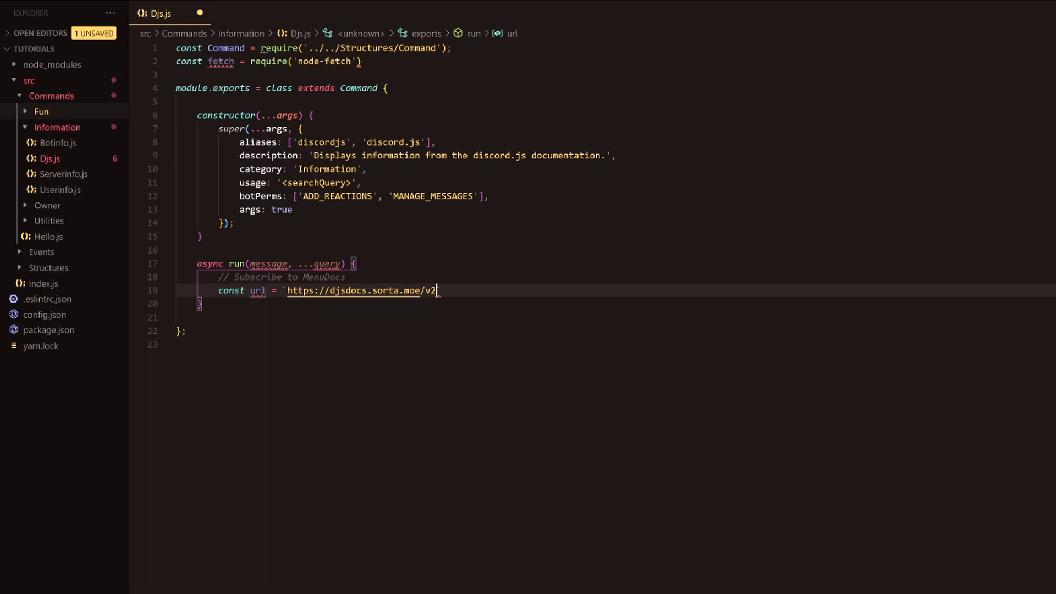
text(em)
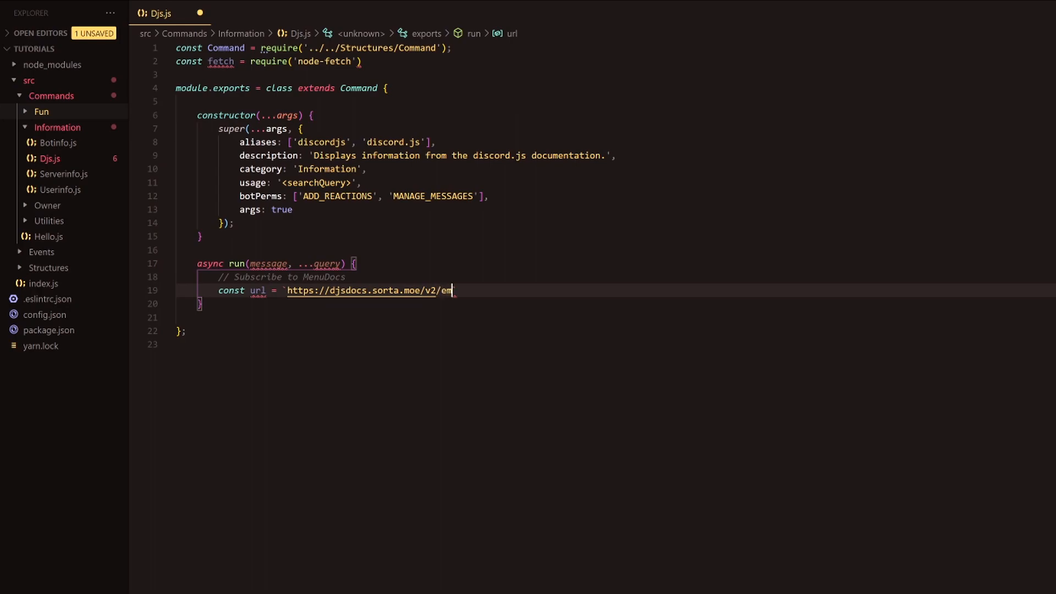
text(bed?`)
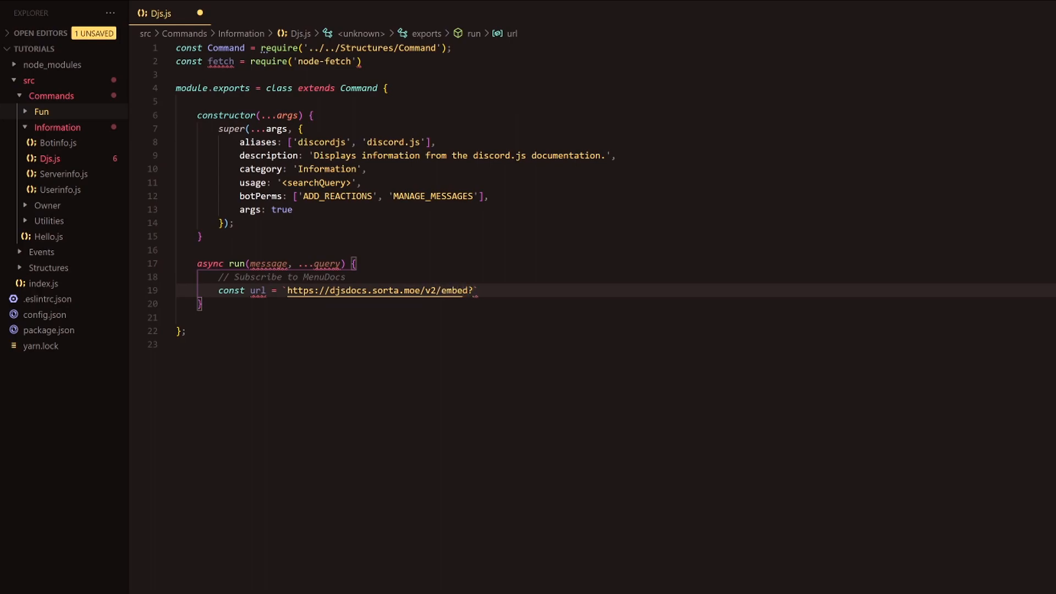
Append src=stable&q=${encodeURIComponent(query)} to the url and start a new line.
text(src)
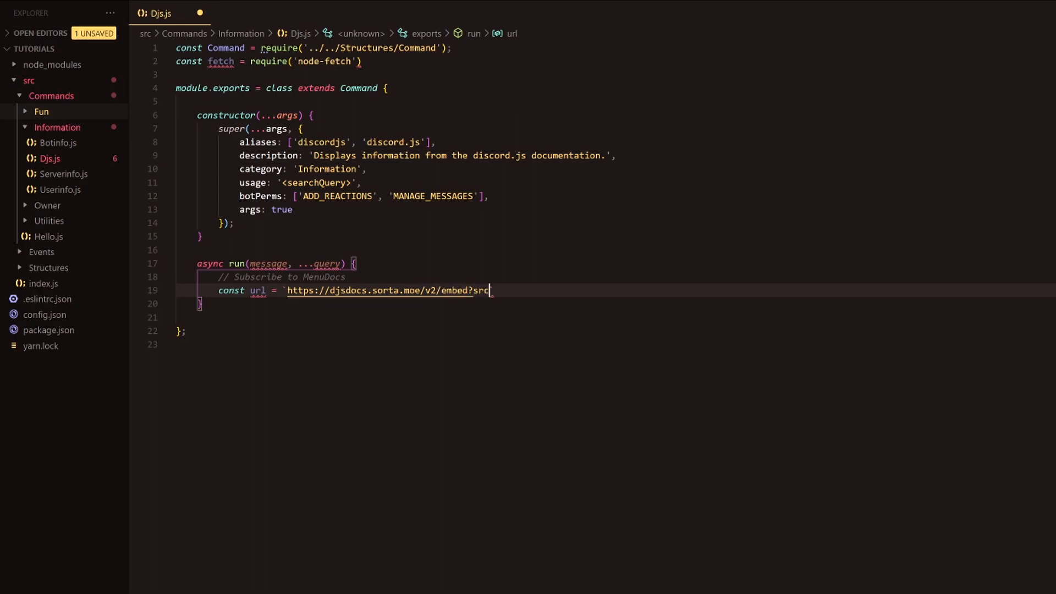
text(=s)
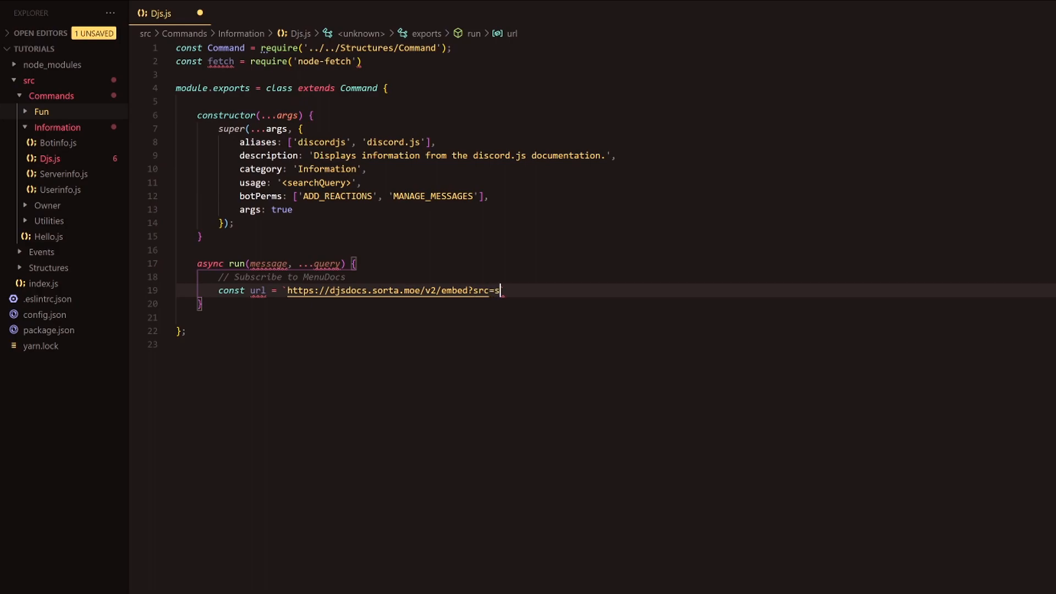
text(table)
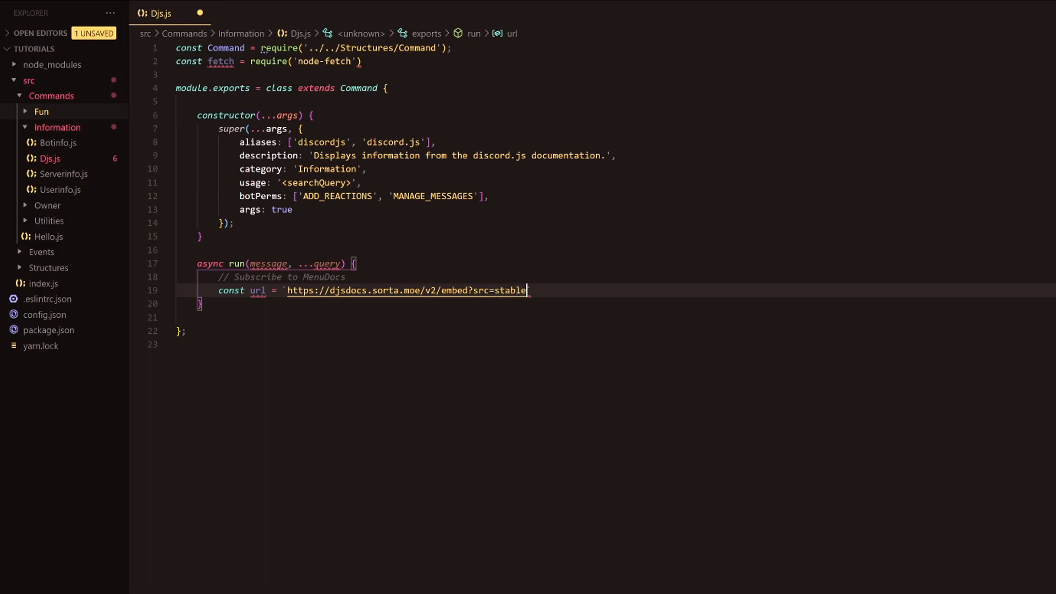
text(&q)
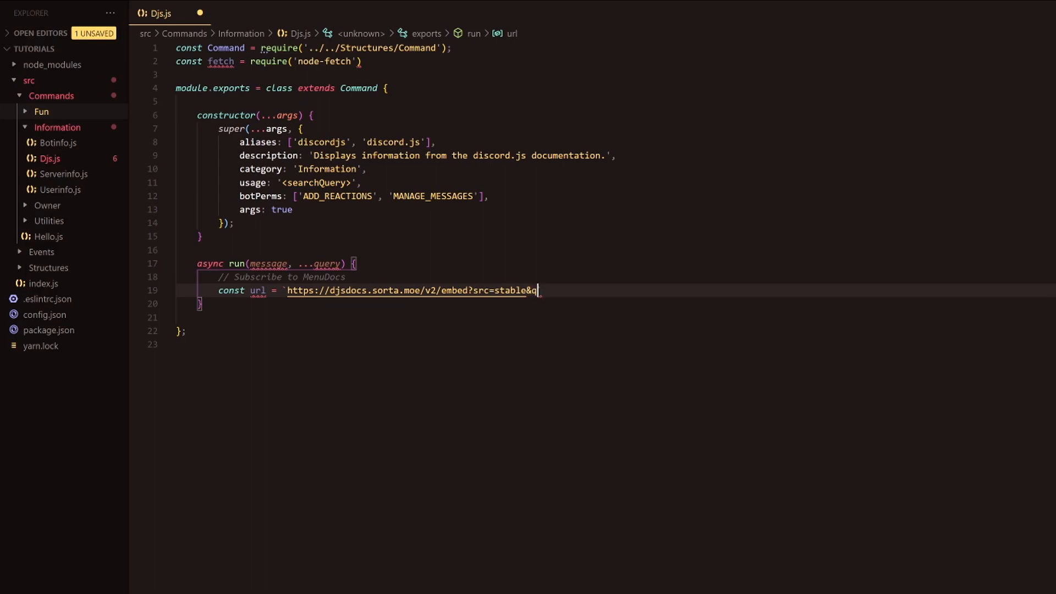
text(${}`)
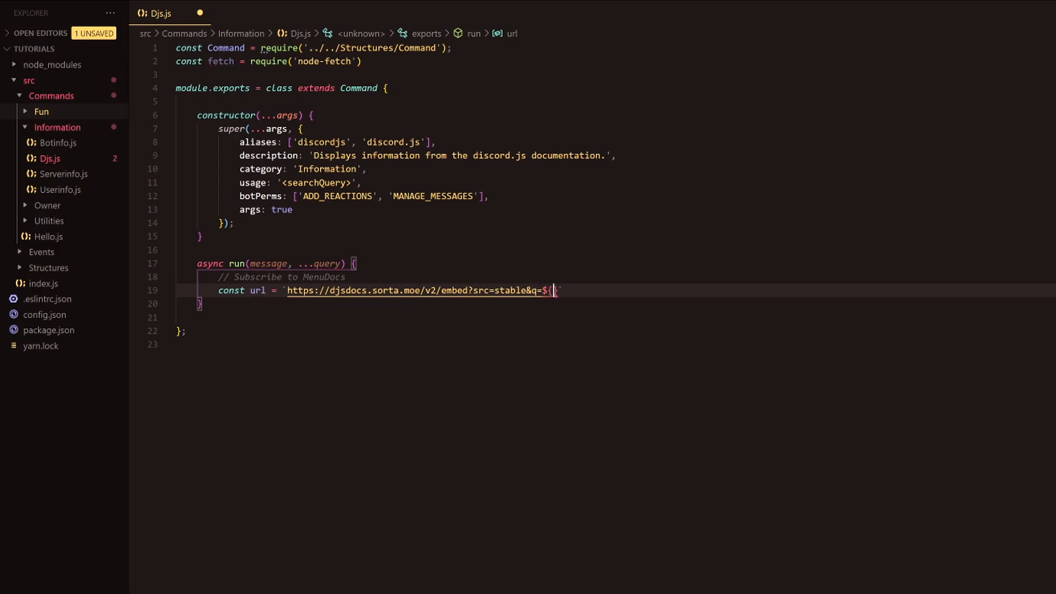
text(encod)
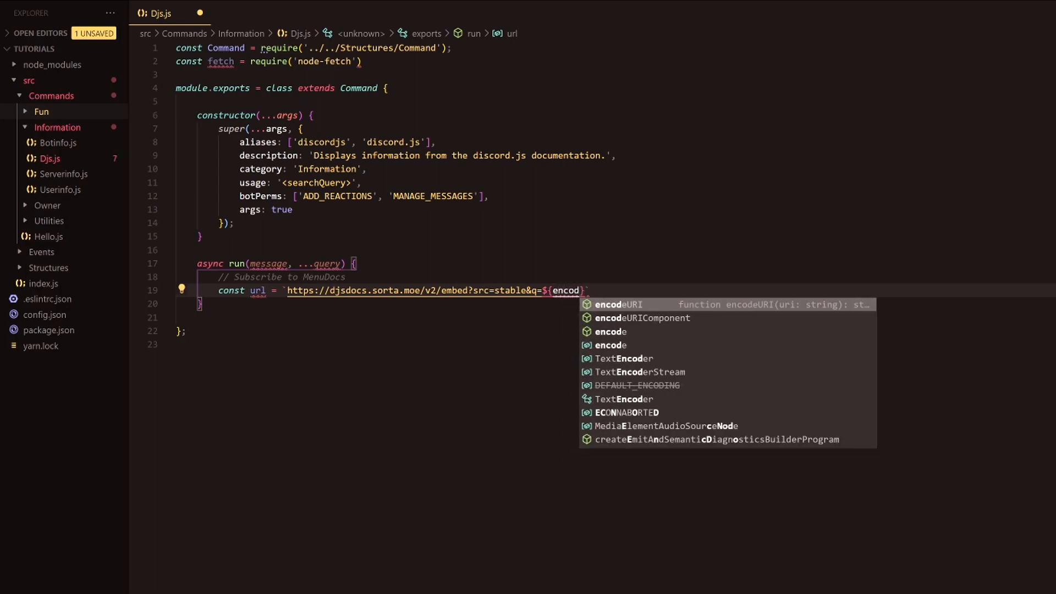
click(641, 317)
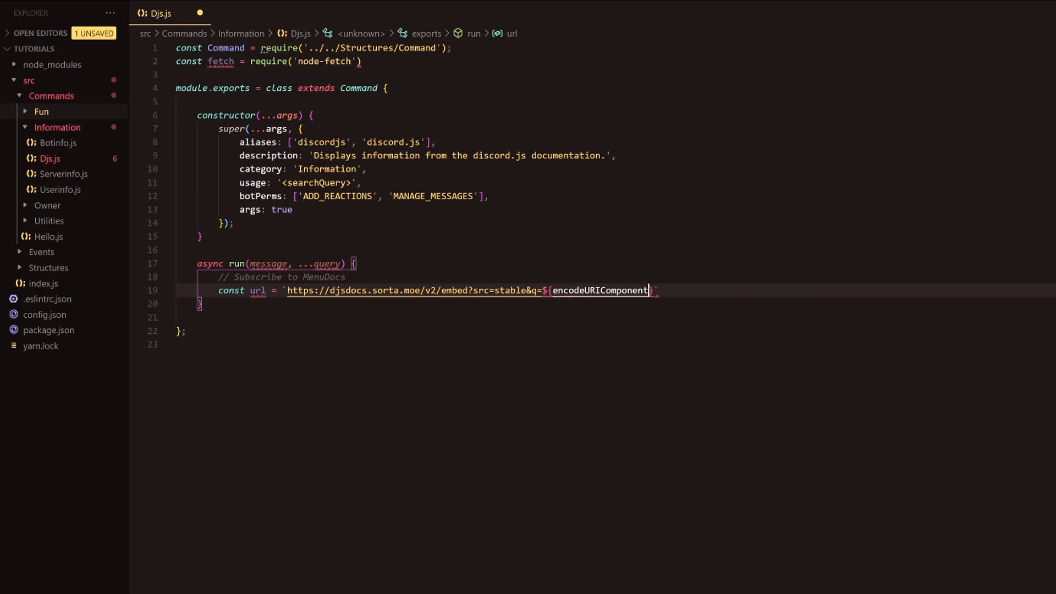
text((query)
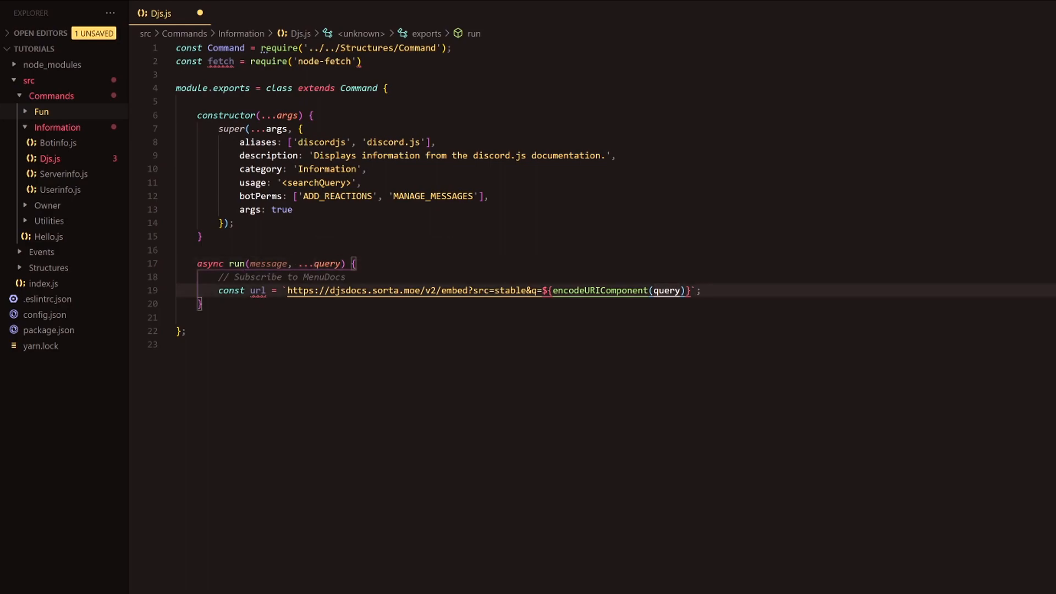
key(Enter)
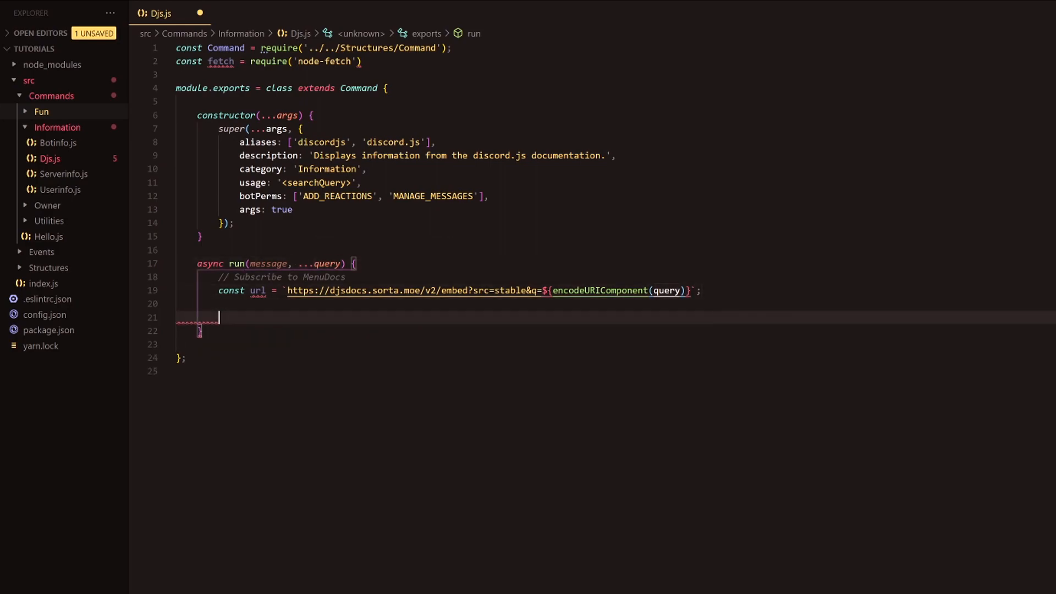
Write const docFetch = await fetch(url) and const embed = await docFetch.json().
text(const docFetch = a)
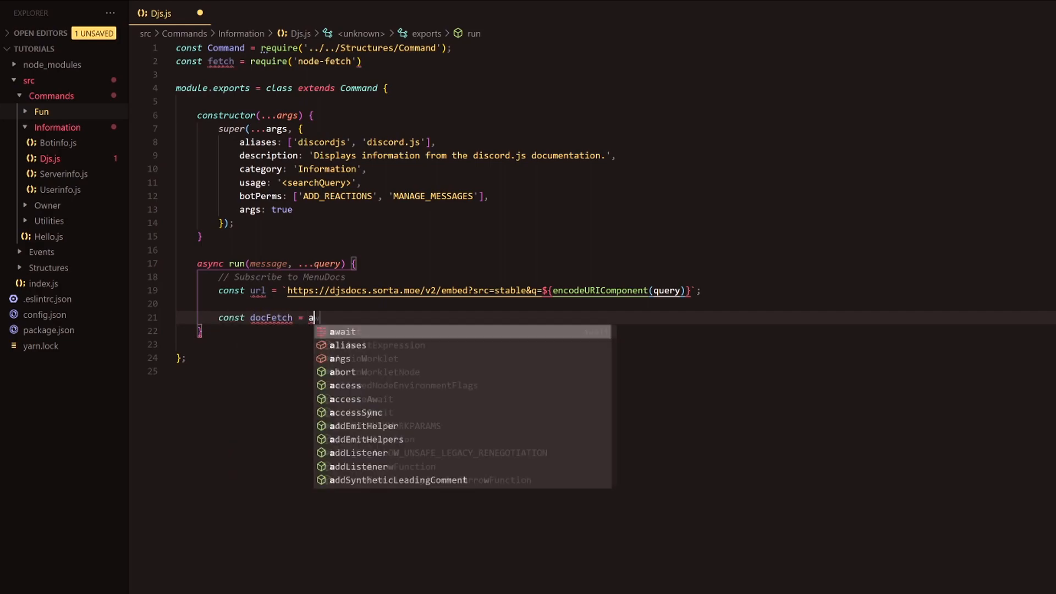
text(wait fetcvh)
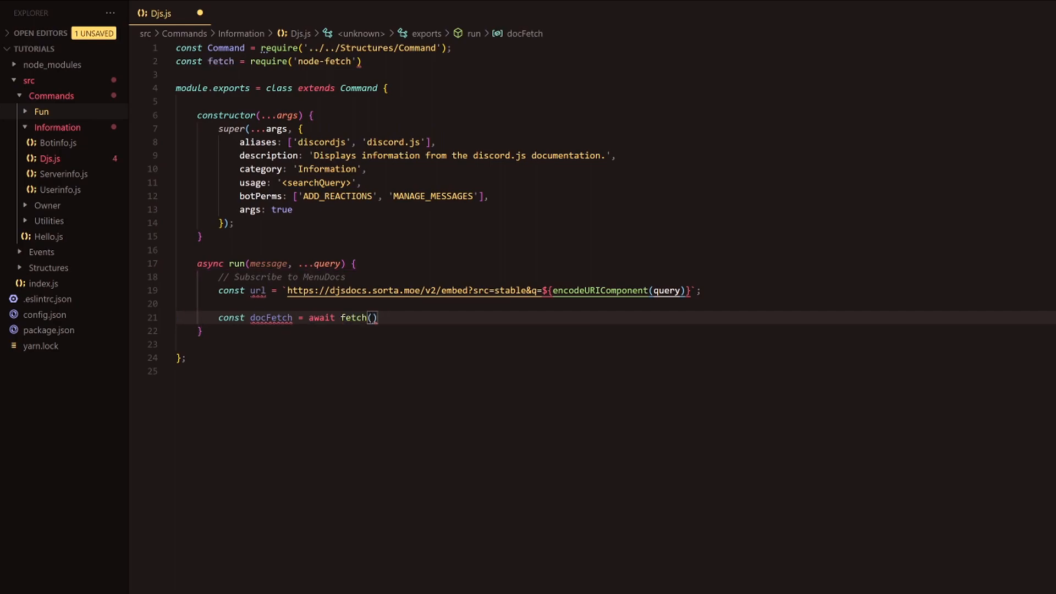
text(url)
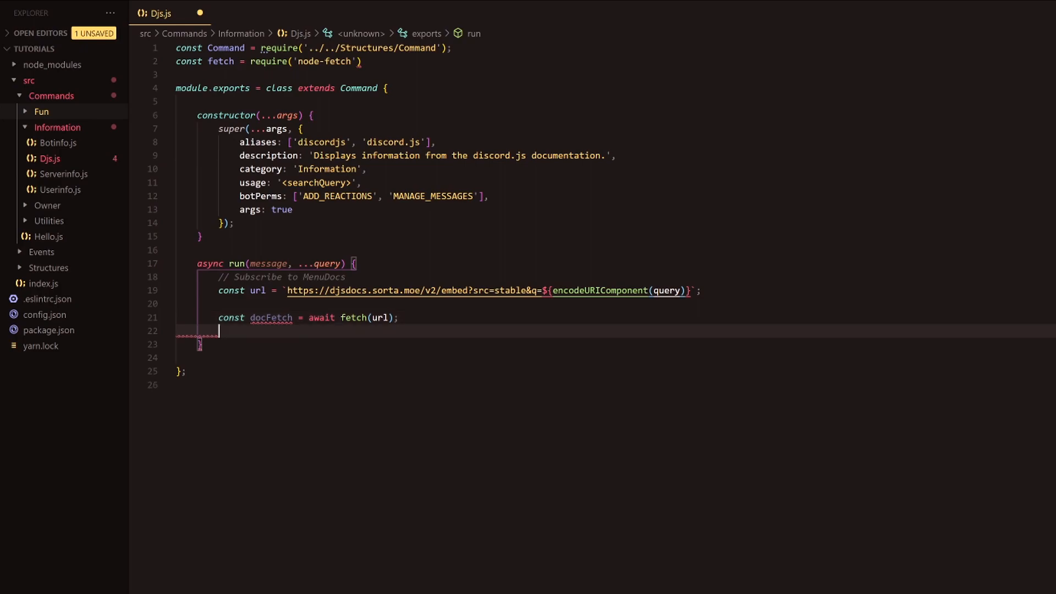
text(const)
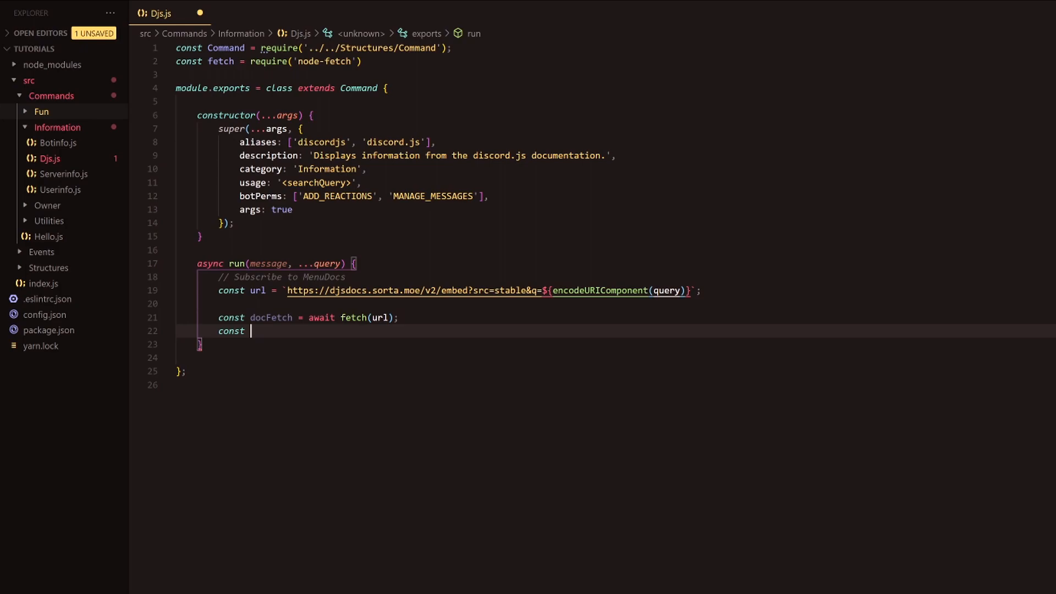
text(embed =)
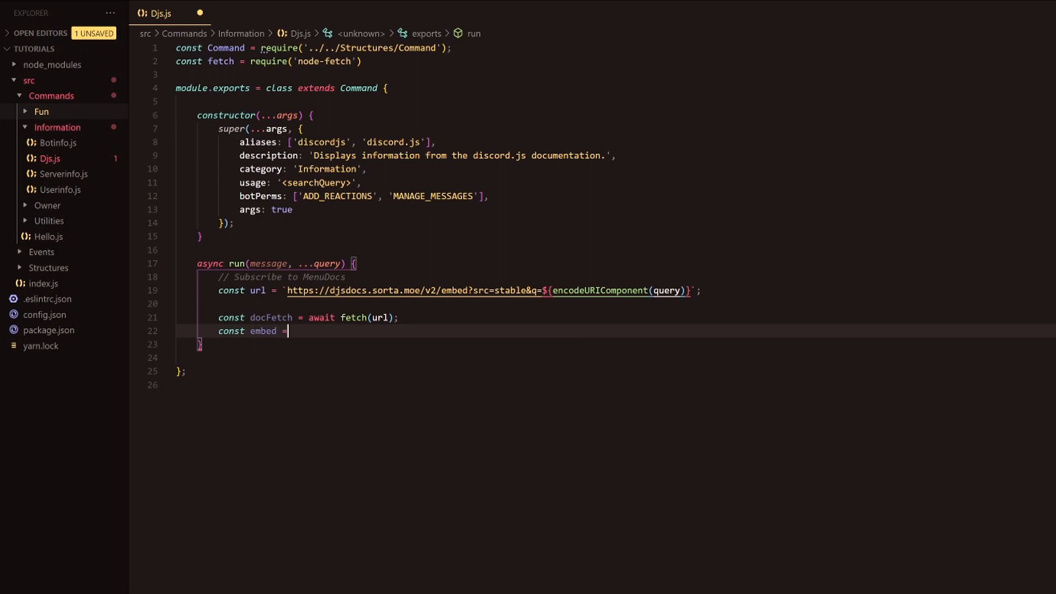
text(await doc)
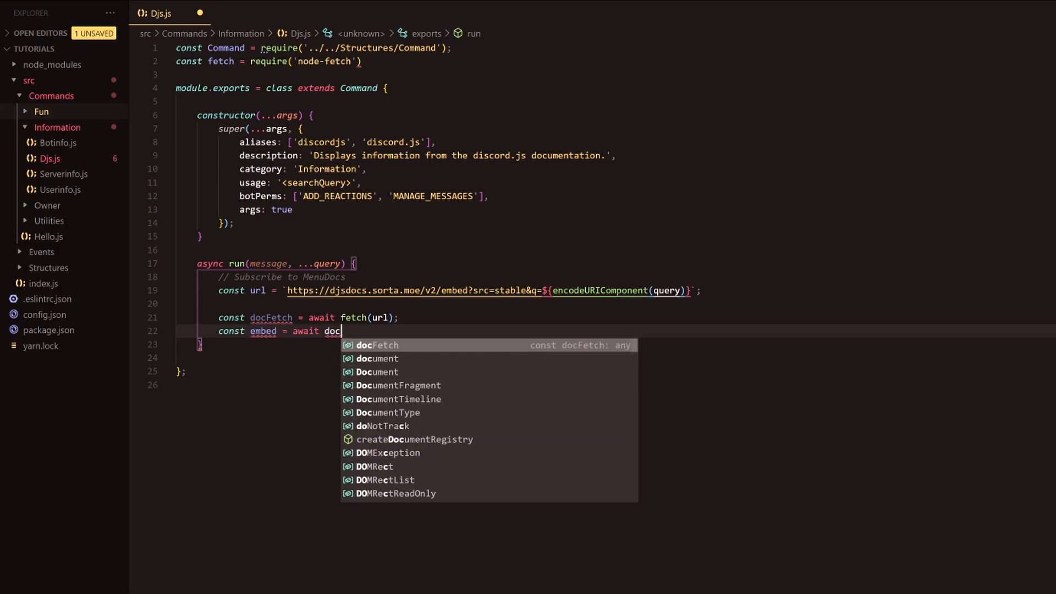
text(Fetch.join)
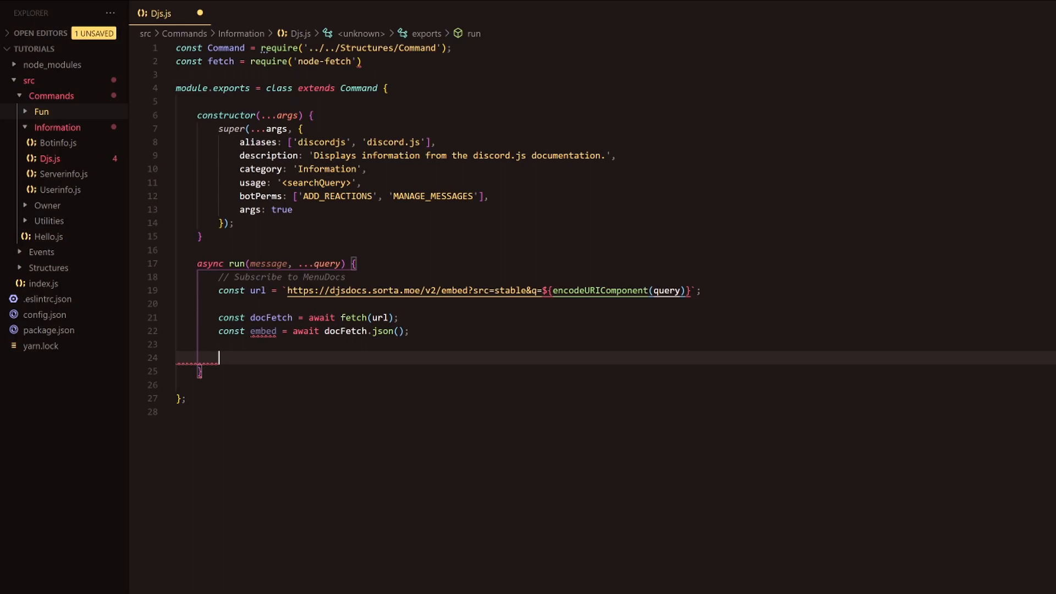
Add an if (!embed || embed.error) check that begins a return statement.
text(if (em)
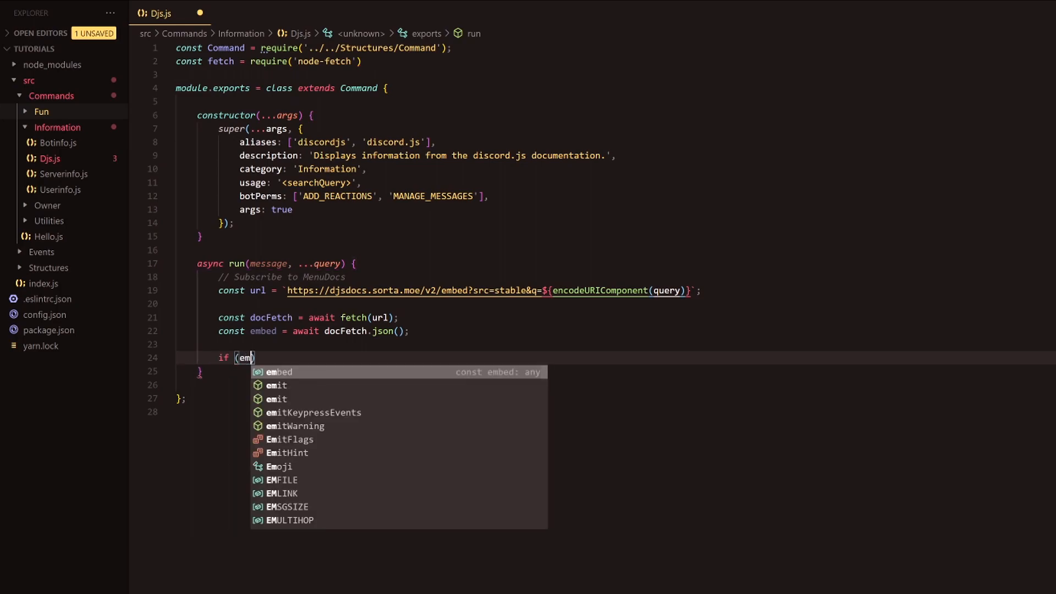
text(embed)
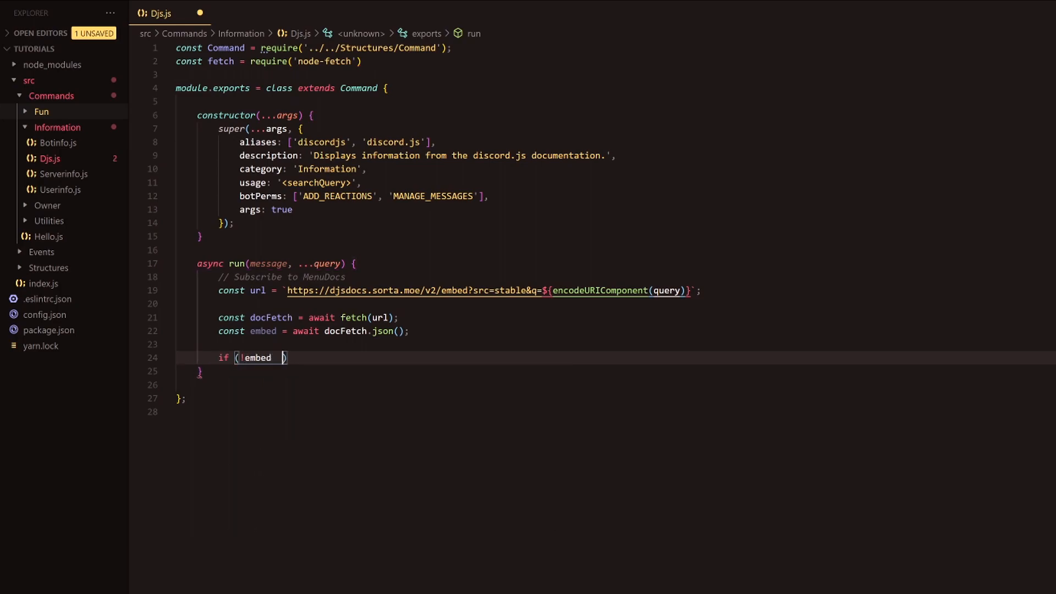
text(|| embed.error)
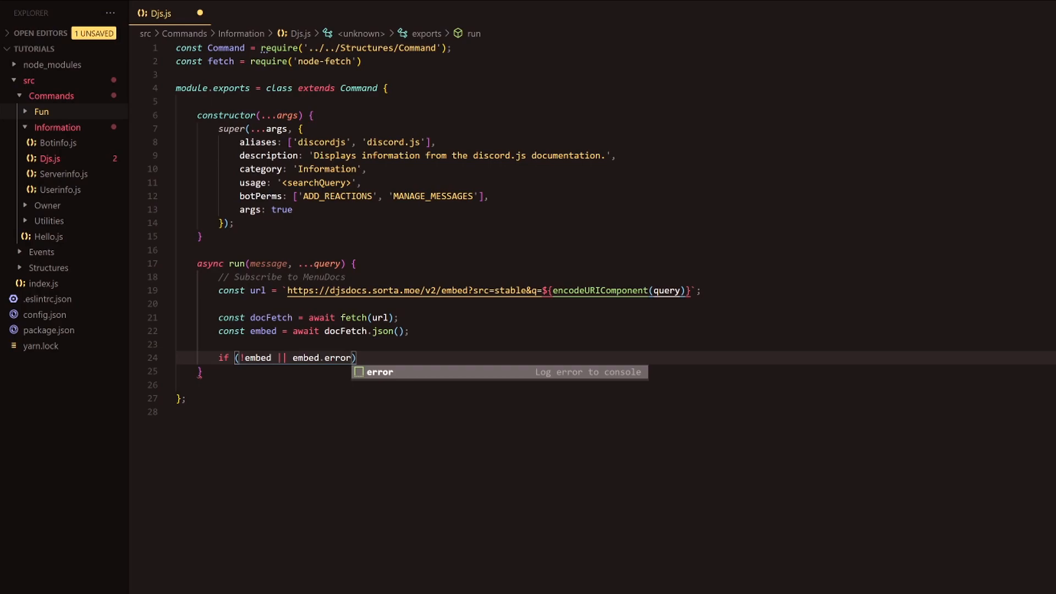
key(Escape)
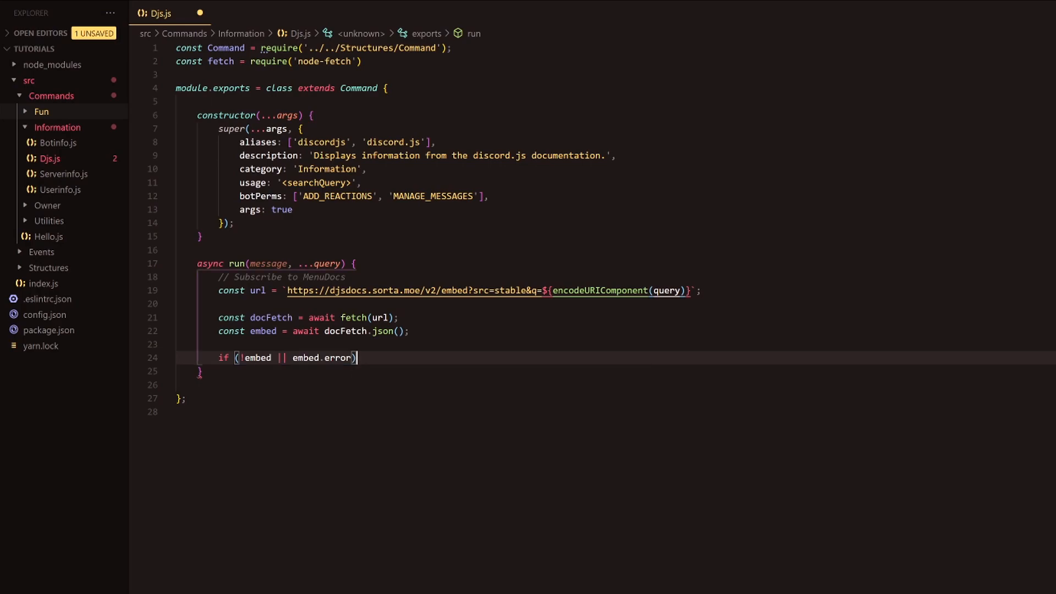
text({)
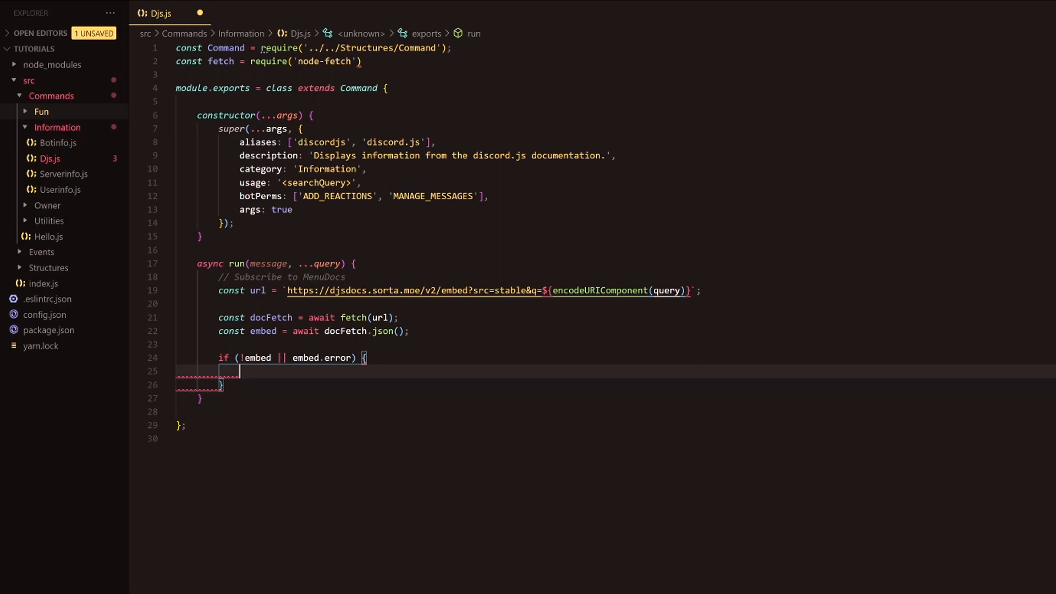
text(return)
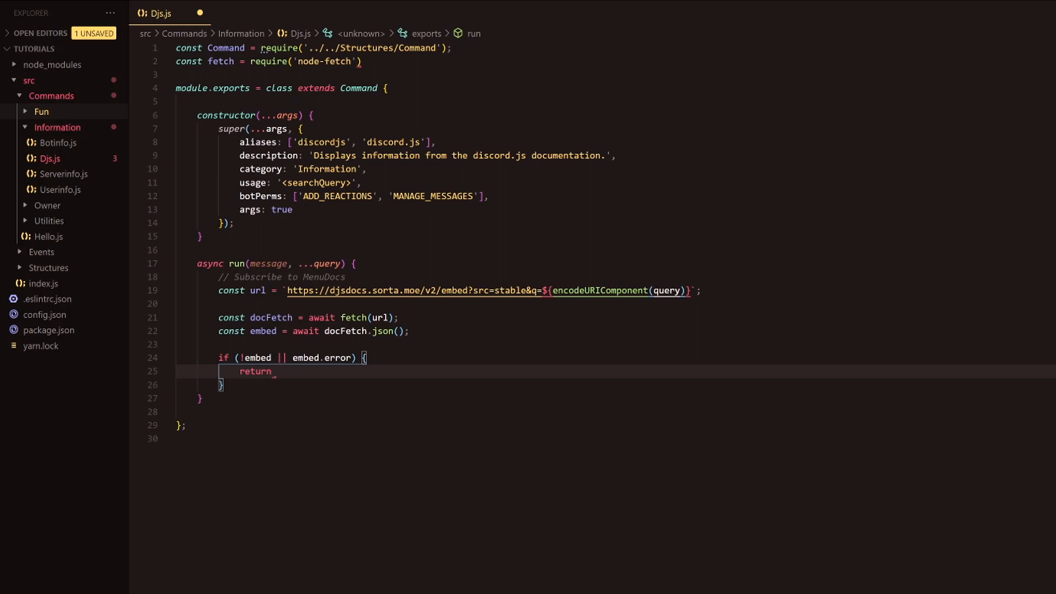
text(messa)
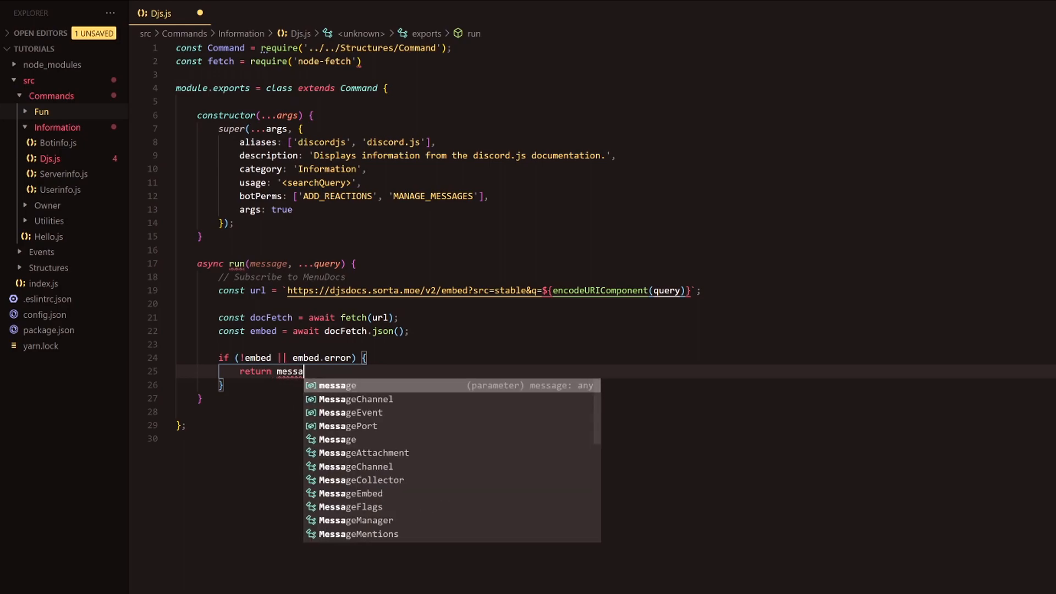
text(.reply(`")
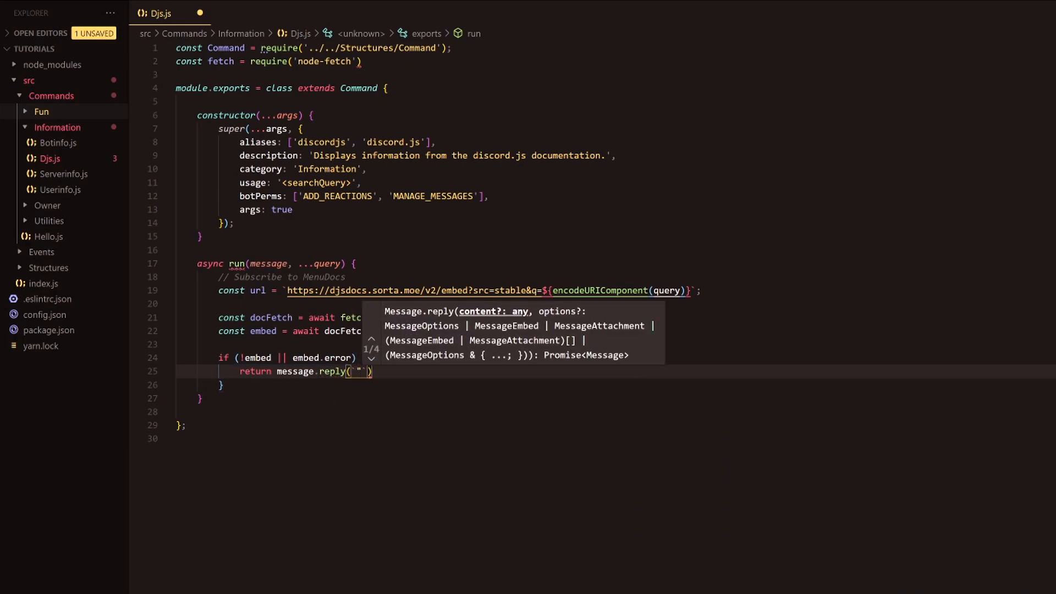
text(${)
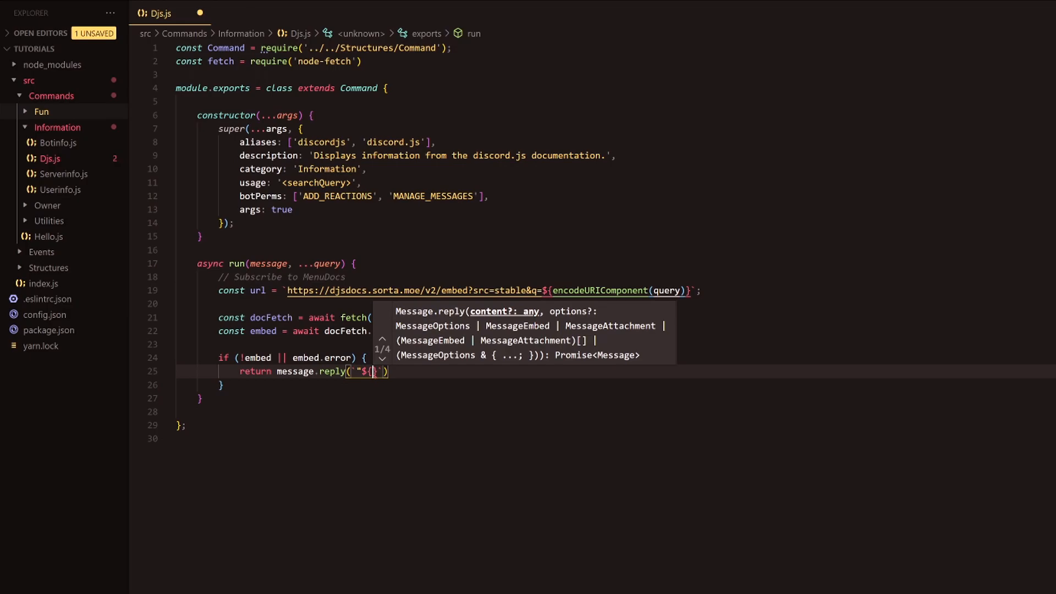
text(query)
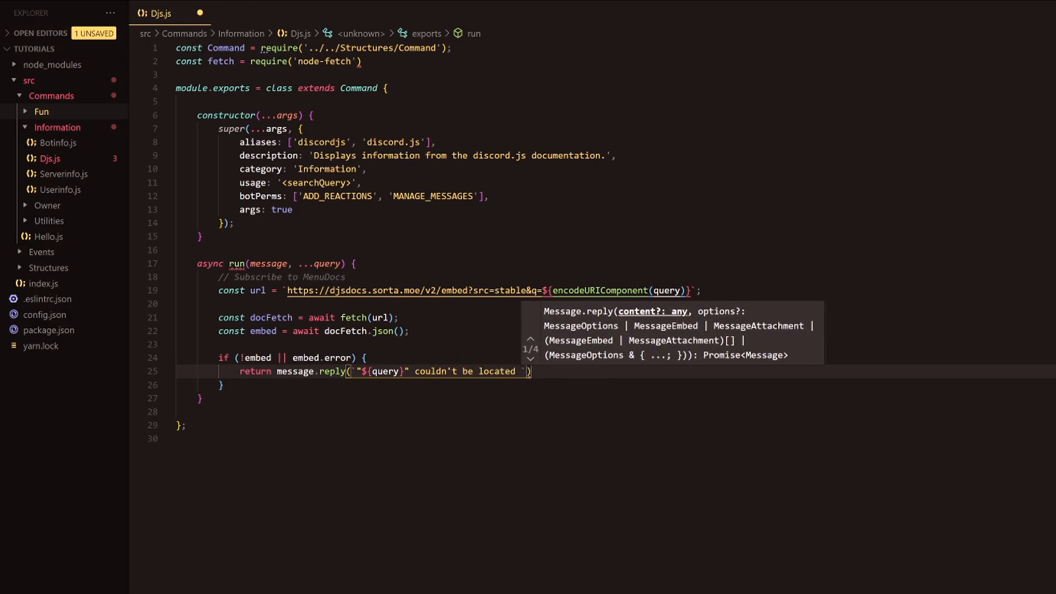
text(within)
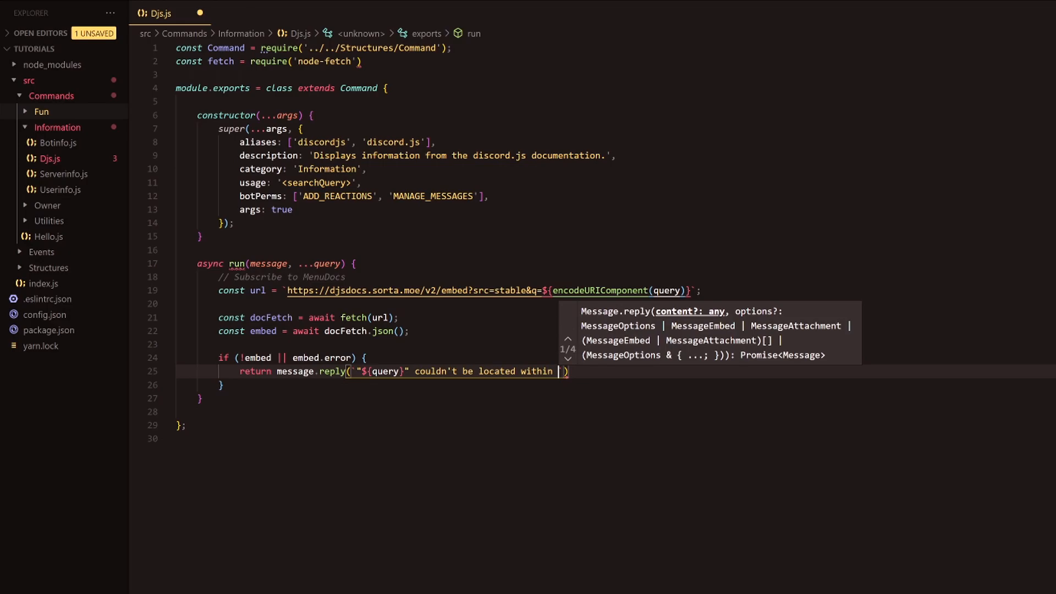
text(the discord.js documentation ()
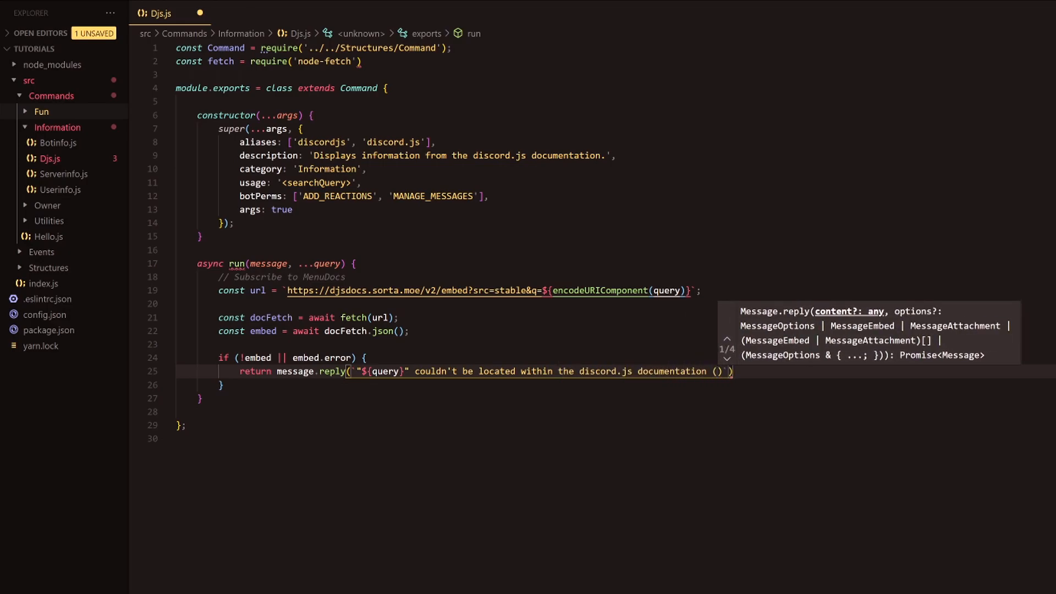
text((<${})
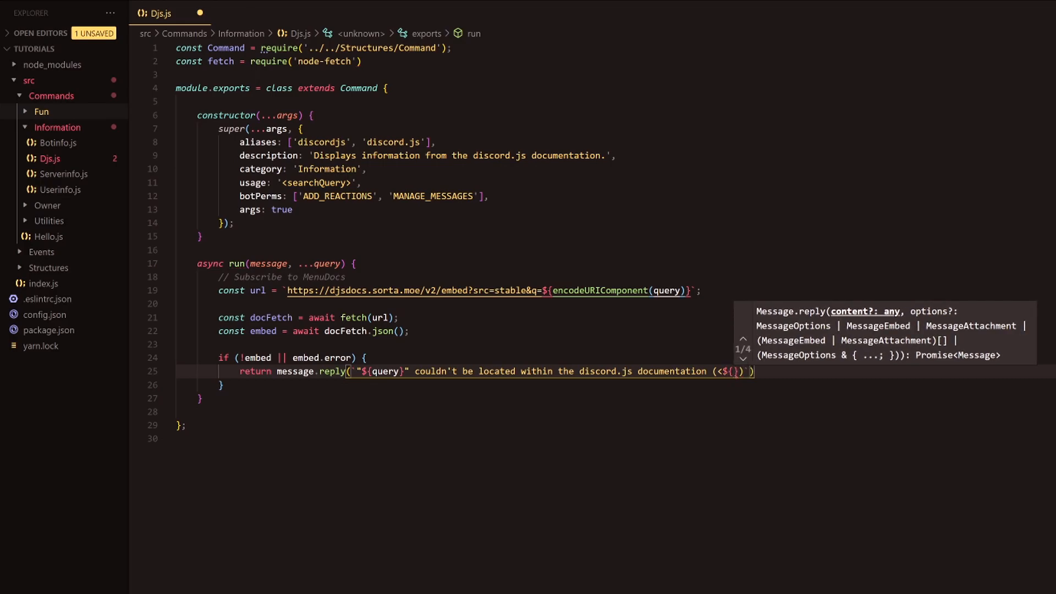
text(https://)
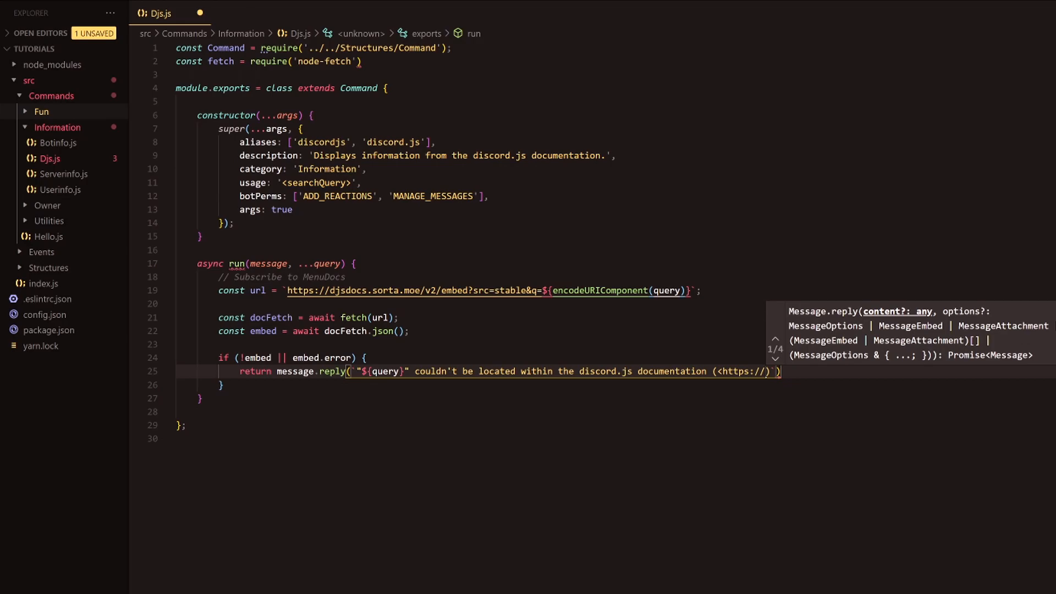
text(discord.js)
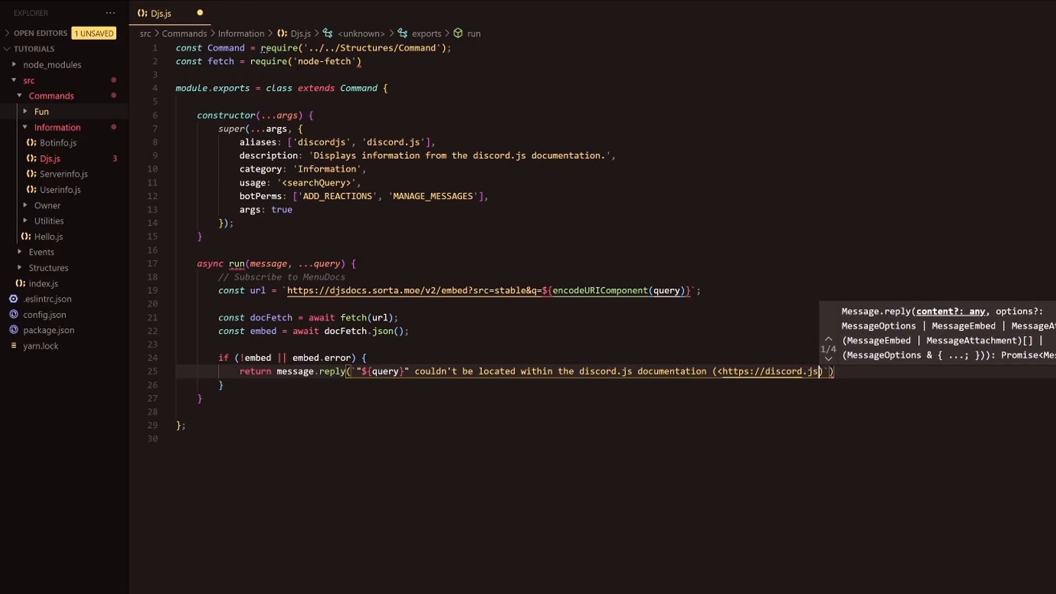
text(.org/>).)
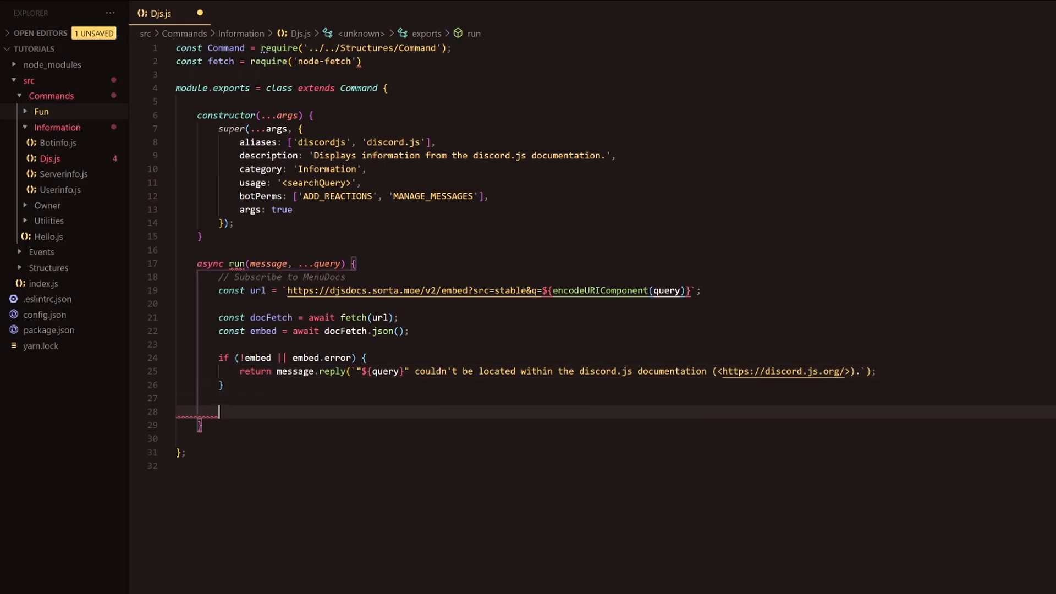
Add if (!message.guild) returning message.channel.send({ embed }).
text(if (!message.gui)
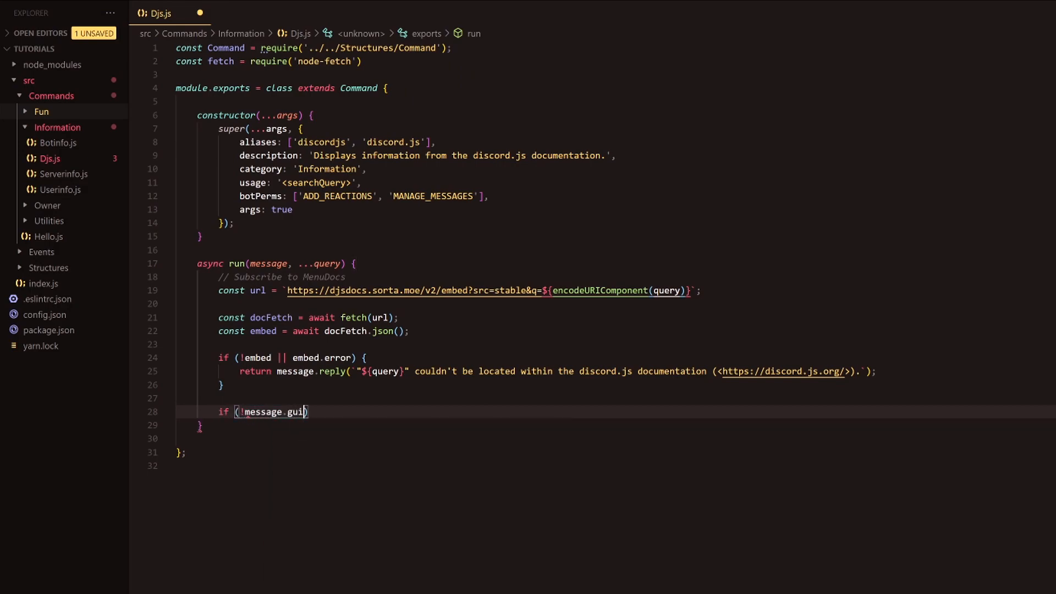
text(ld)
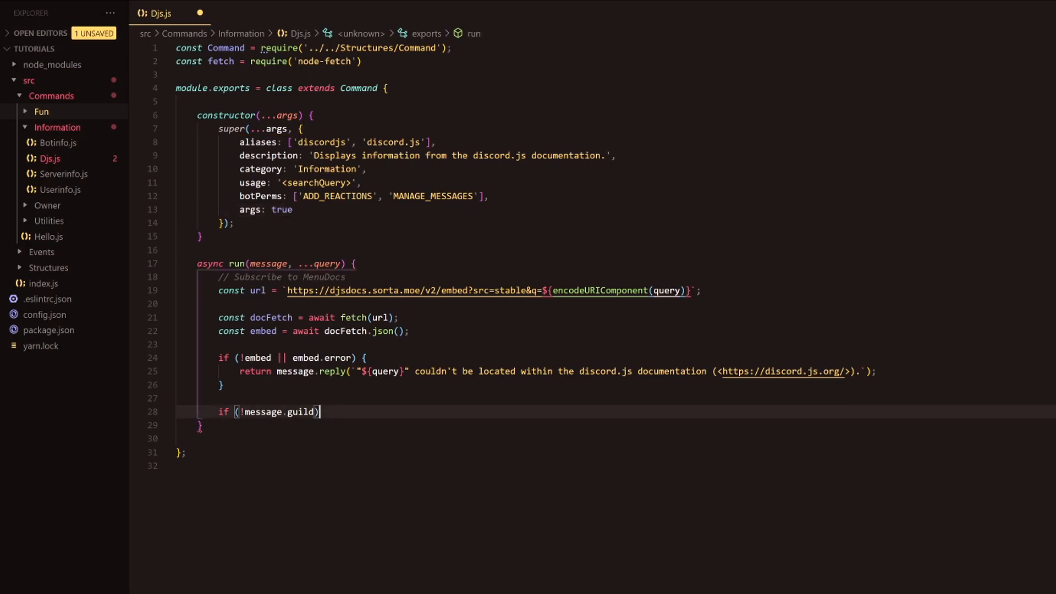
text({)
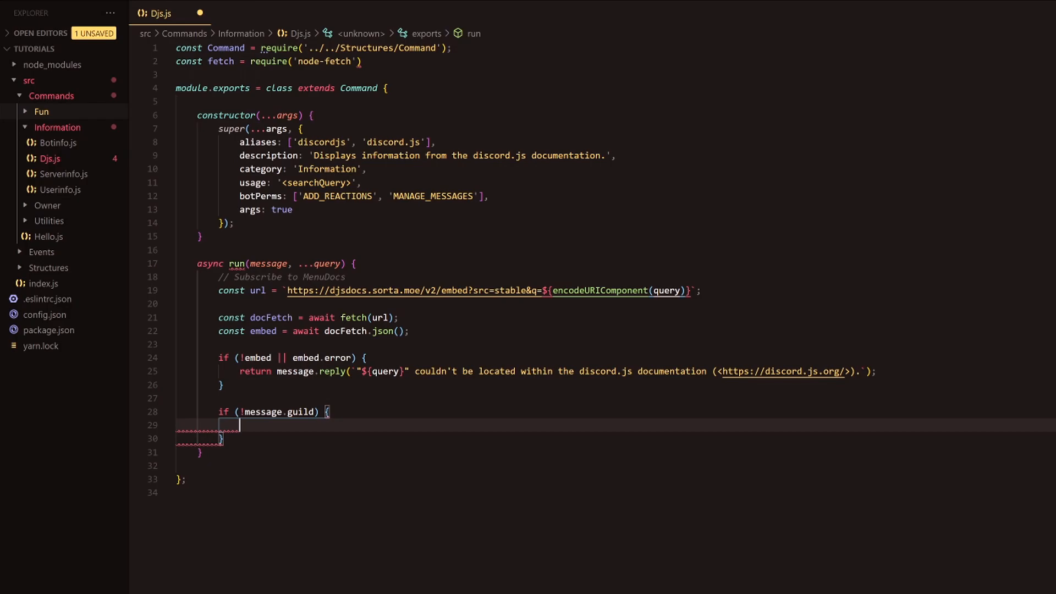
text(return)
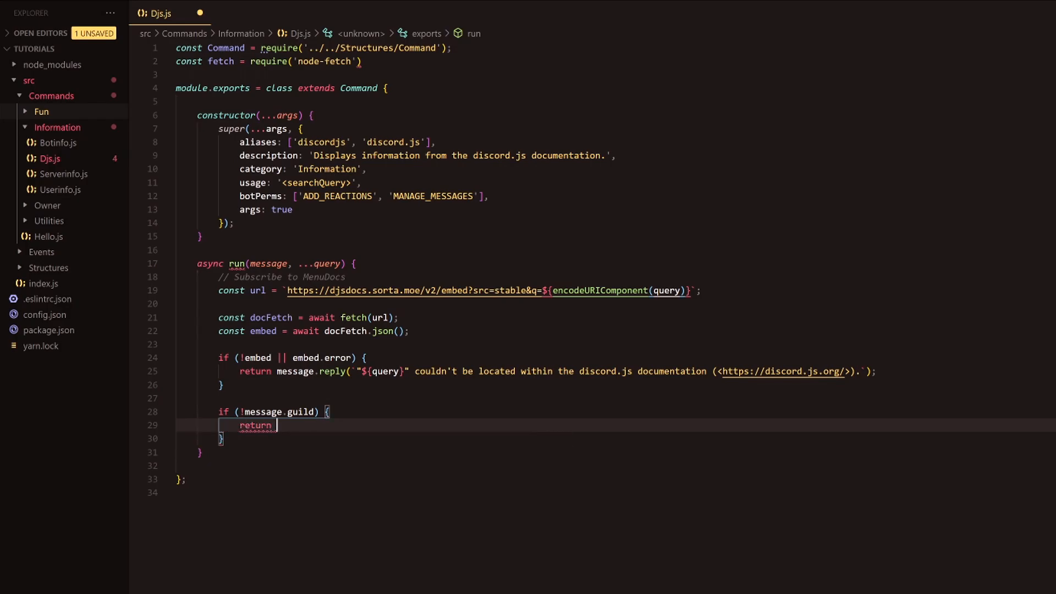
text(message.chga)
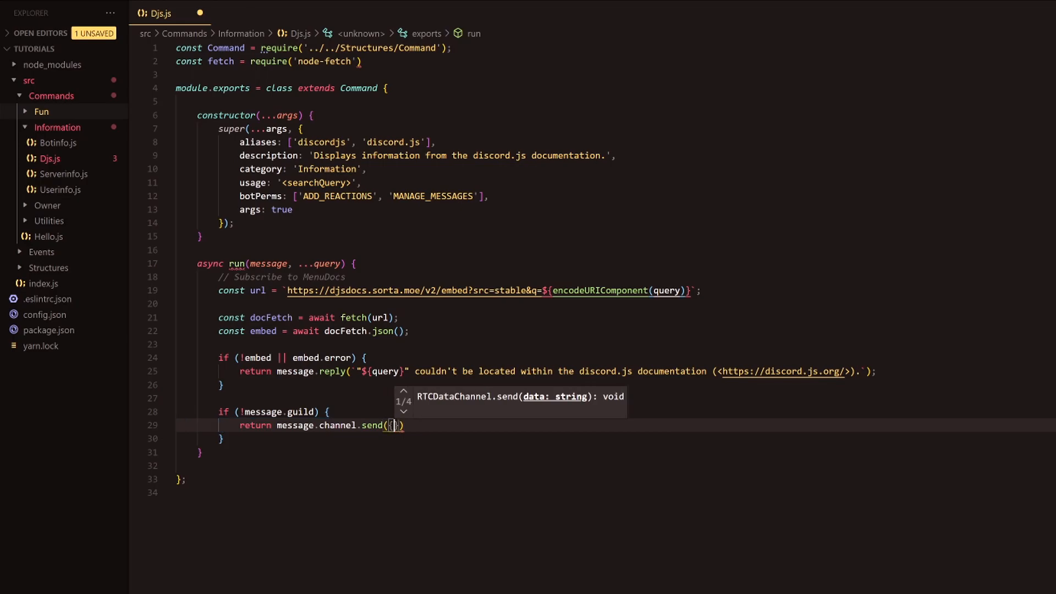
text(embed)
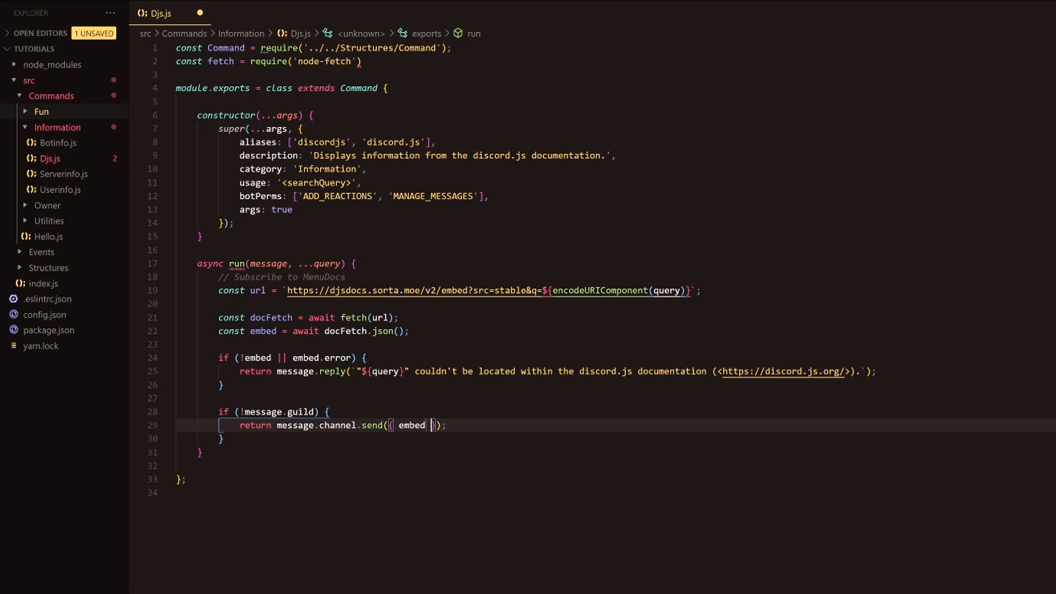
text(embed)
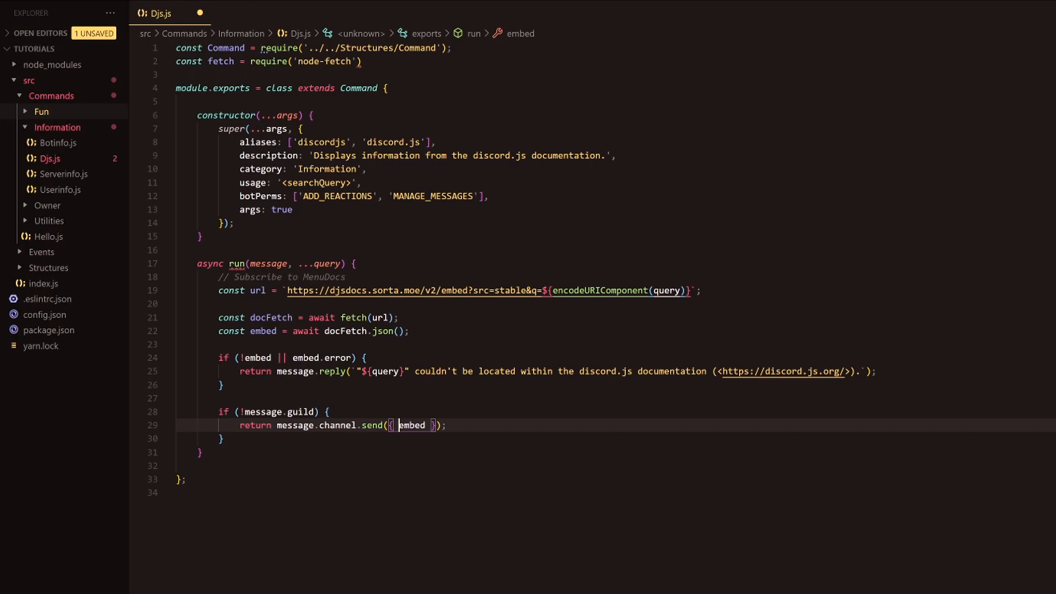
mouse_move(166, 258)
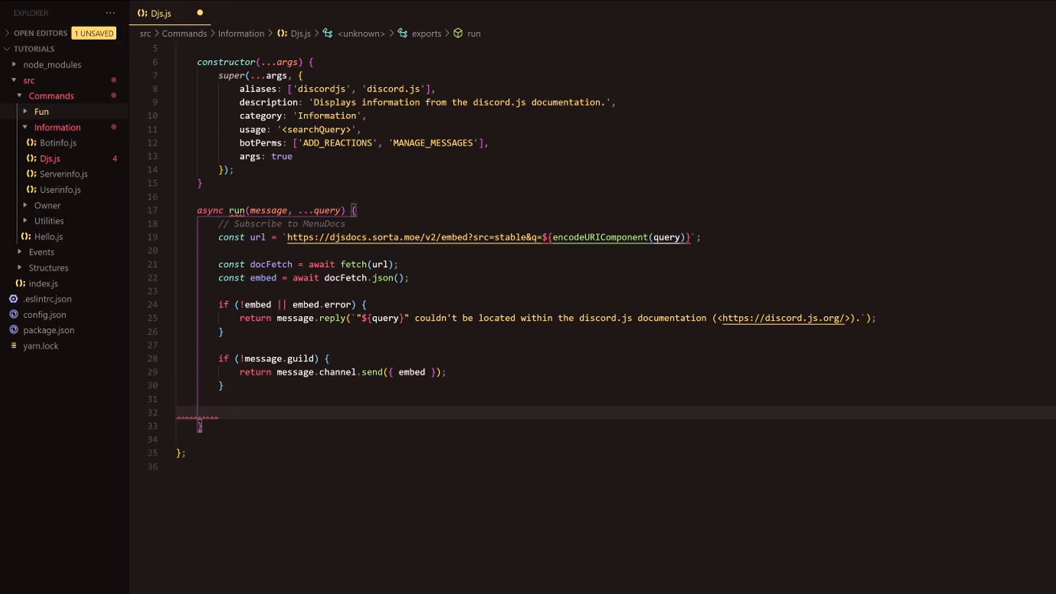
Store const msg = await message.channel.send({ embed }) and start lines below it.
text(const msg)
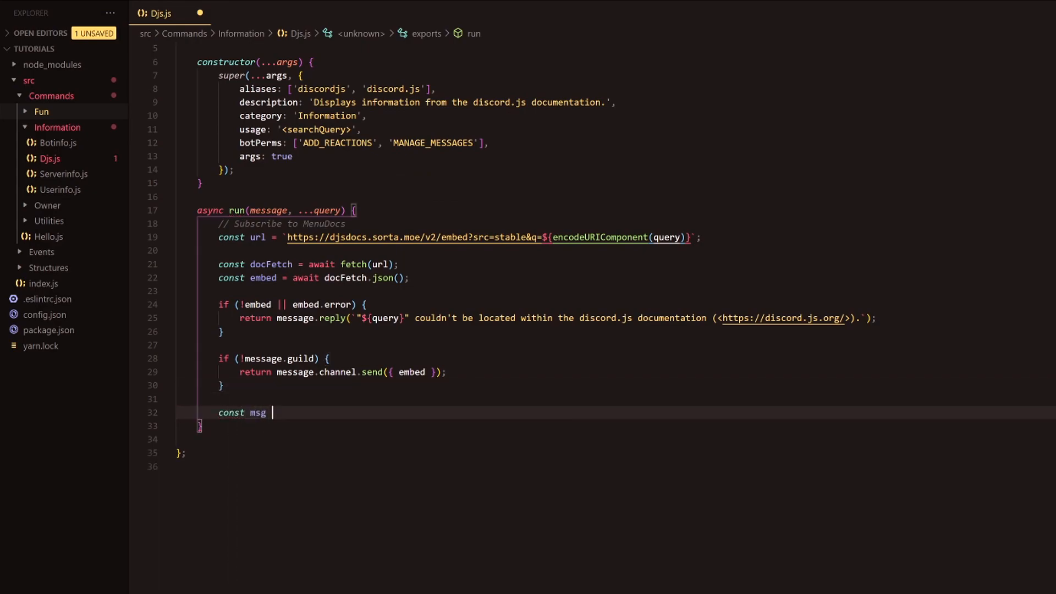
text(= await messag)
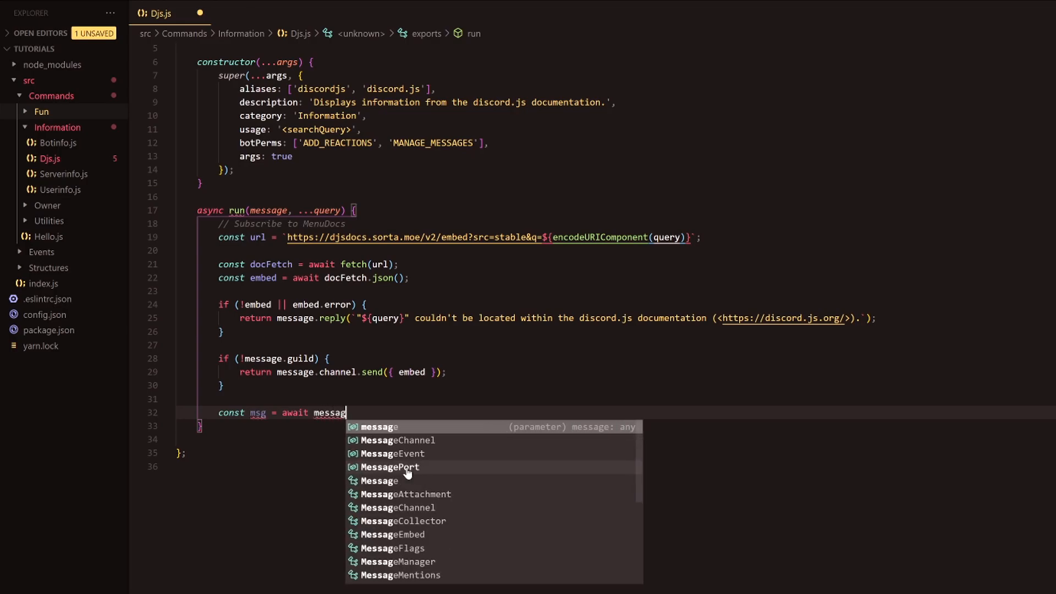
text(.channel.send)
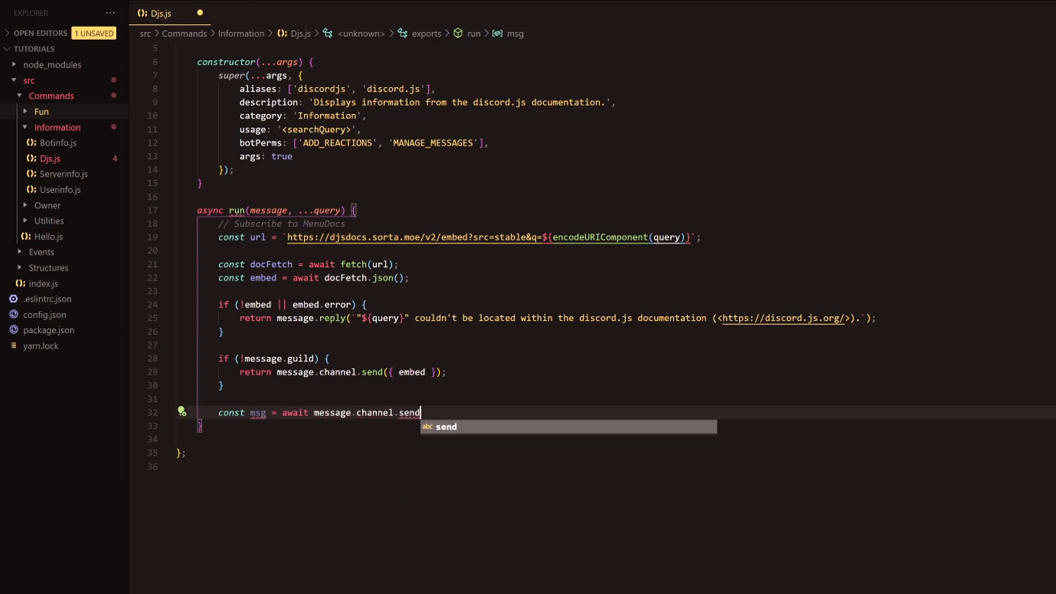
text(({ embed)
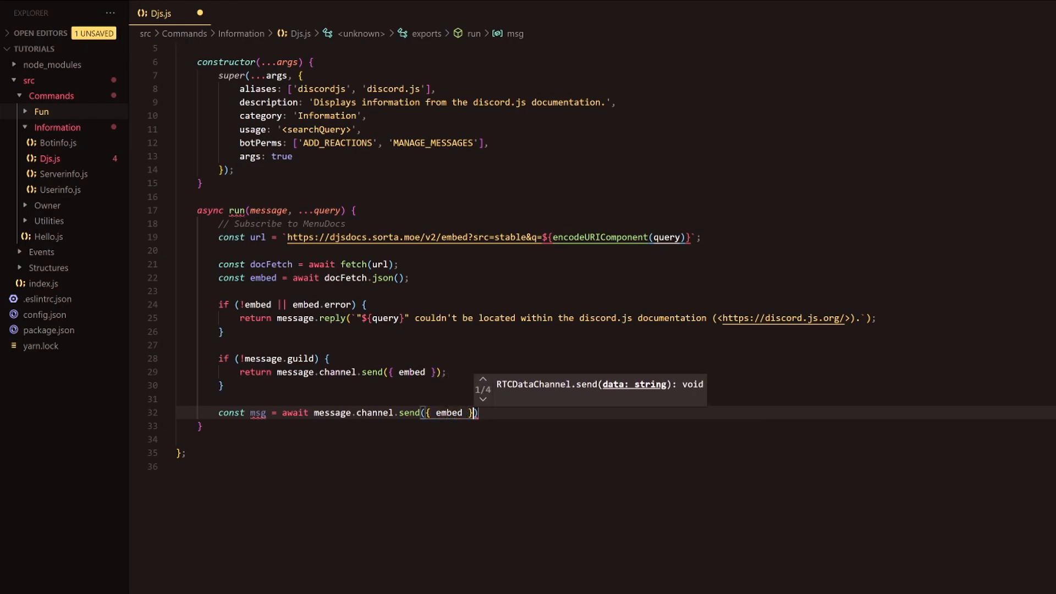
text(;)
key(Enter)
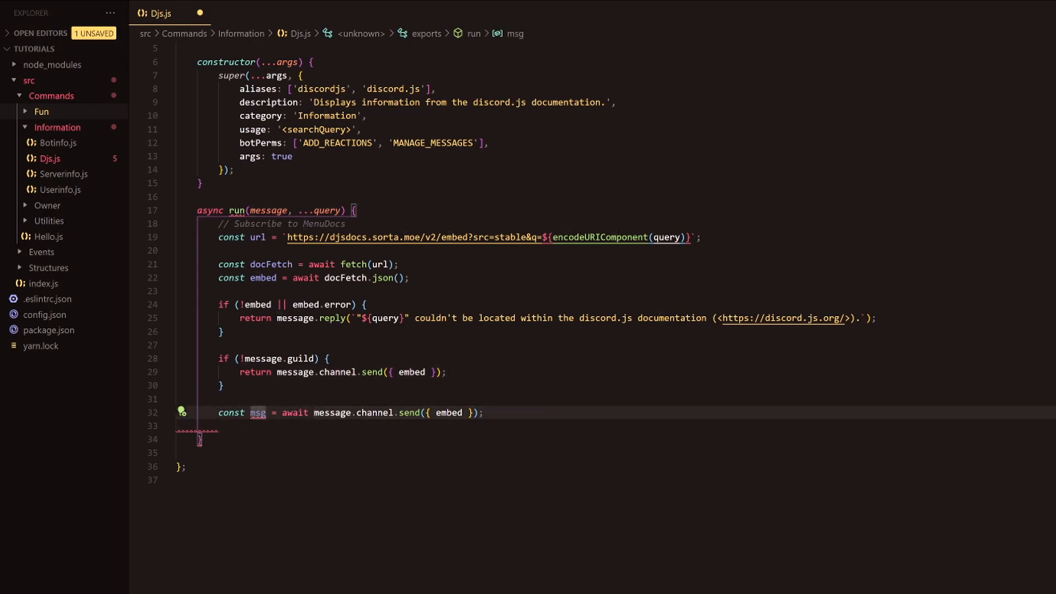
click(332, 413)
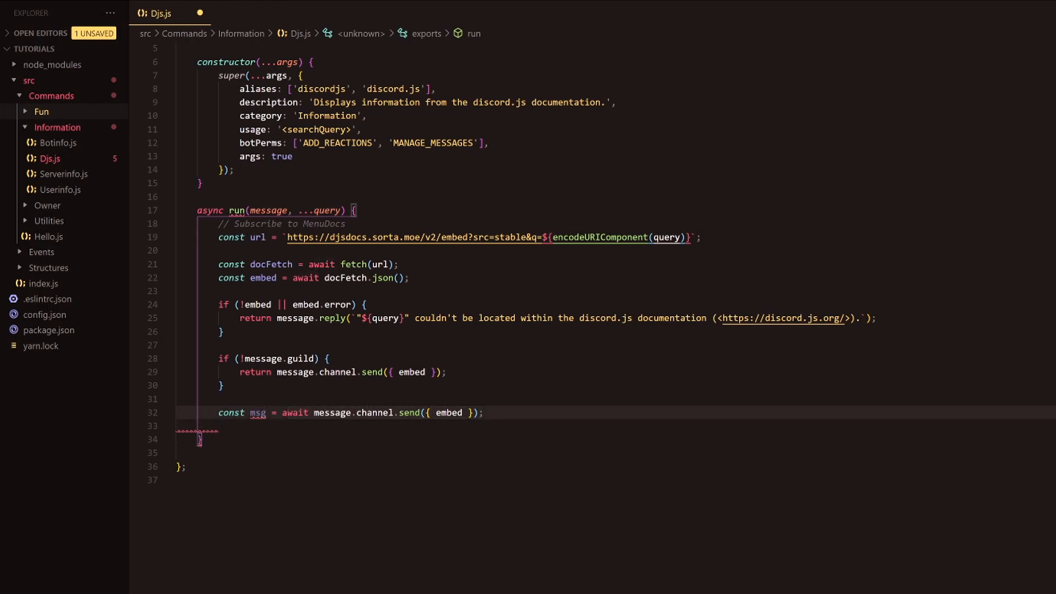
key(enter)
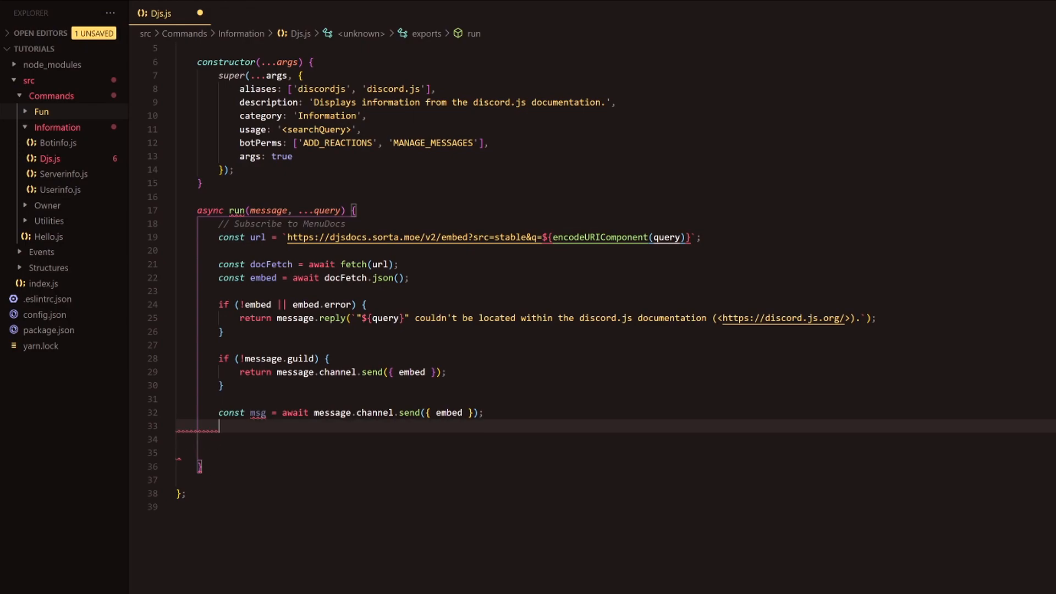
Add msg.react('🗑') so the bot reacts with the wastebasket emoji.
text(msg.react())
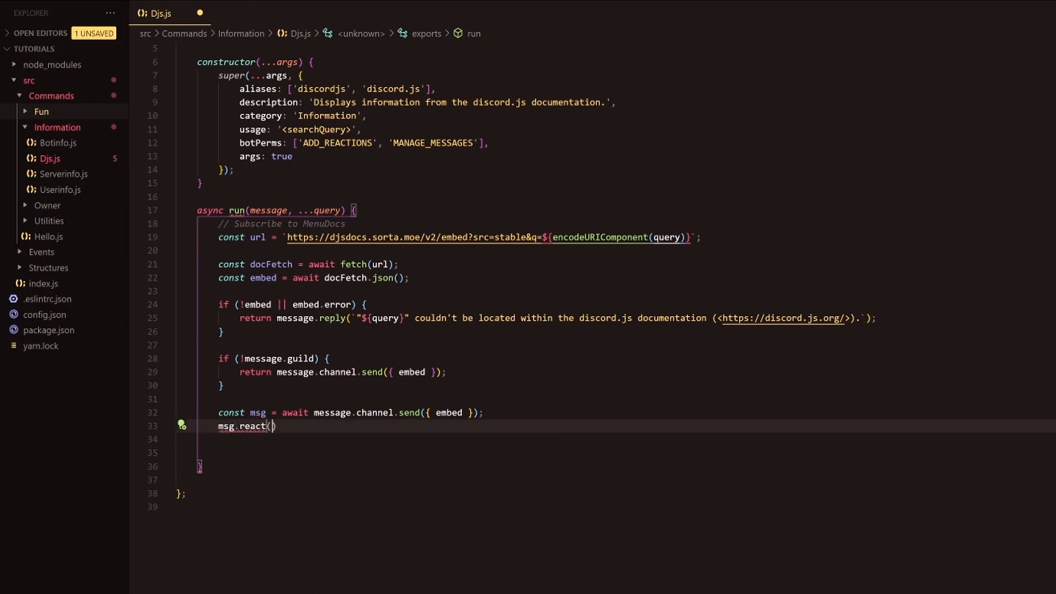
text('')
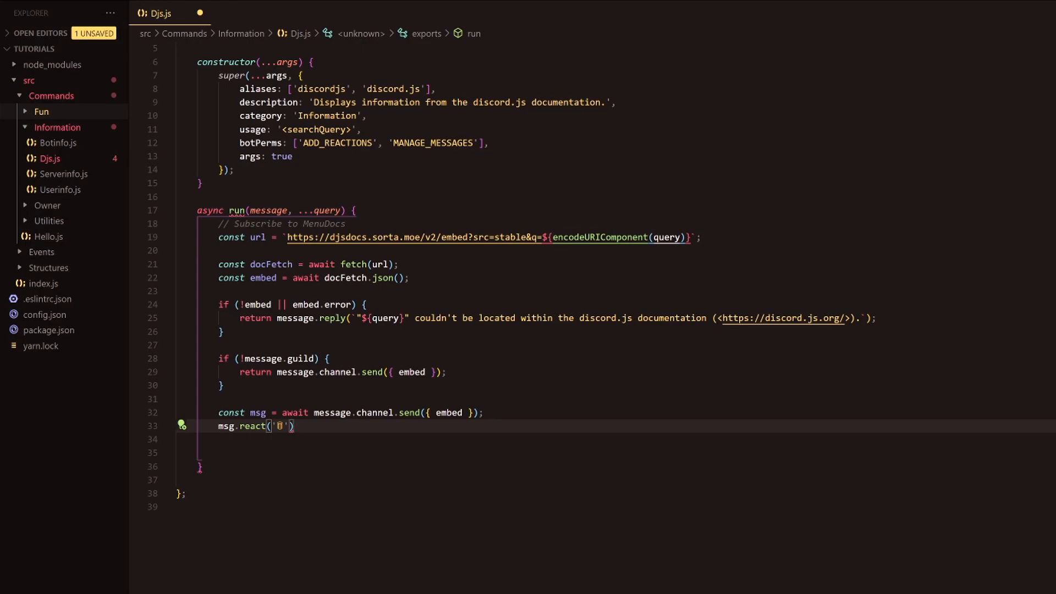
text(;)
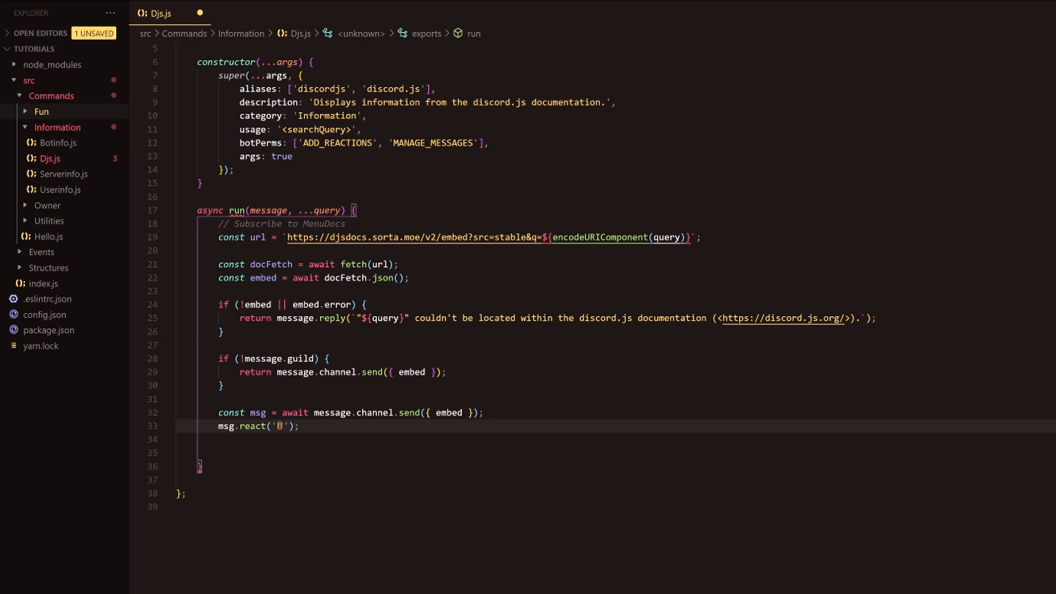
click(300, 426)
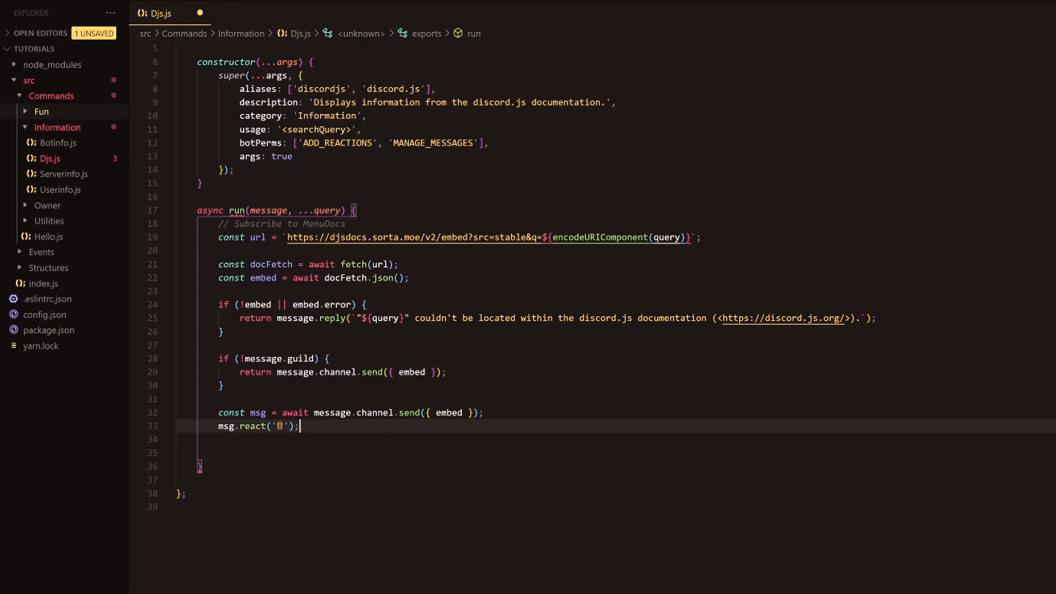
text(\:)
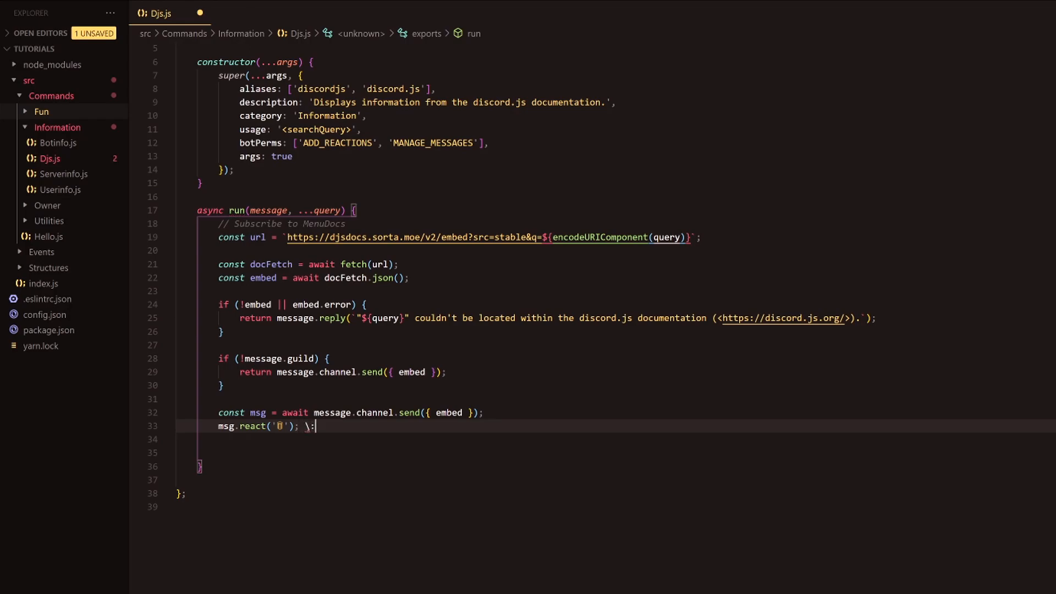
text(wast)
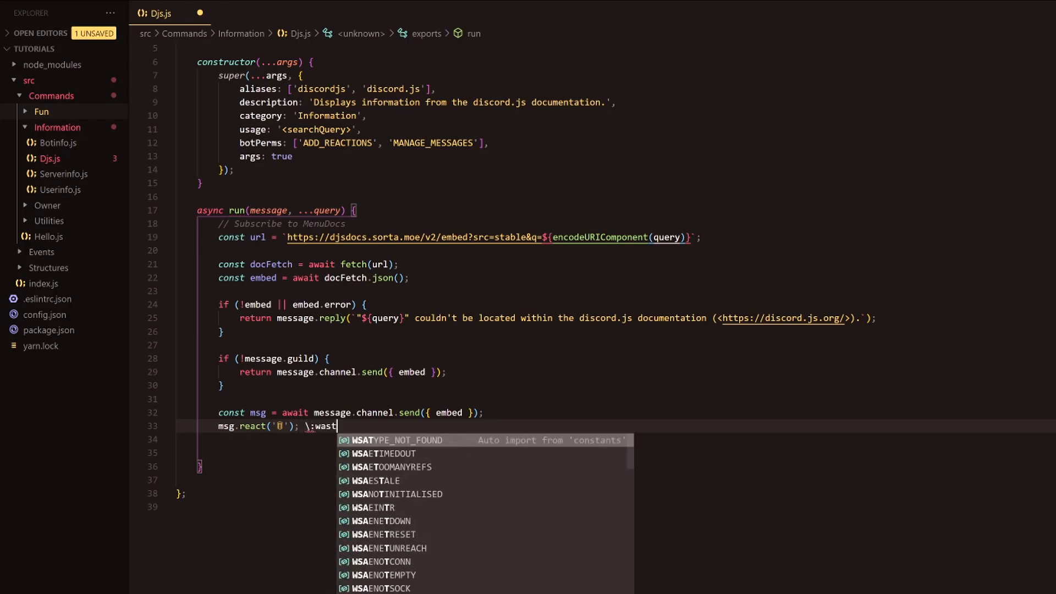
key(Backspace)
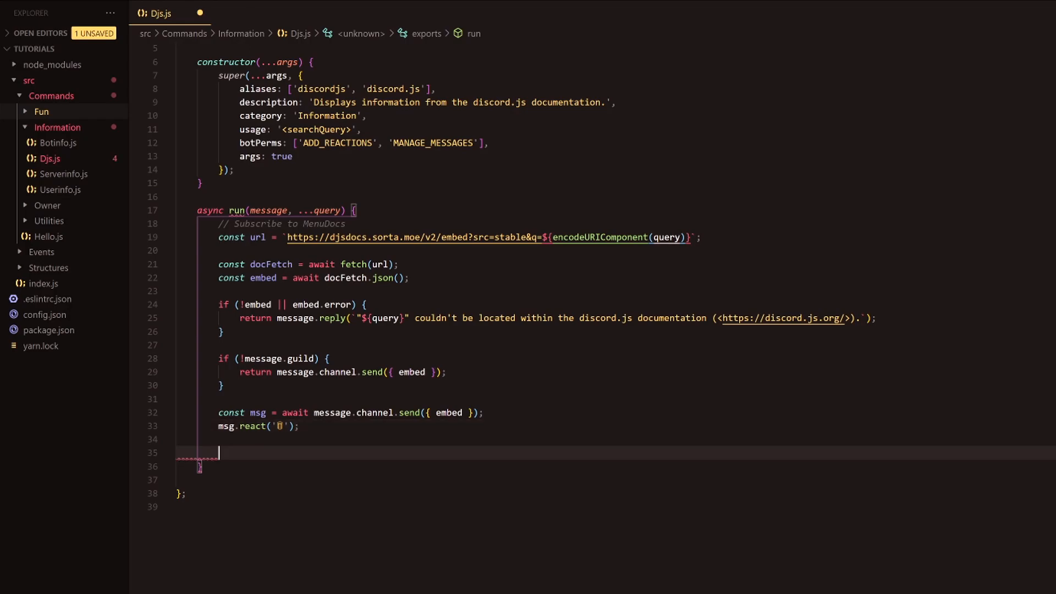
Declare let react and add a try block with an empty catch (error) clause.
text(let react;)
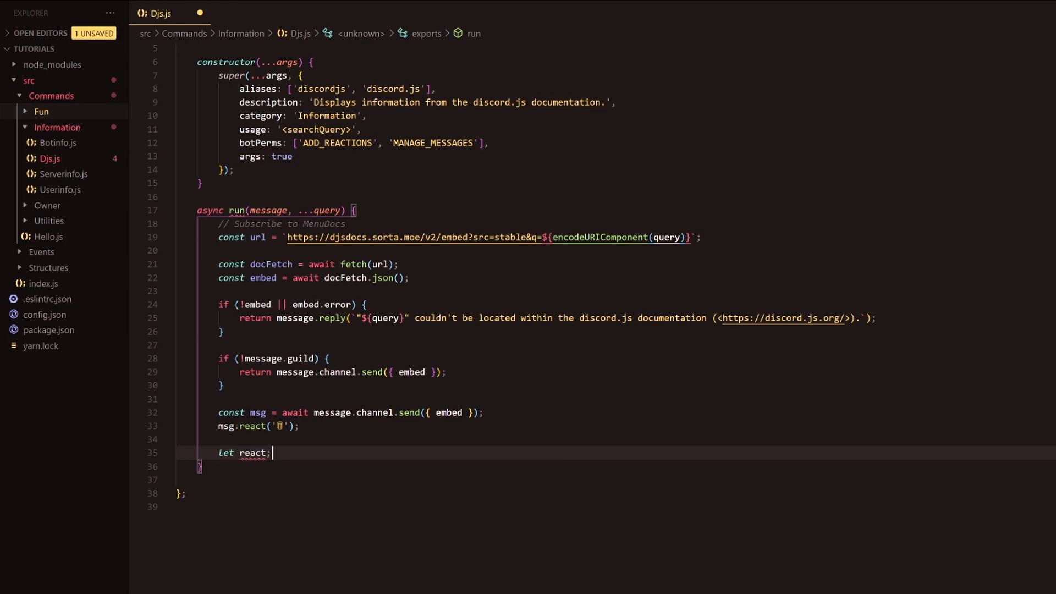
text(try)
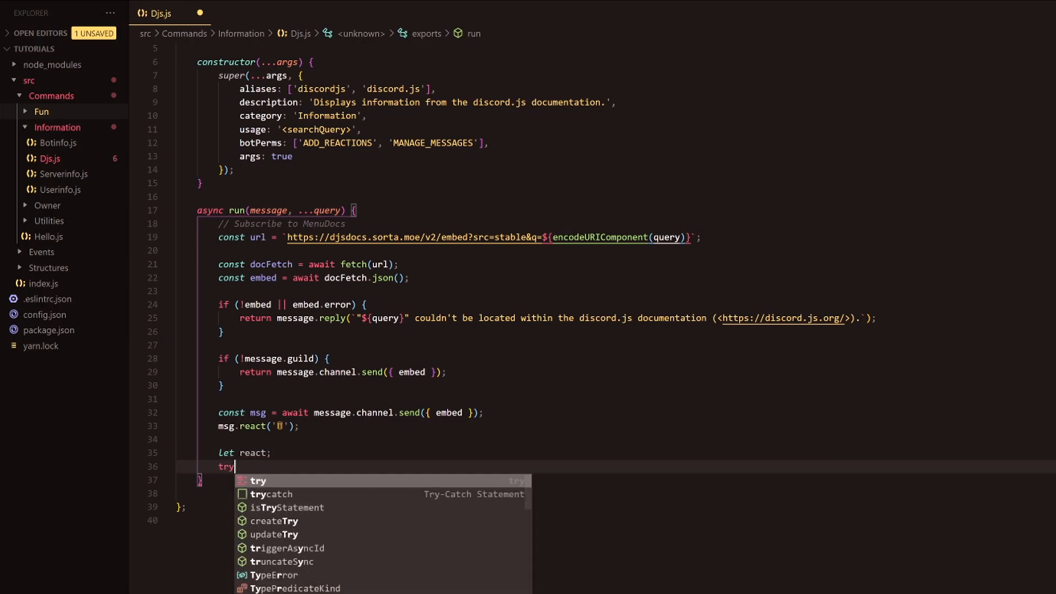
key(Enter)
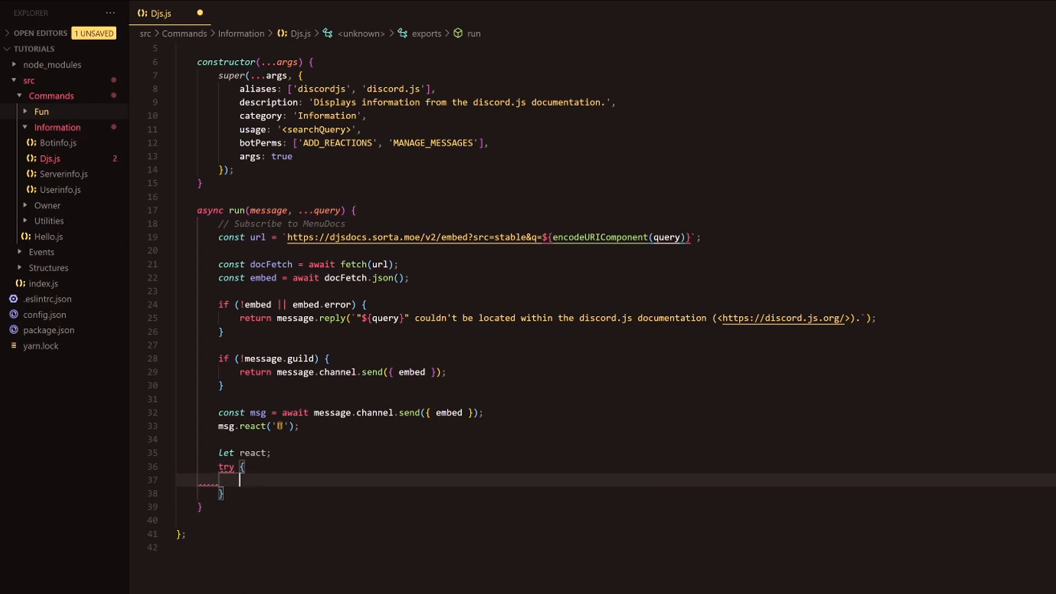
text(catch()
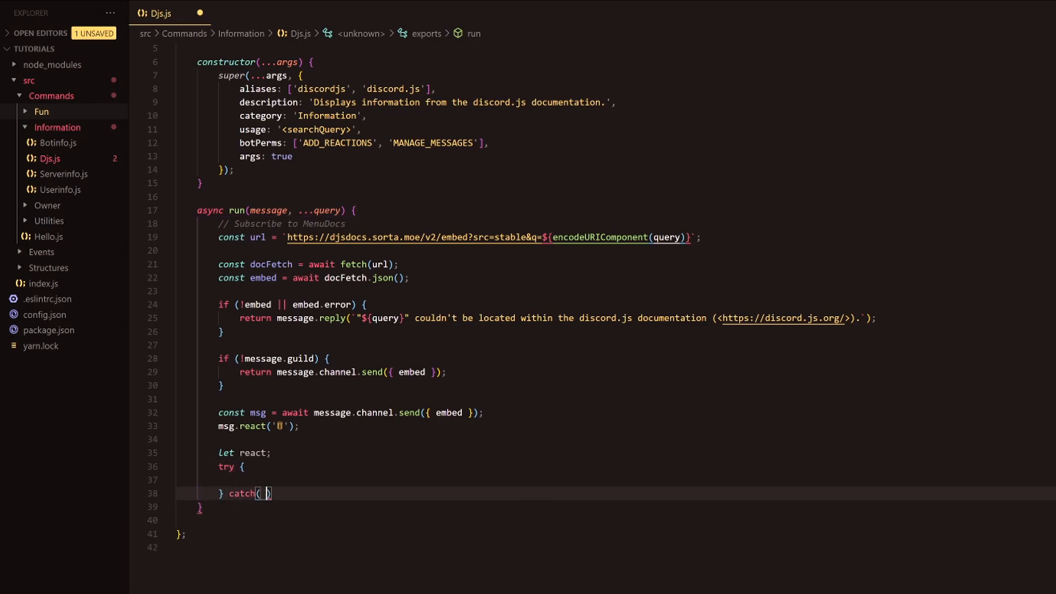
text(err)
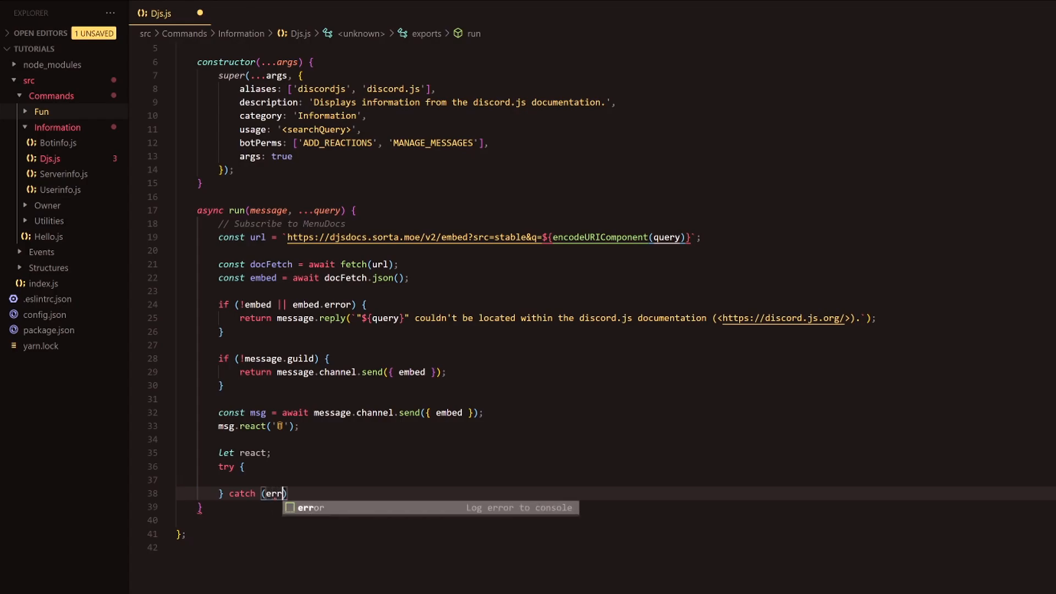
key(Tab)
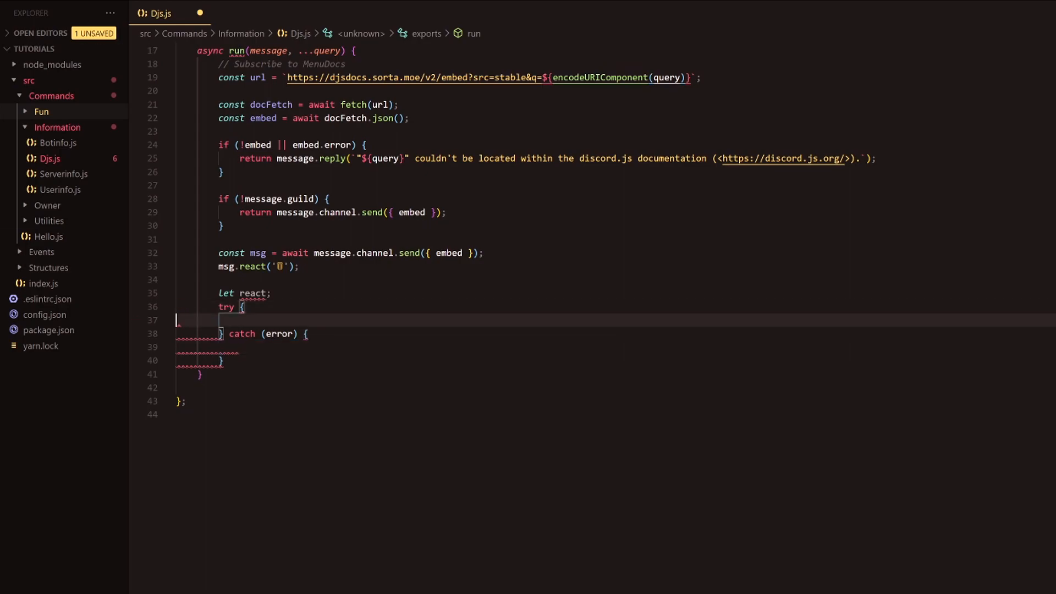
Assign react = await msg.awaitReactions with a (reaction, user) filter callback.
text(react =)
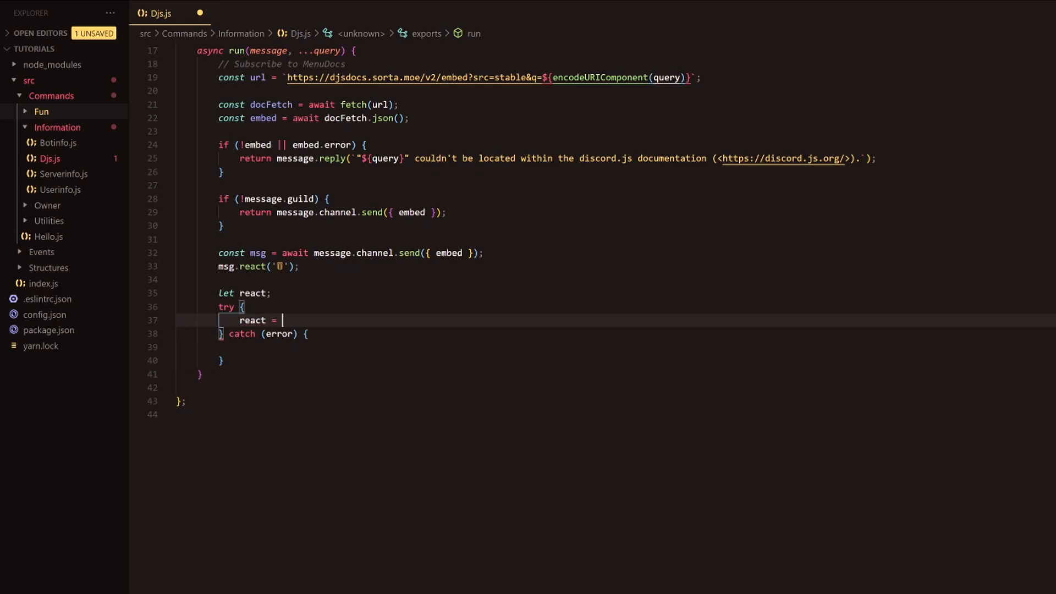
text(await msg.)
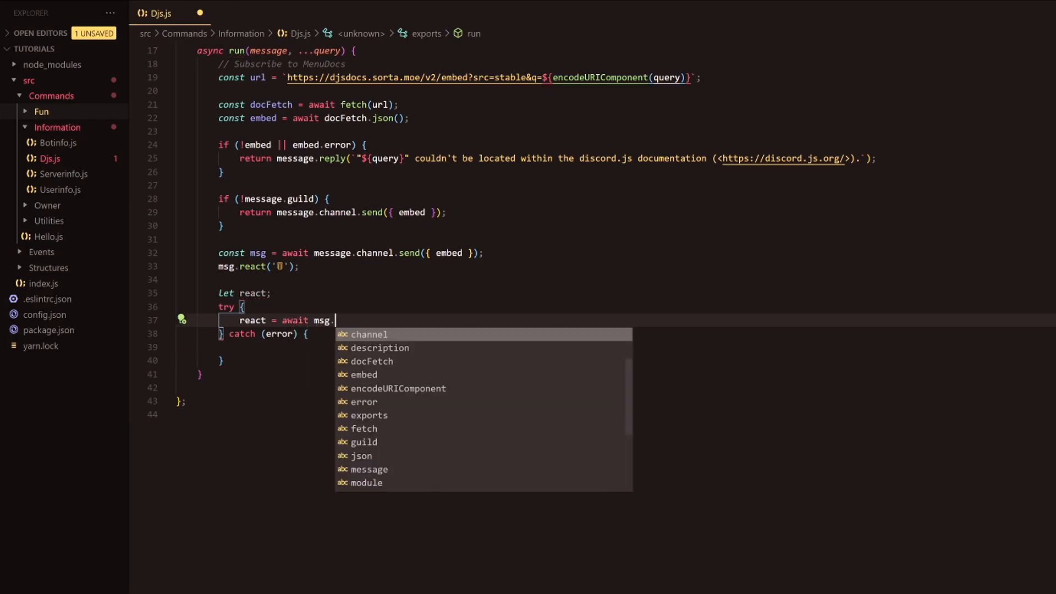
text(awaitRea)
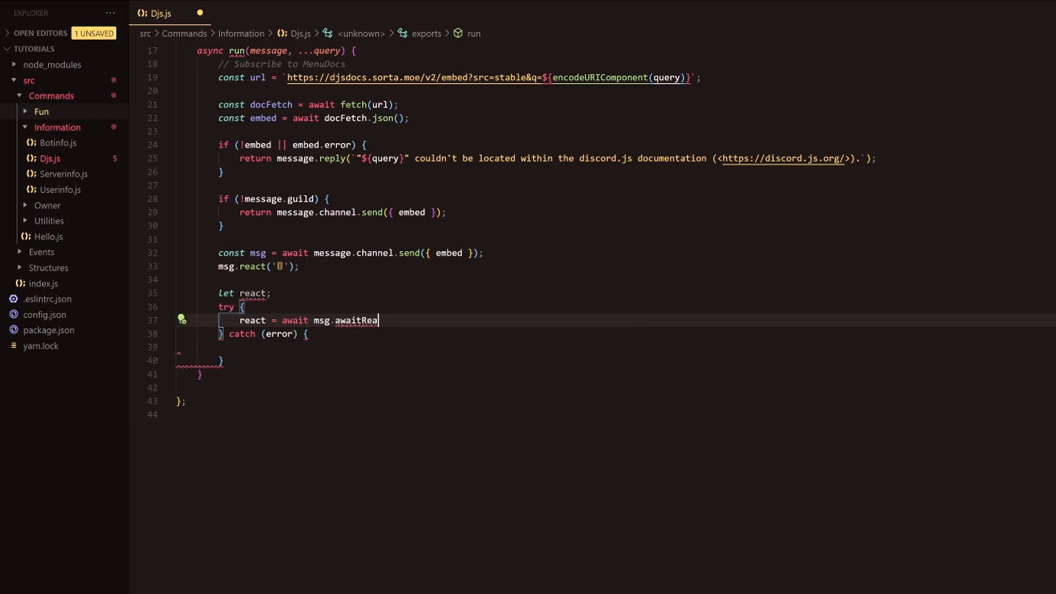
text(ctions)
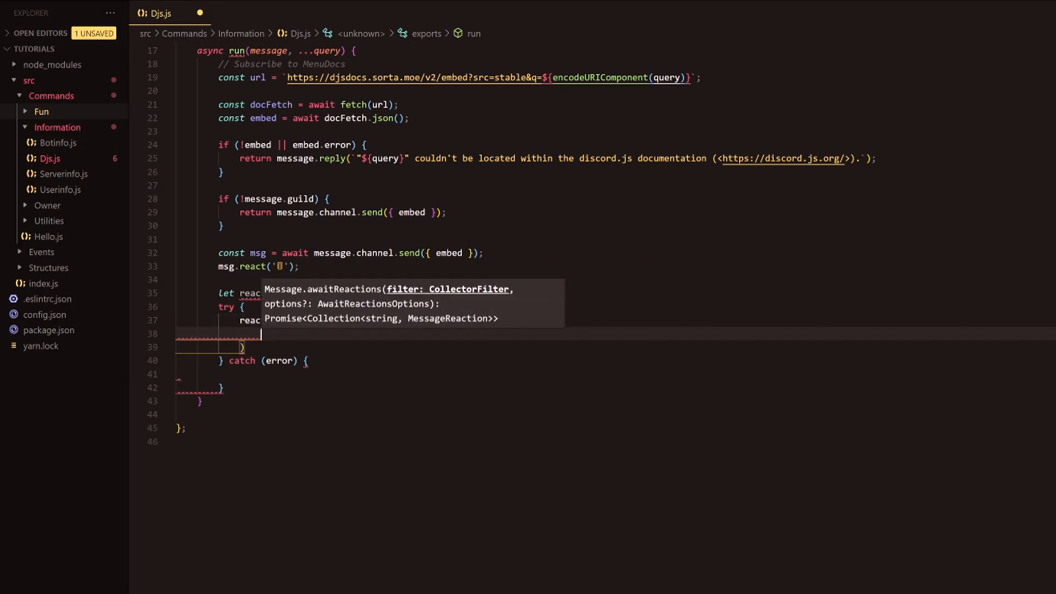
text(())
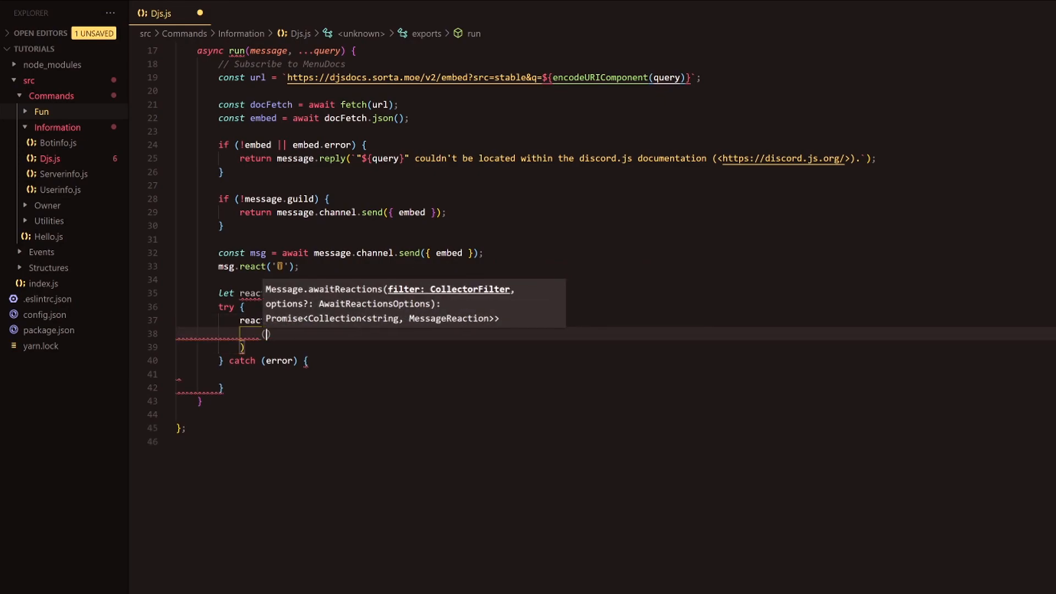
text(reaction, user)
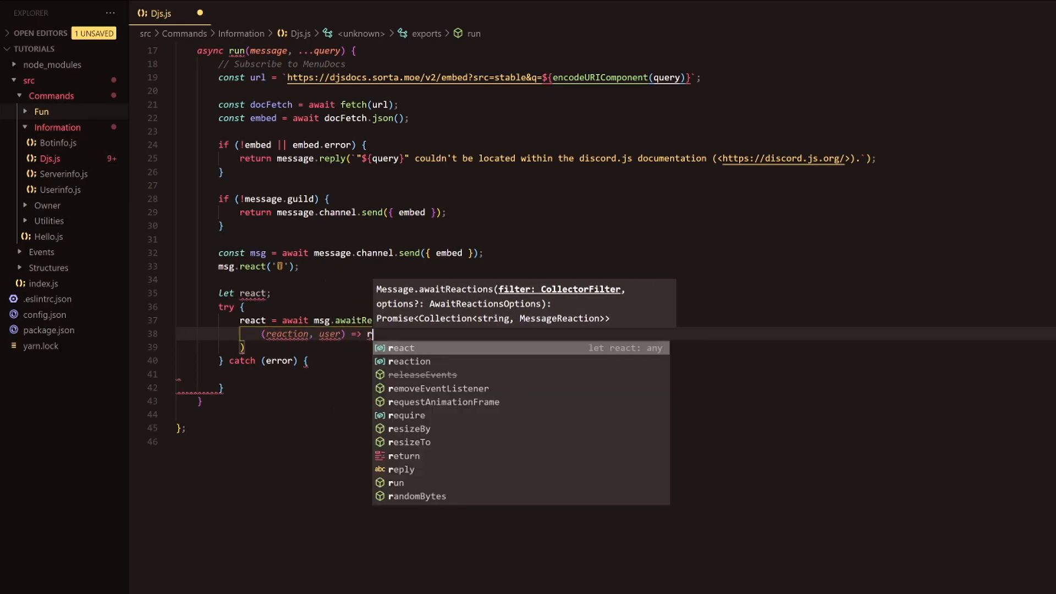
Filter for reaction.emoji.name === '🗑' && user.id === message.author.id, then start the options line.
text(eaction.map)
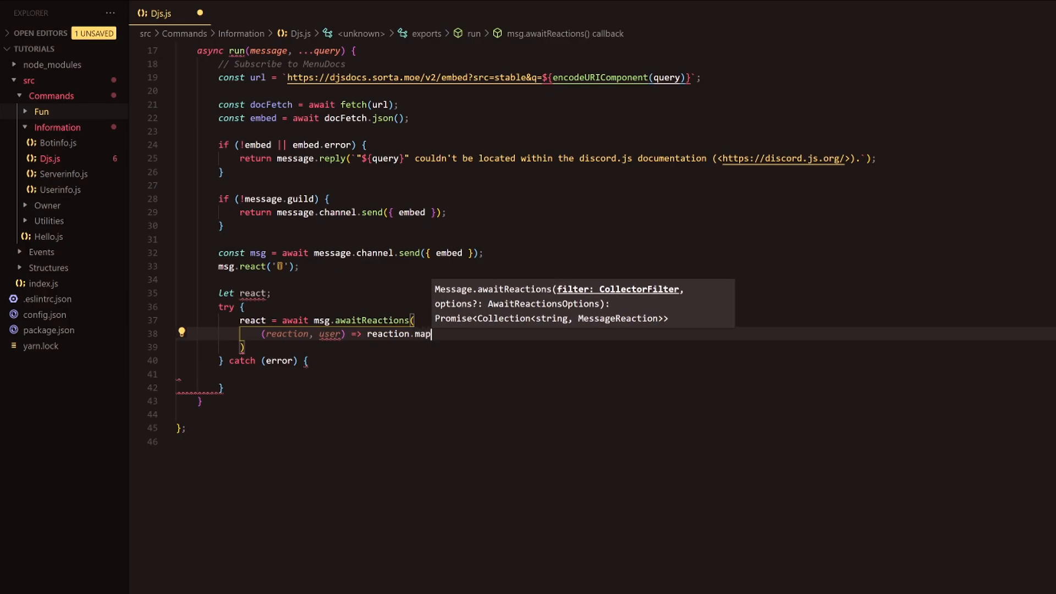
text(())
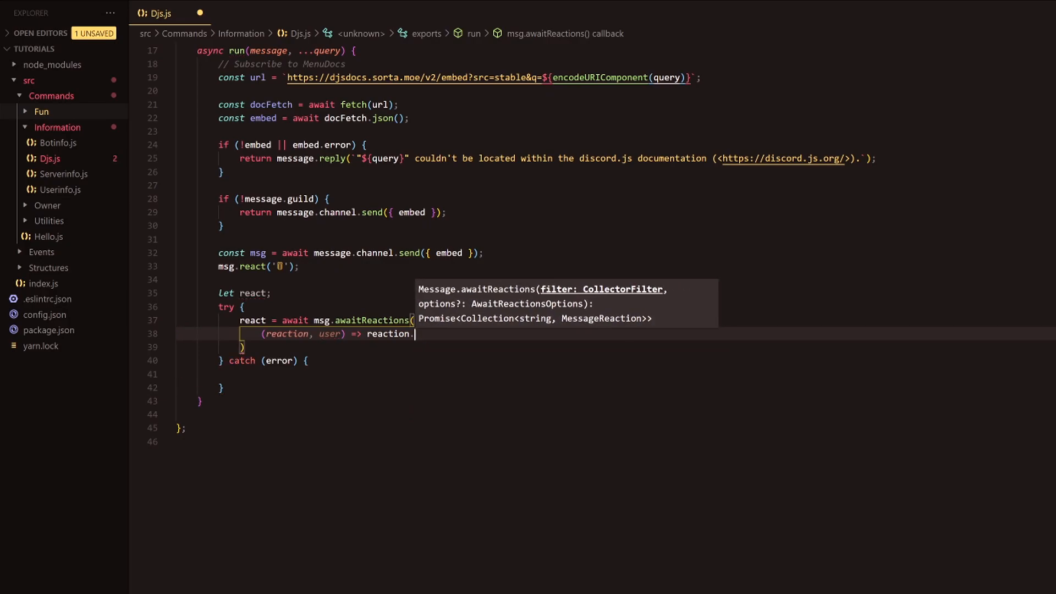
text(emoji)
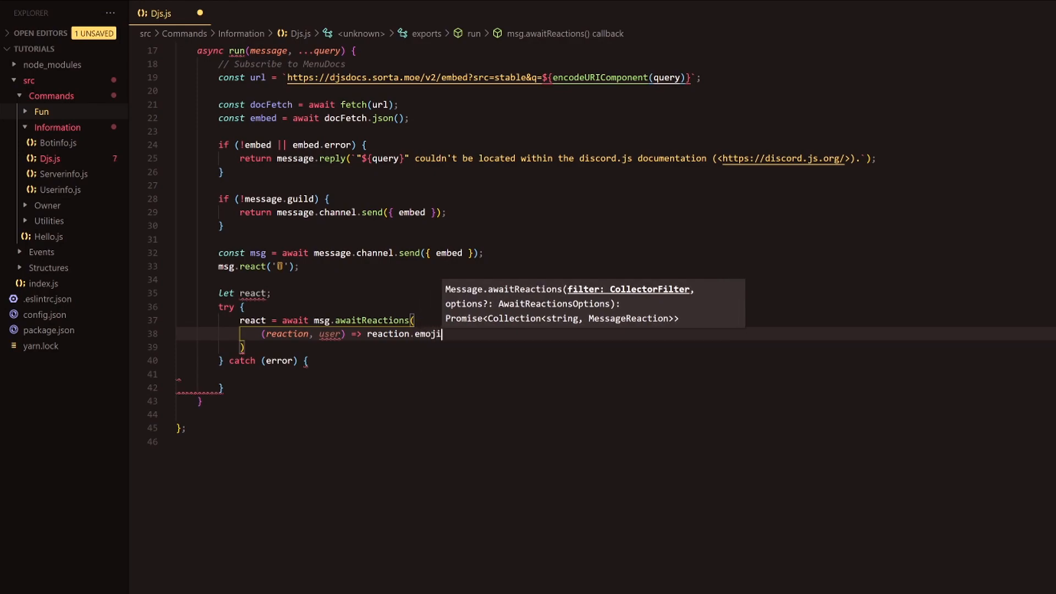
text(.name === '🗑)
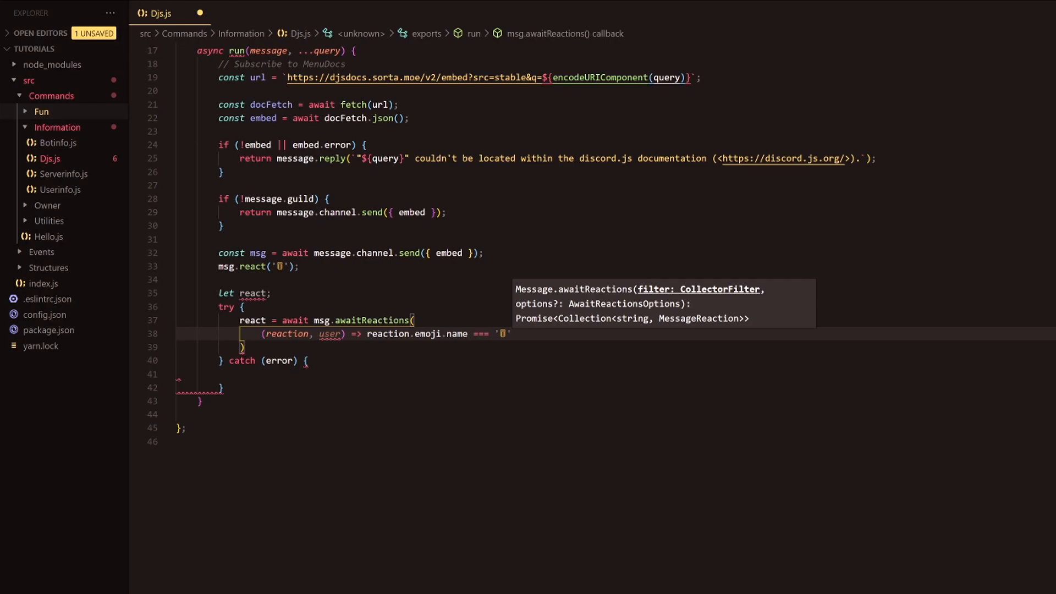
text(&&)
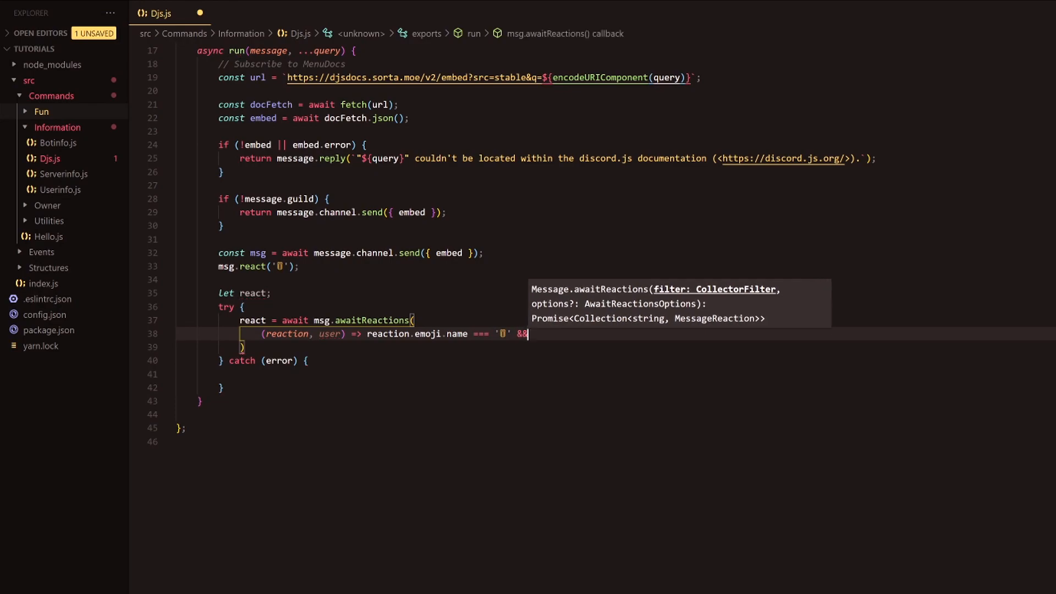
text(user.id === message.)
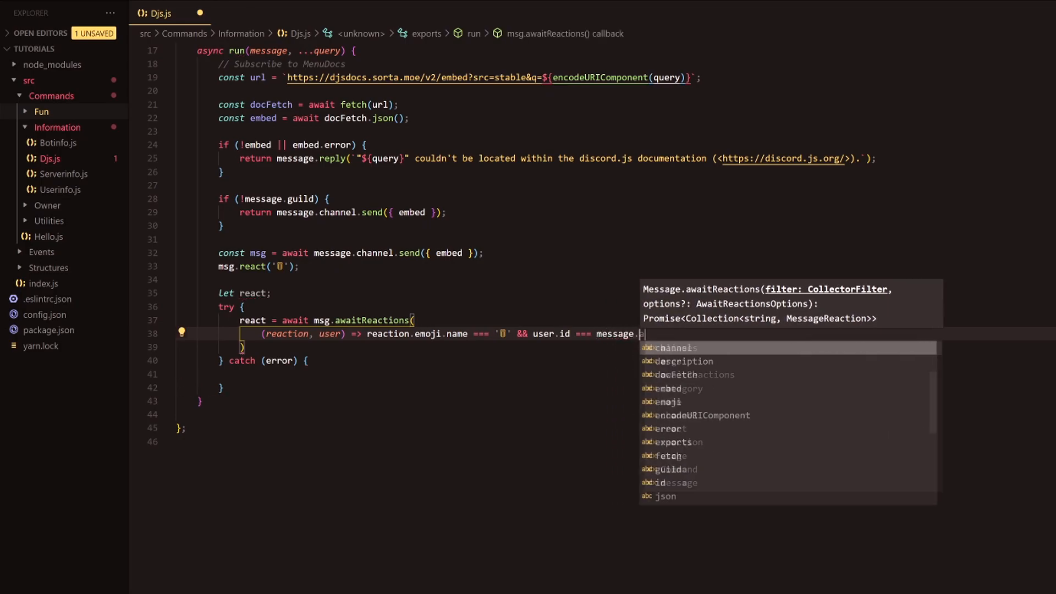
text(author.id,)
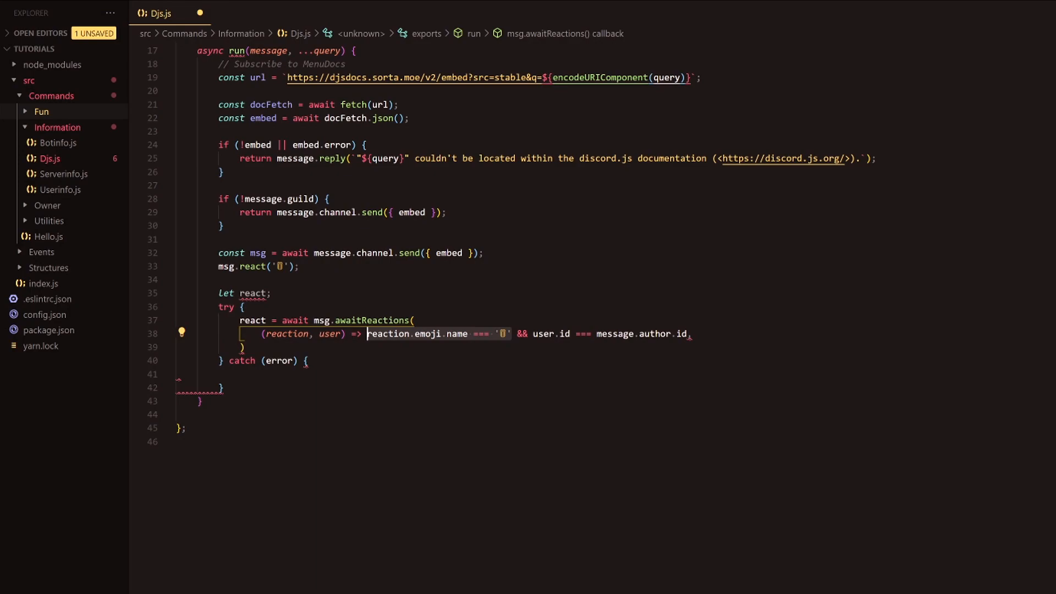
click(381, 334)
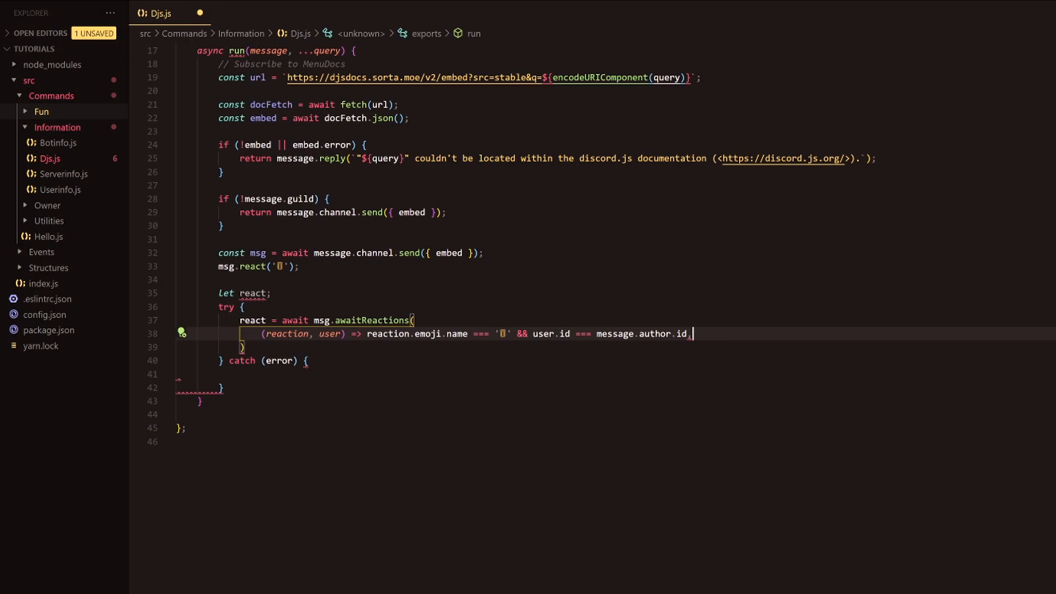
key(enter)
text({ max: )
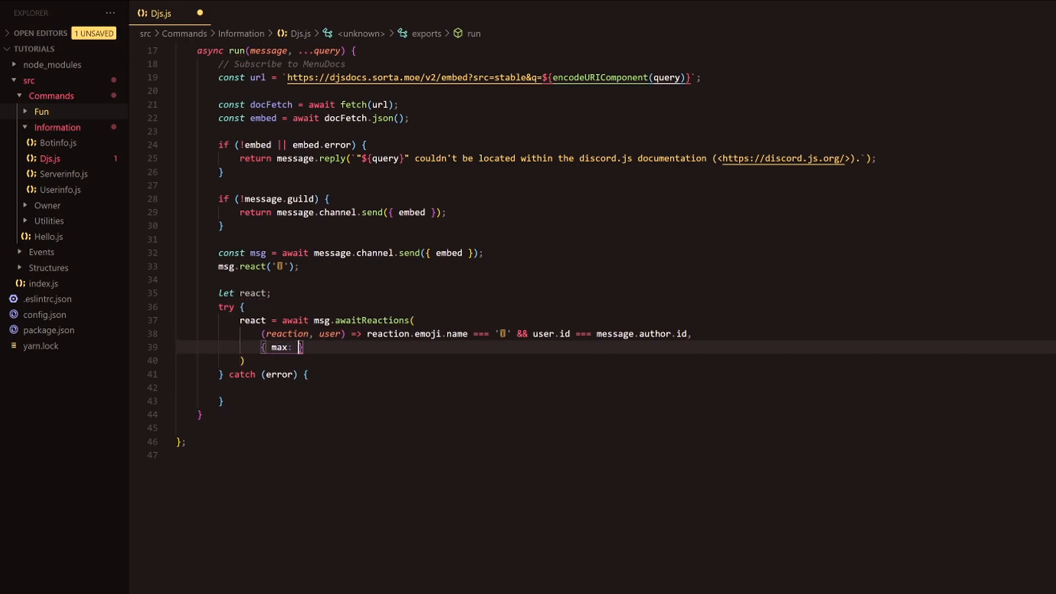
Complete the options as { max: 1, time: 10000, errors: ['time'] } and restrict the filter to user.id === message.author.id.
text(1,)
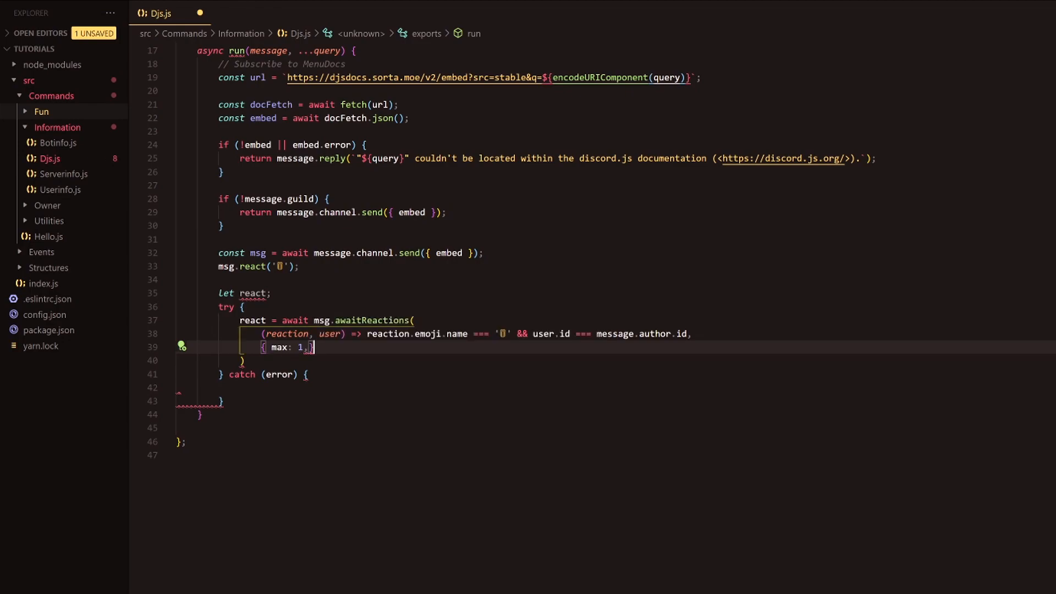
mouse_move(545, 333)
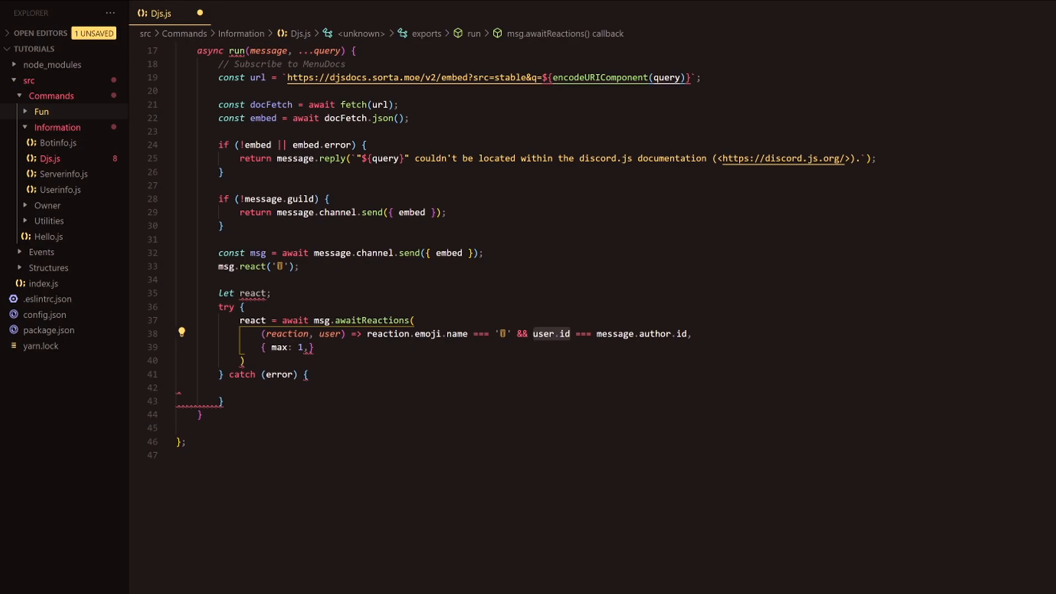
mouse_move(612, 316)
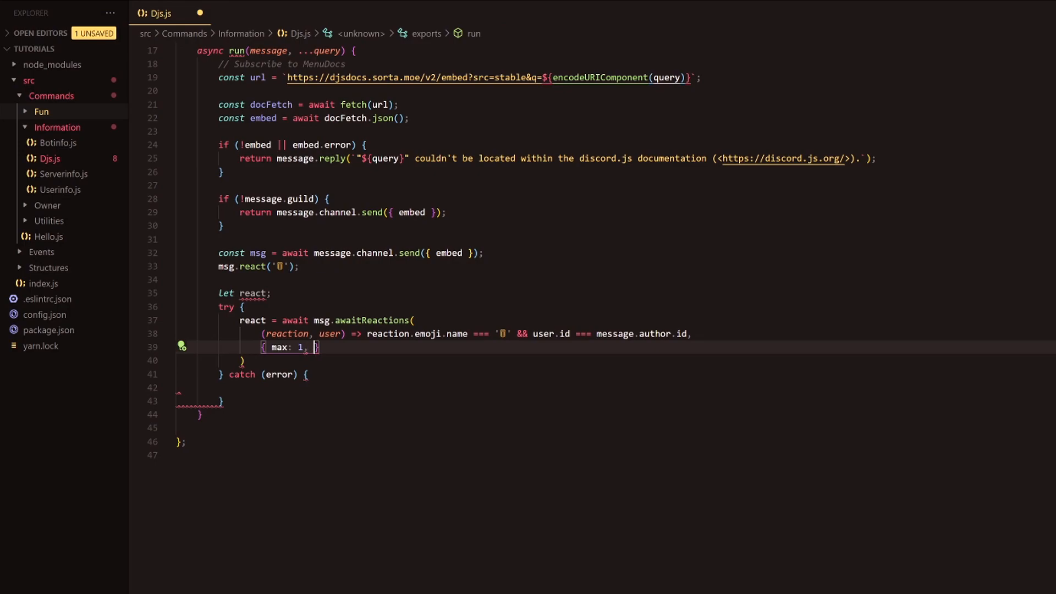
text(time:)
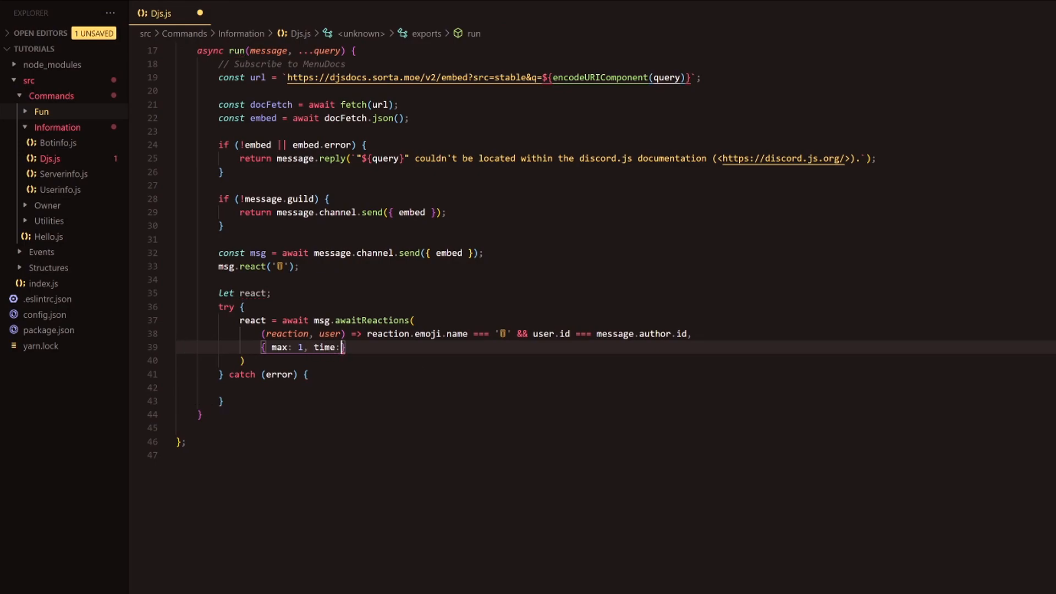
text(10000)
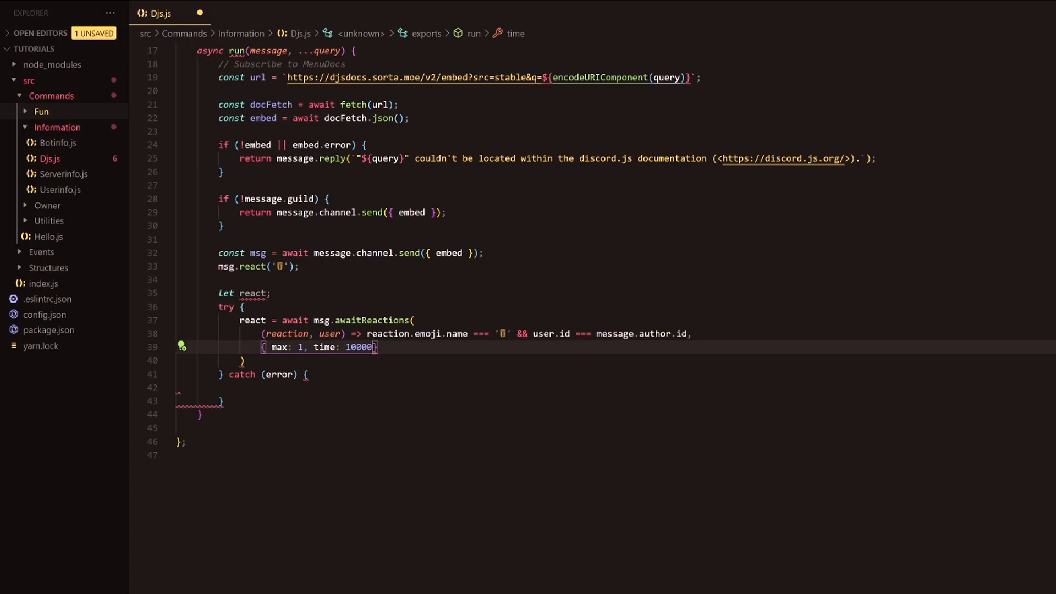
text(, errors: [)
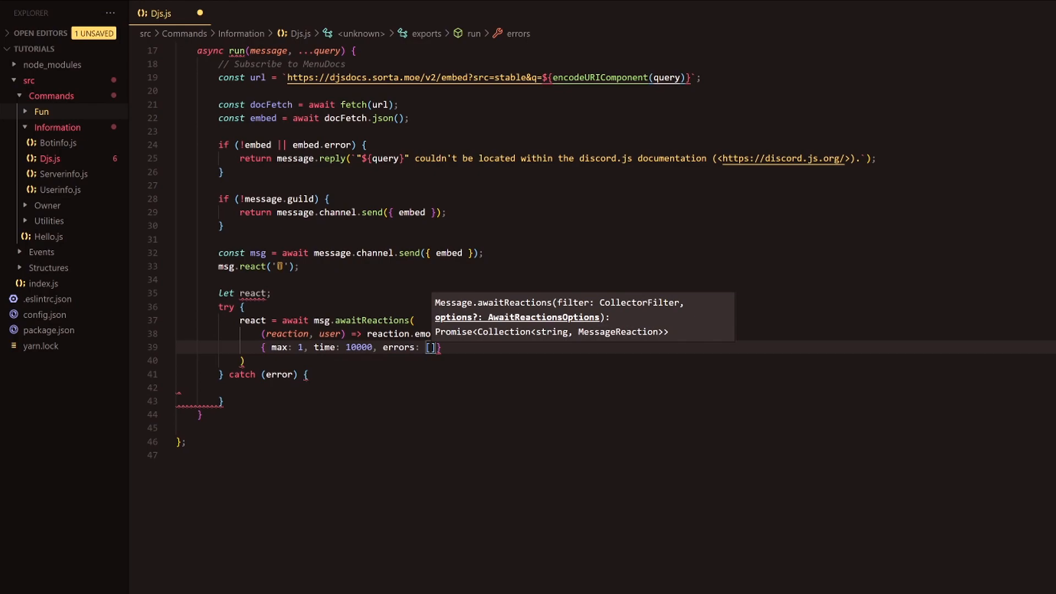
text('')
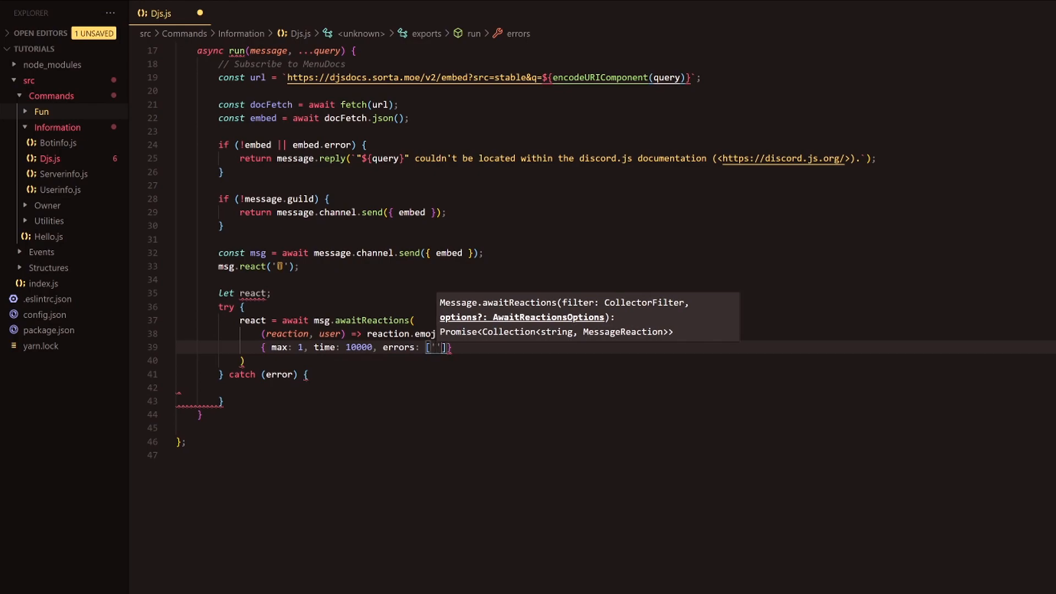
text(time)
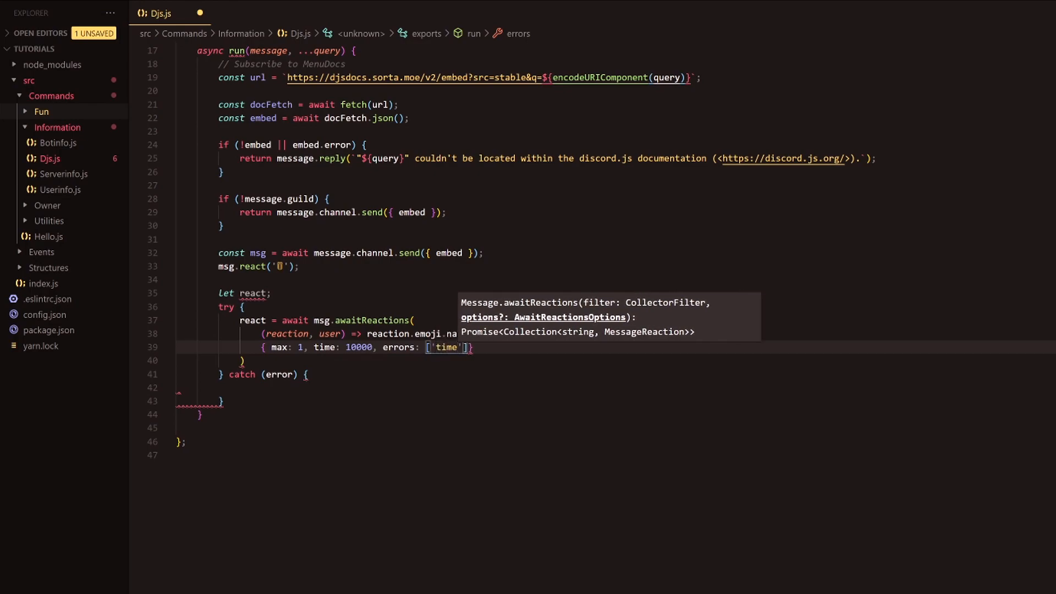
text(&& user.id === message.author.id,)
click(616, 360)
text(;)
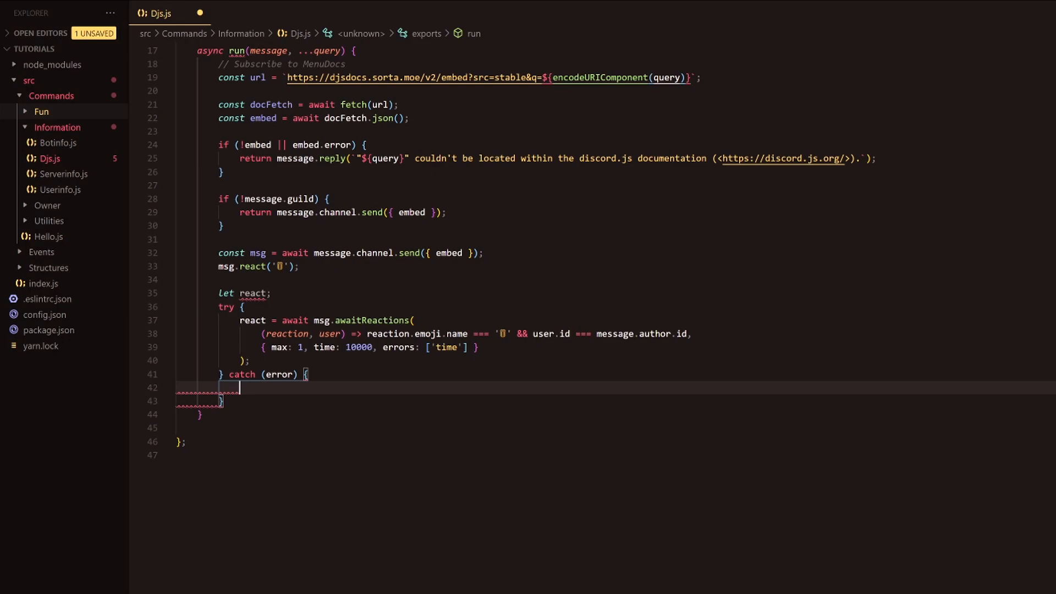
Call msg.reactions.removeAll(); in the catch block via the autocomplete suggestion.
text(msg.re)
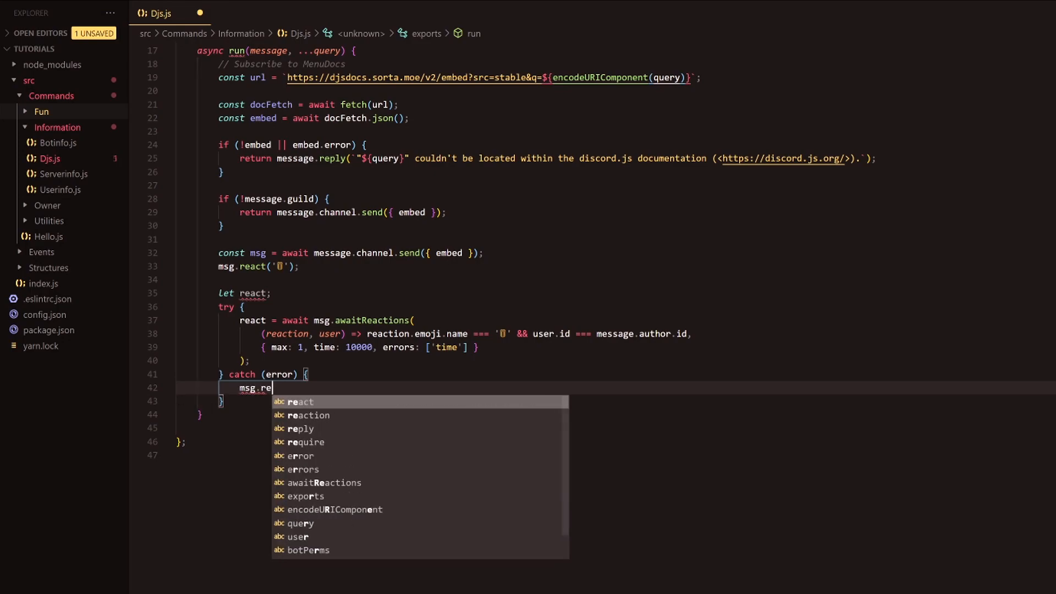
text(actions.)
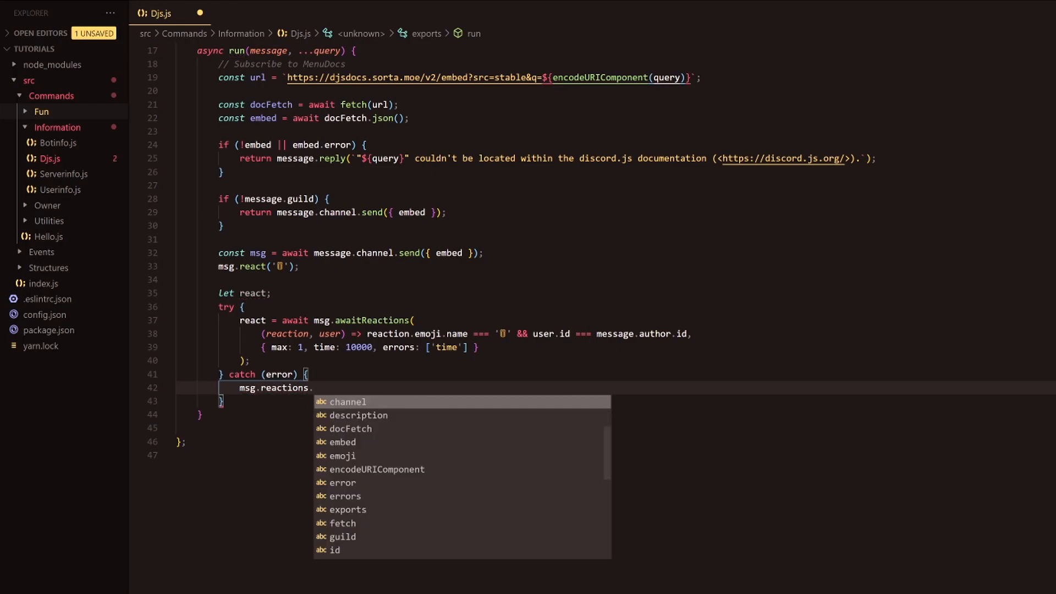
text(removeAll())
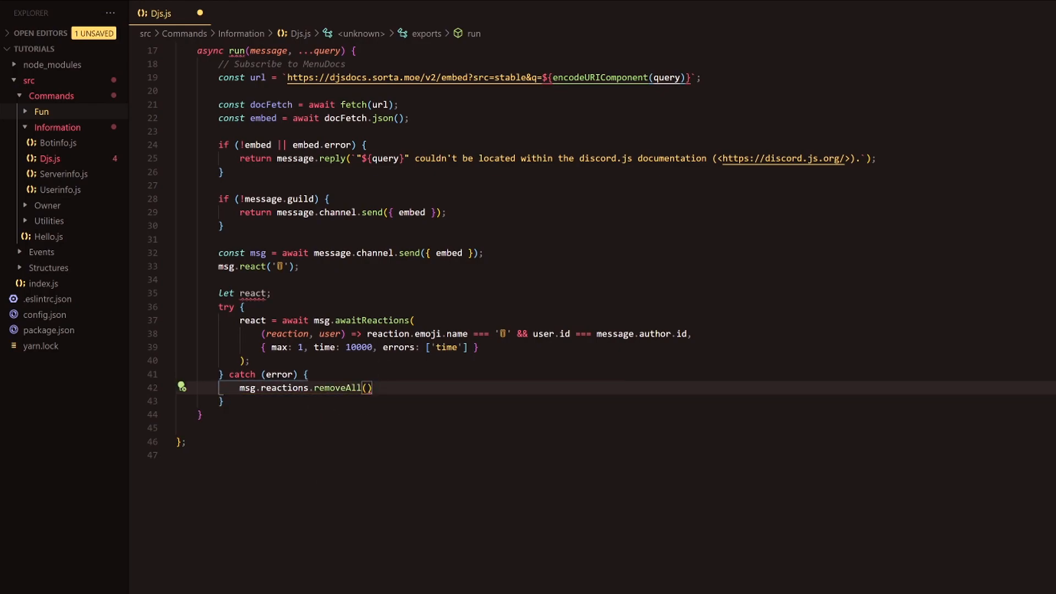
text(;)
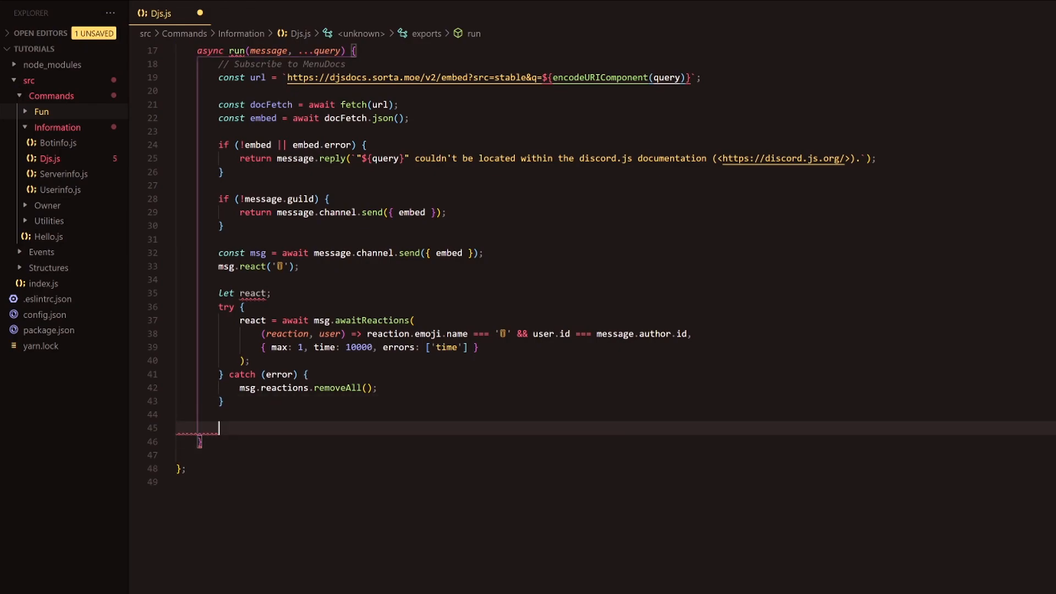
Add if (react && react.first()) message.delete(); below the try/catch.
text(if (r)
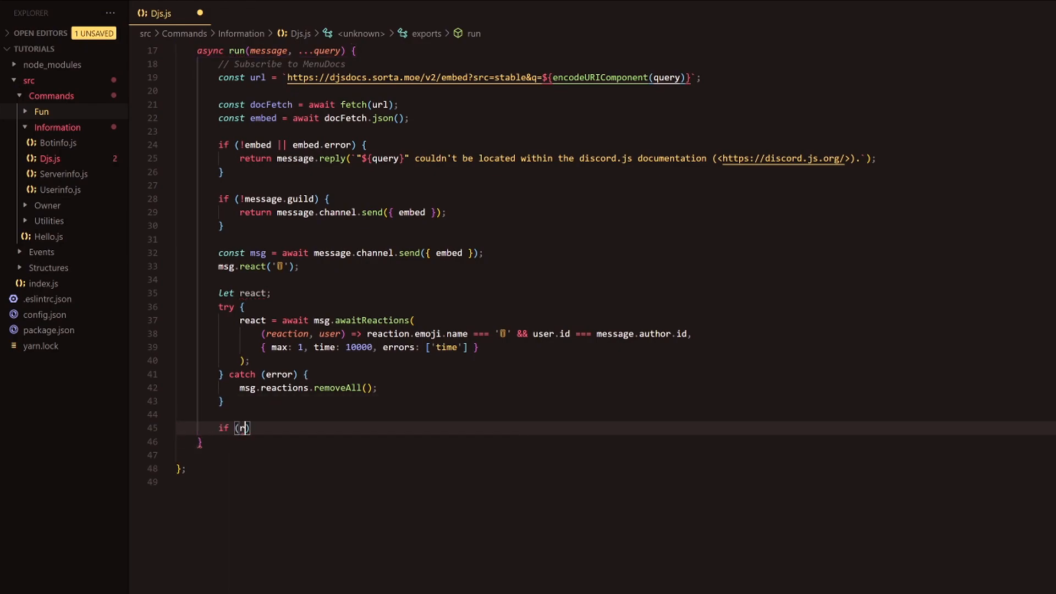
text(eact &&)
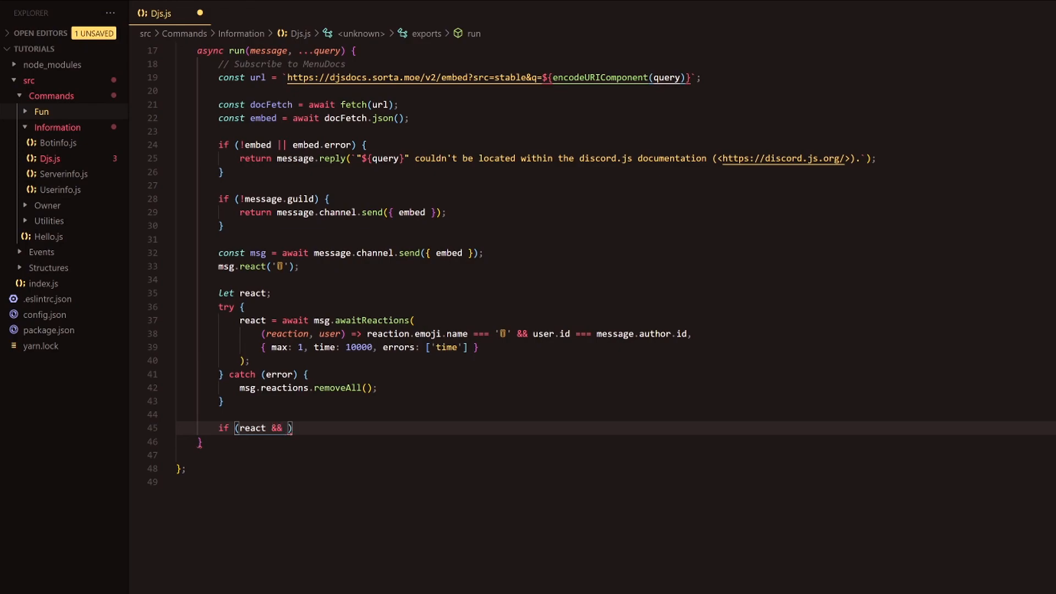
text(react.first()
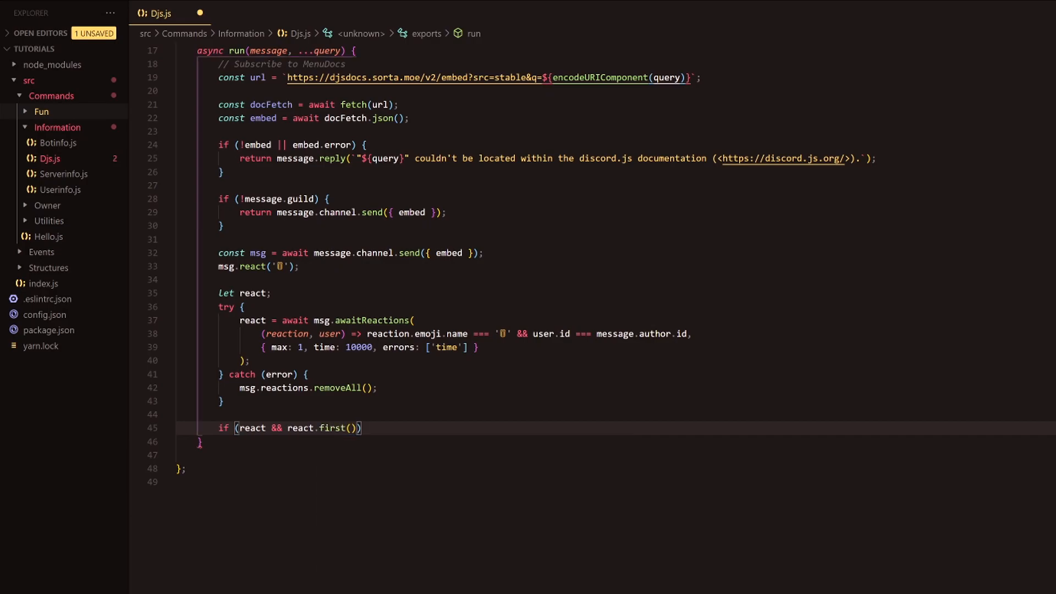
text(message.delete();)
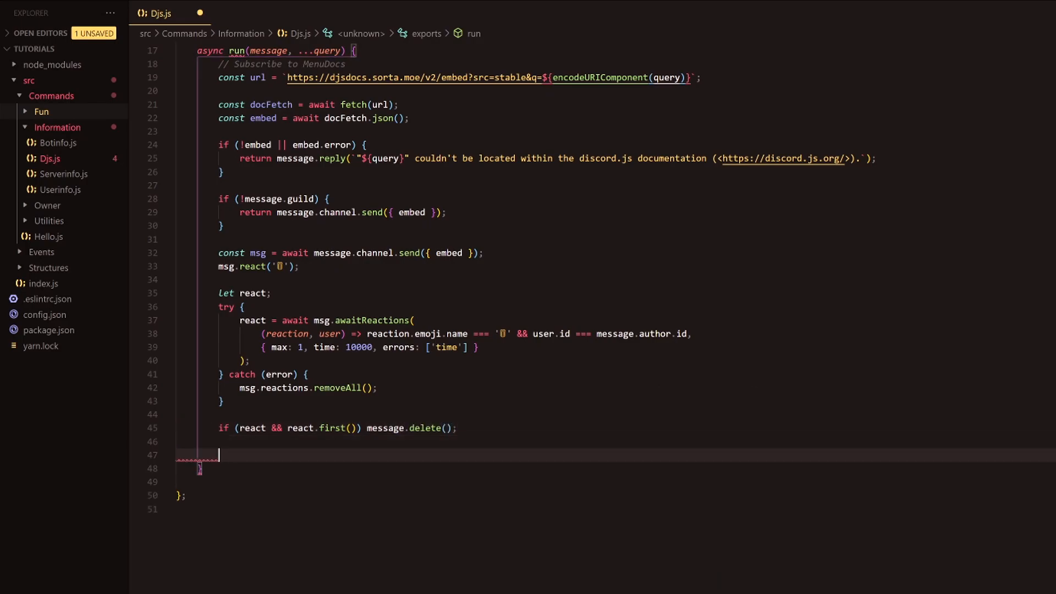
End the command with return message; after the deletion check.
text(return message;)
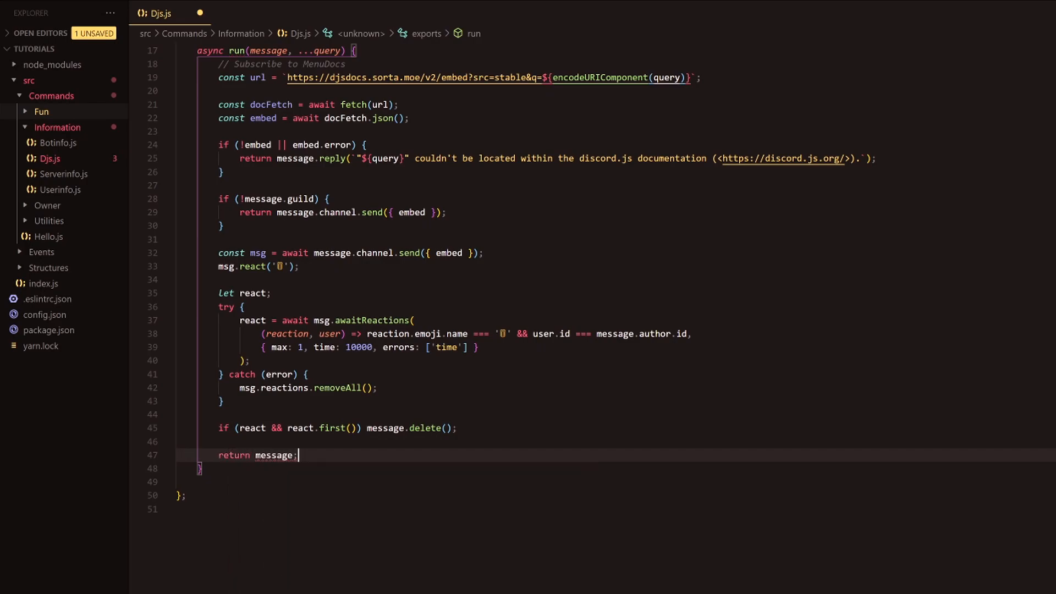
scroll(down, 3)
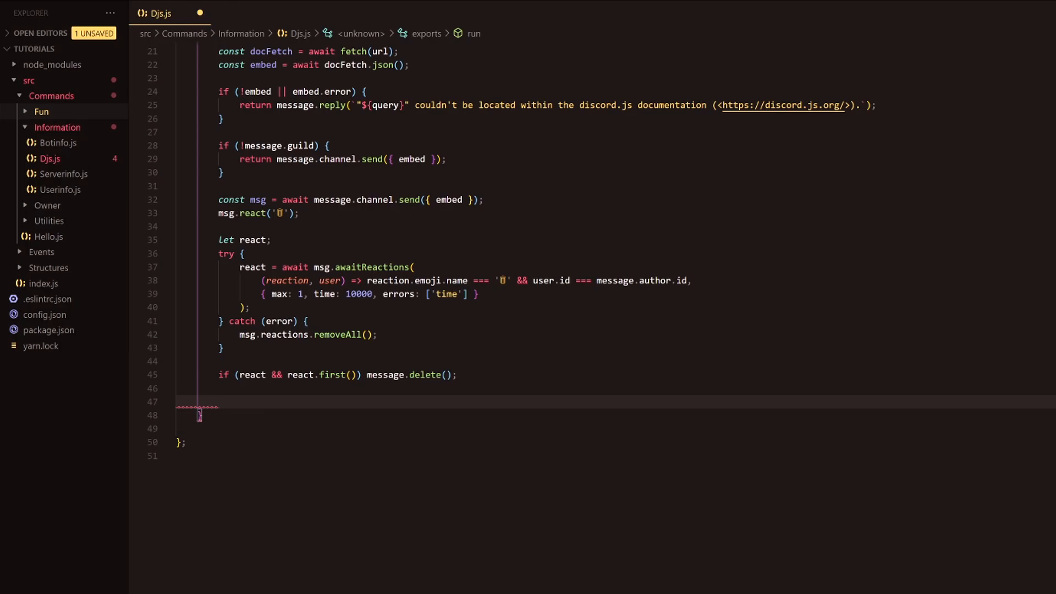
scroll(down, 3)
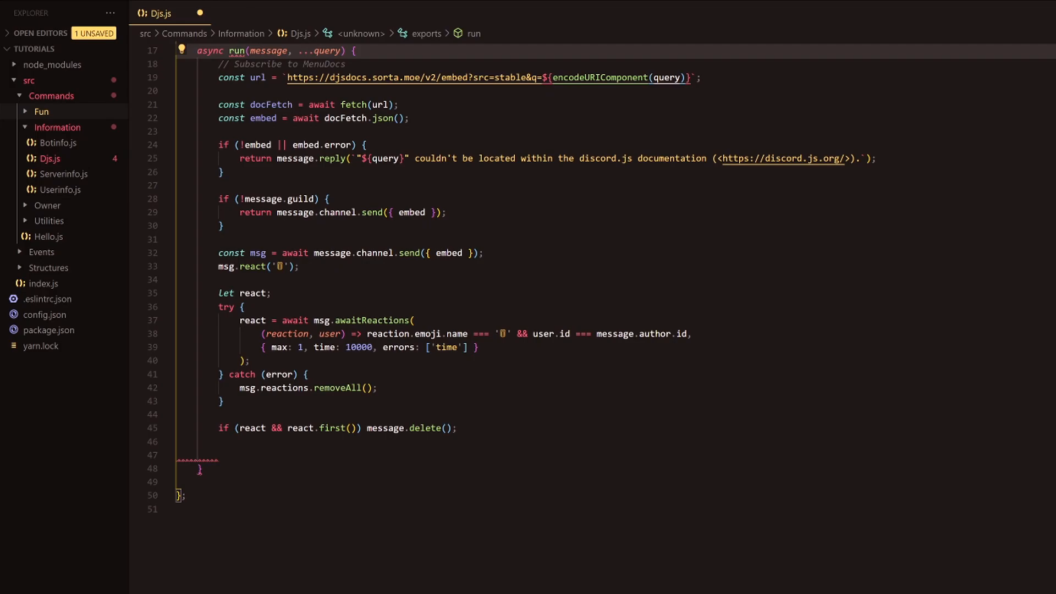
text(return messa)
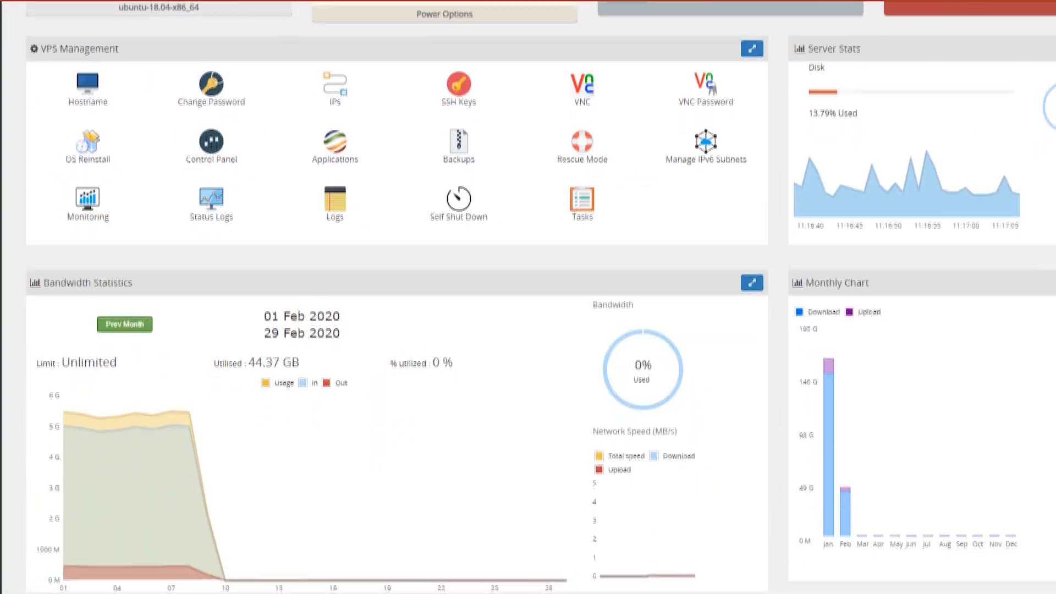
click(843, 48)
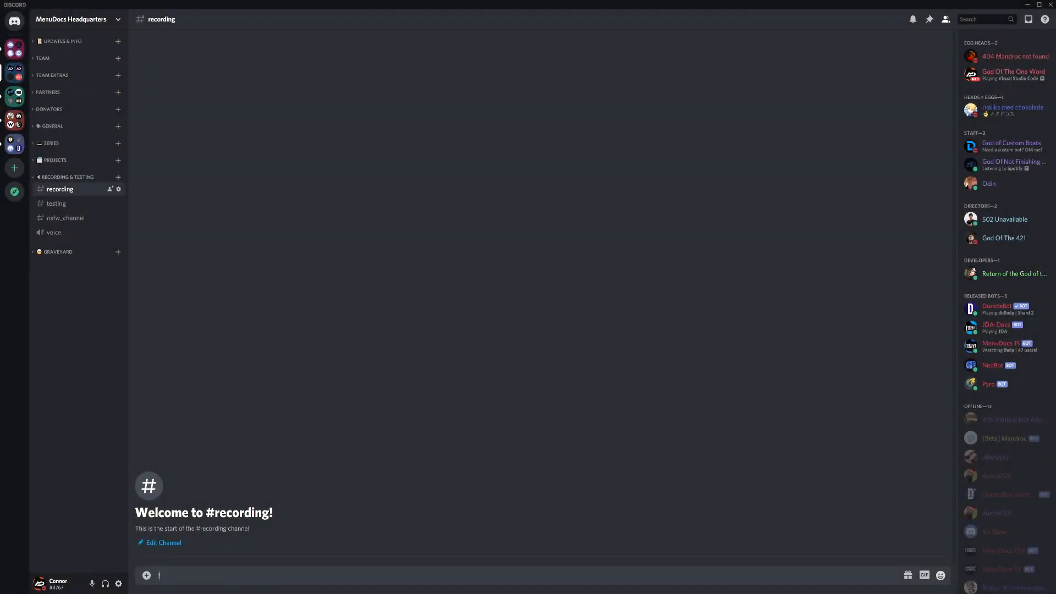
Send !djs Client and !djs Cliente lookups in #recording.
text(!djs C)
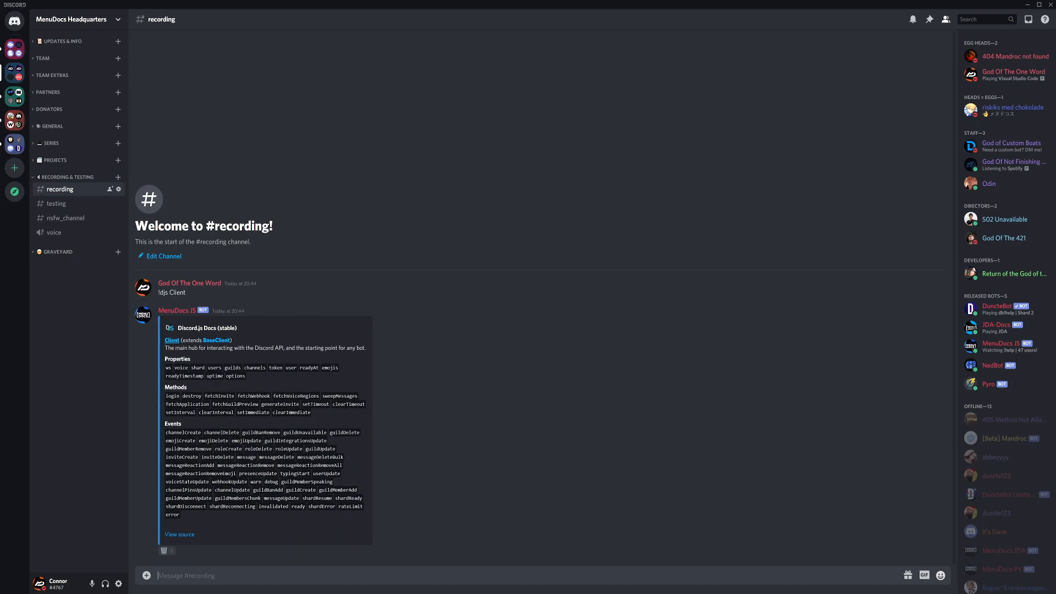
text(!djs Cl)
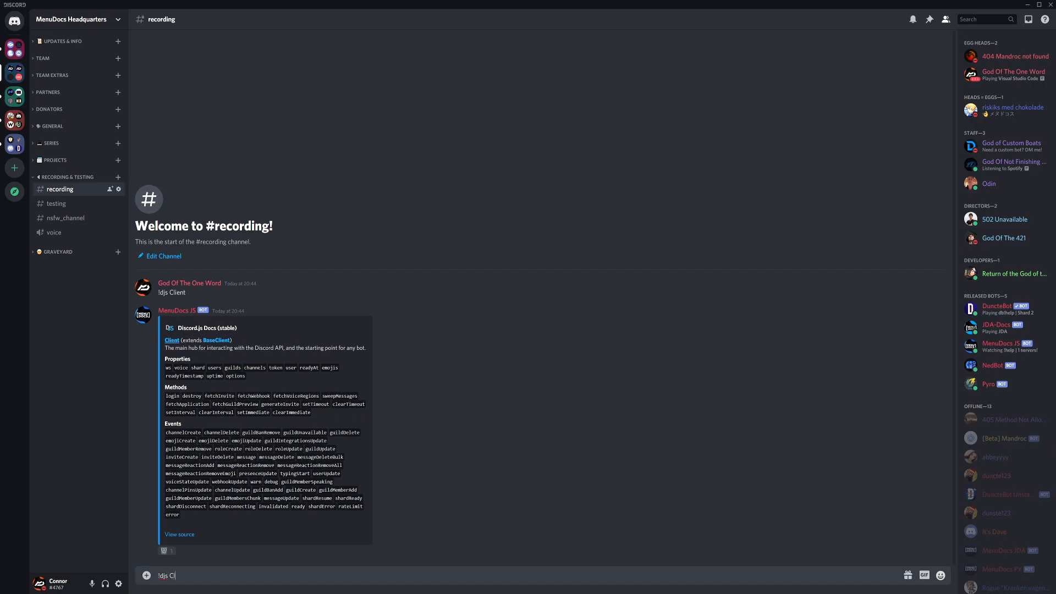
key(enter)
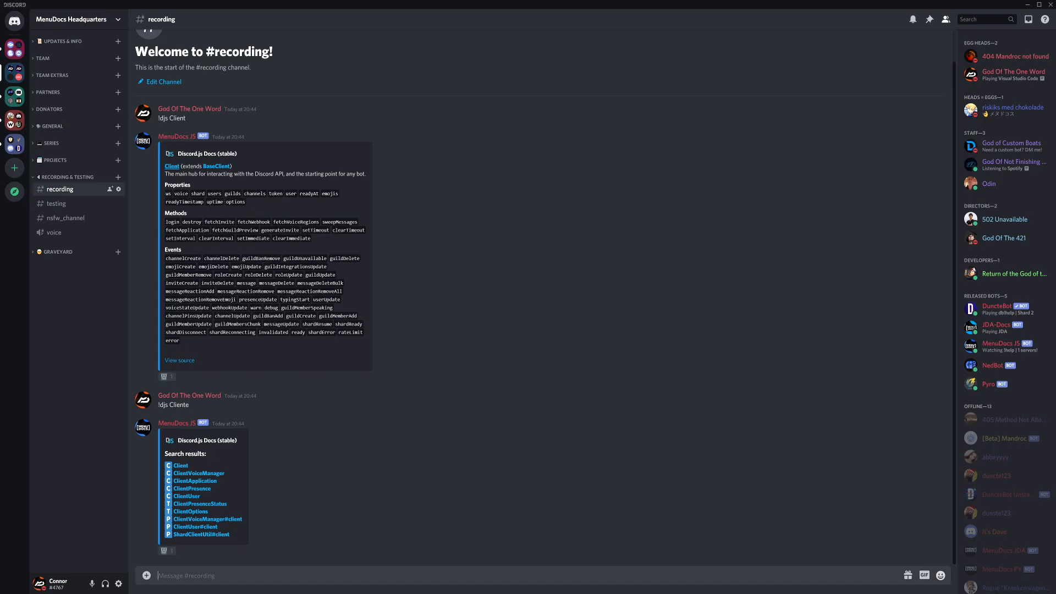
mouse_move(181, 473)
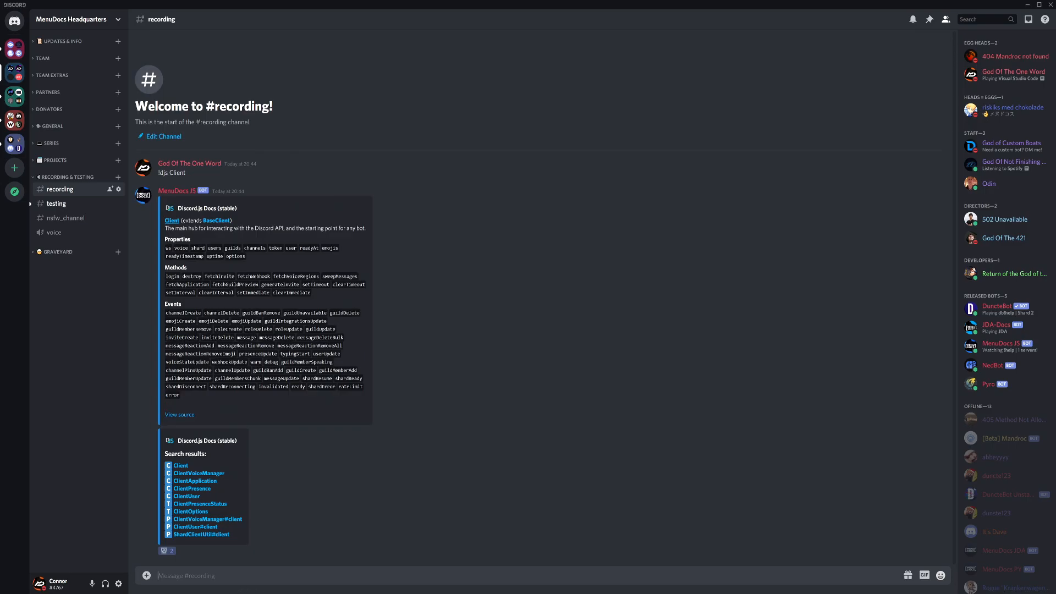
mouse_move(253, 431)
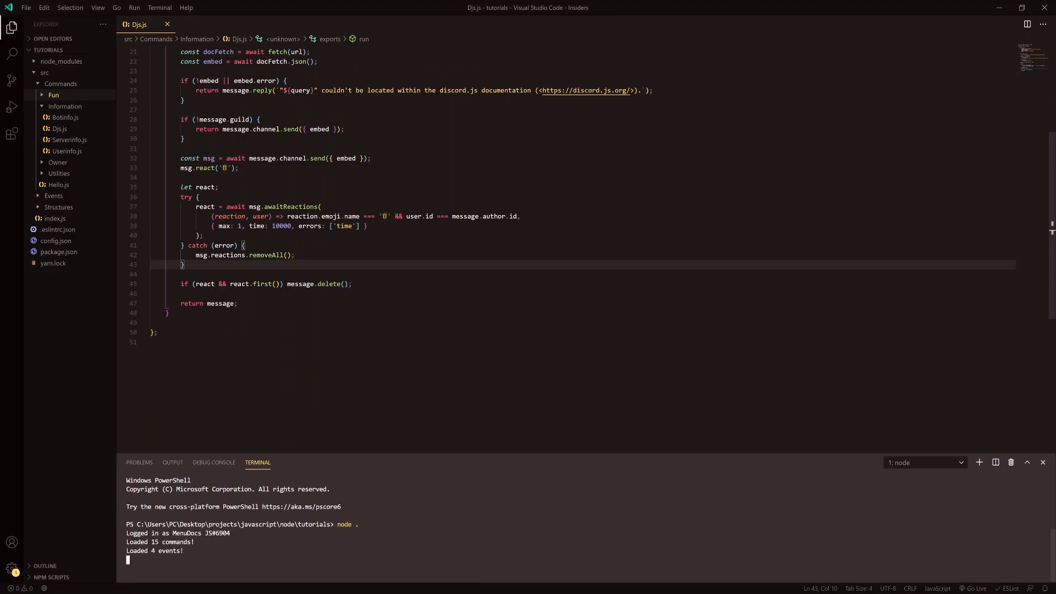
Save Djs.js and restart the bot with node . in the terminal.
double_click(301, 284)
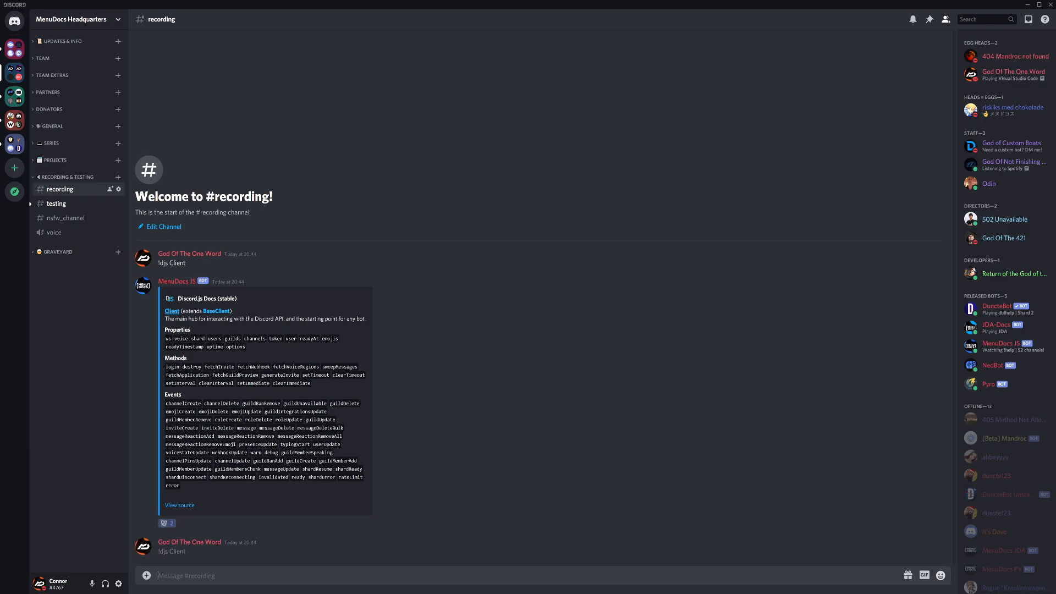
Send !djs Client and !djs MessageEmbed queries in #recording, which go unanswered.
scroll(down, 3)
text(!)
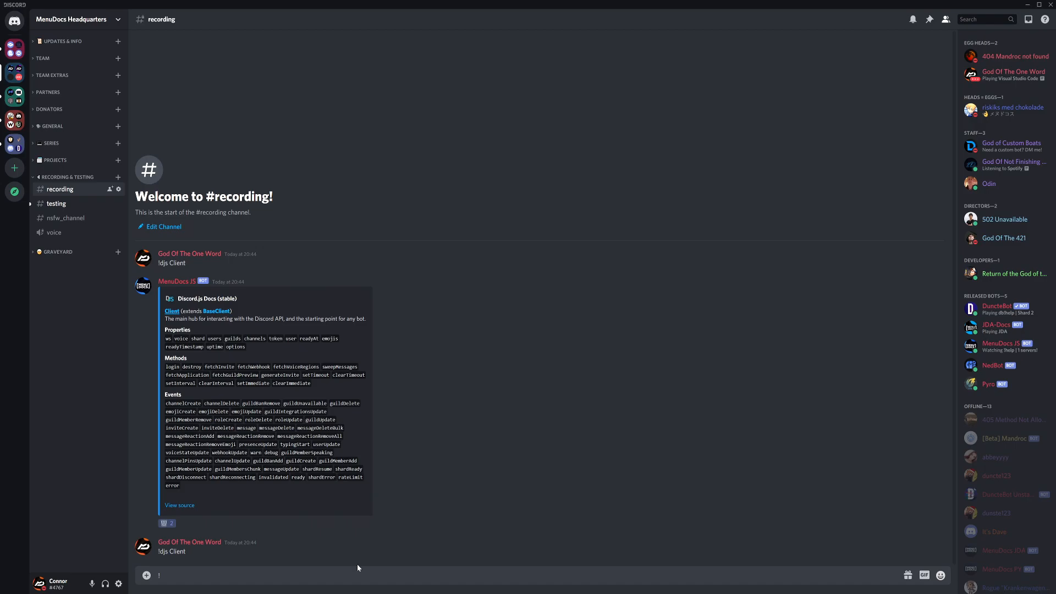
text(d)
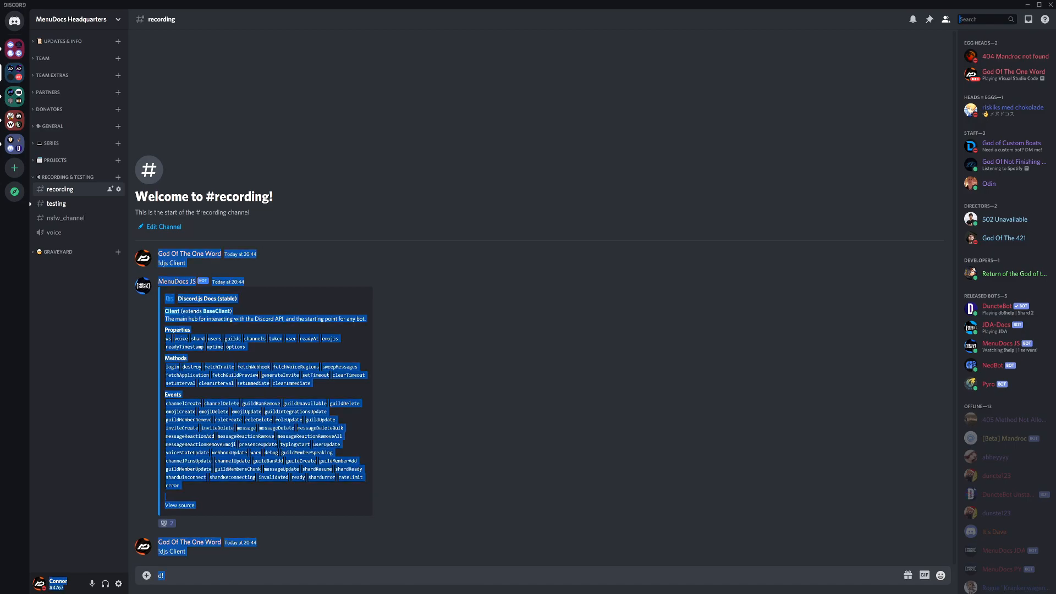
text(ghjn)
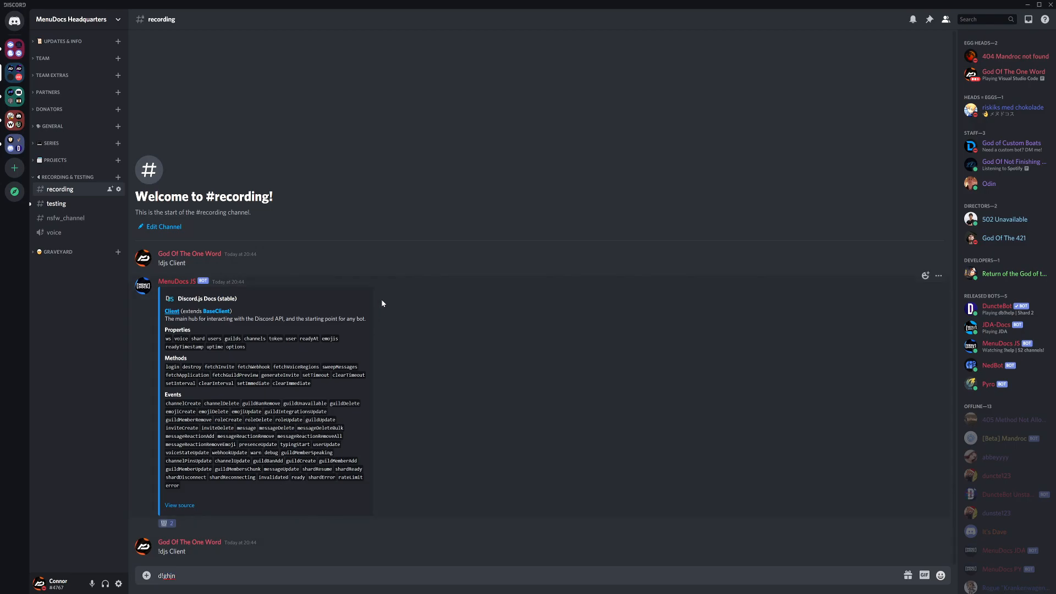
text(!djs)
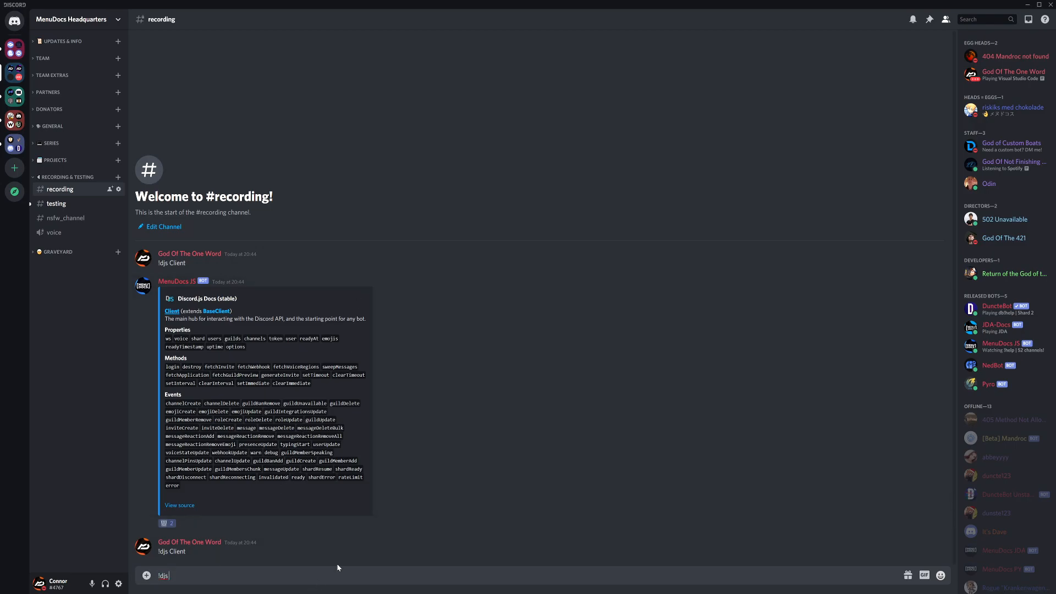
text(Message)
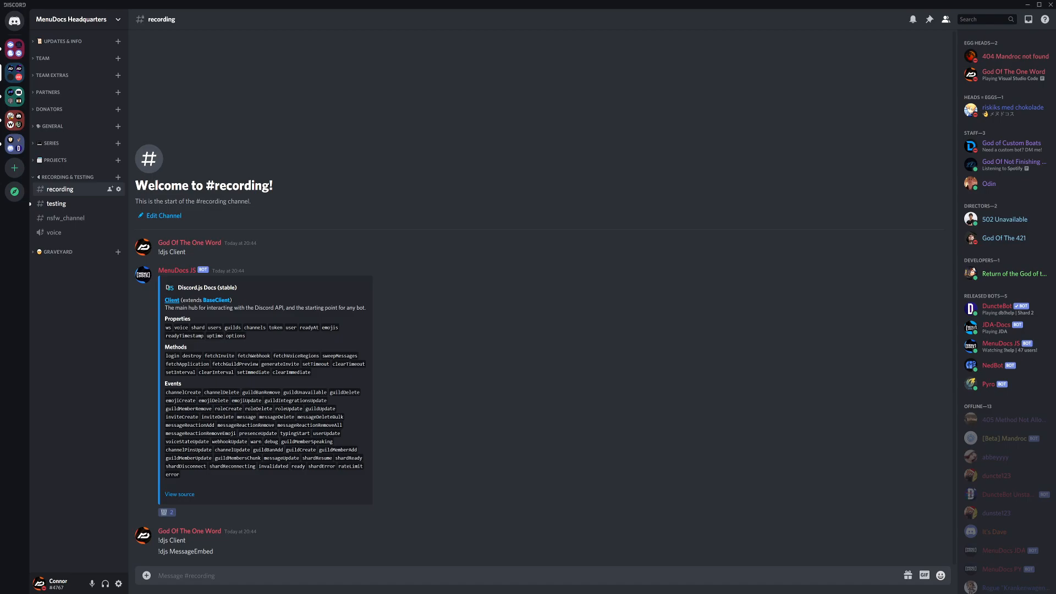
mouse_move(209, 551)
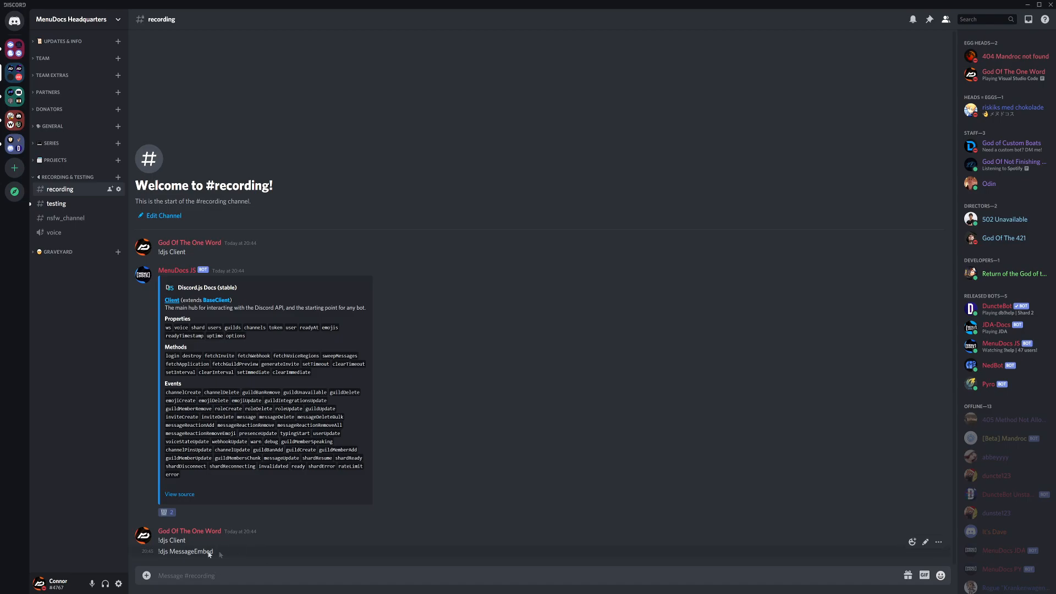
mouse_move(443, 313)
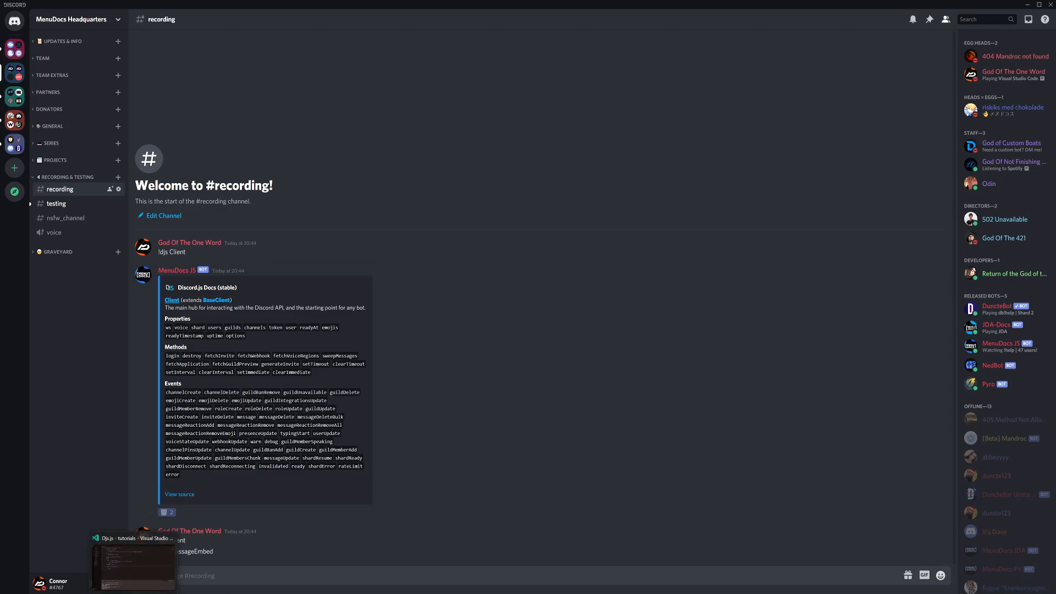
text(!djs grd)
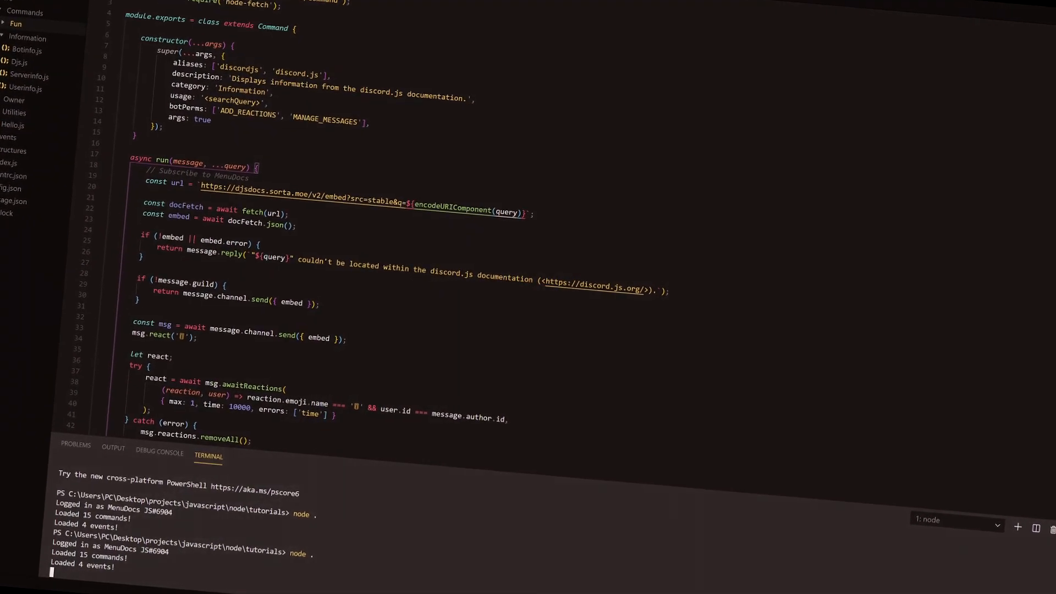
scroll(down, 3)
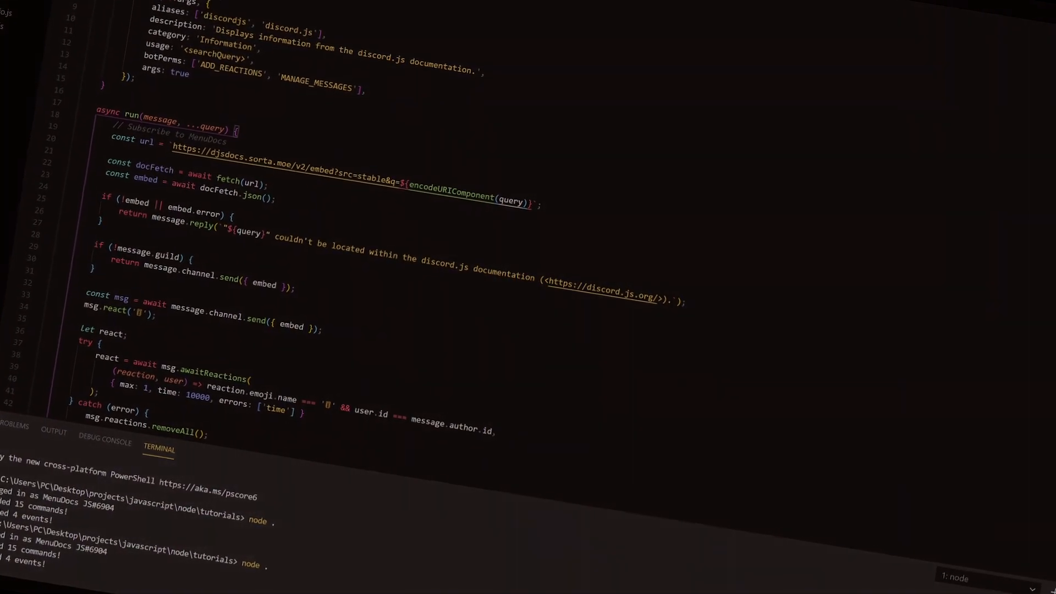